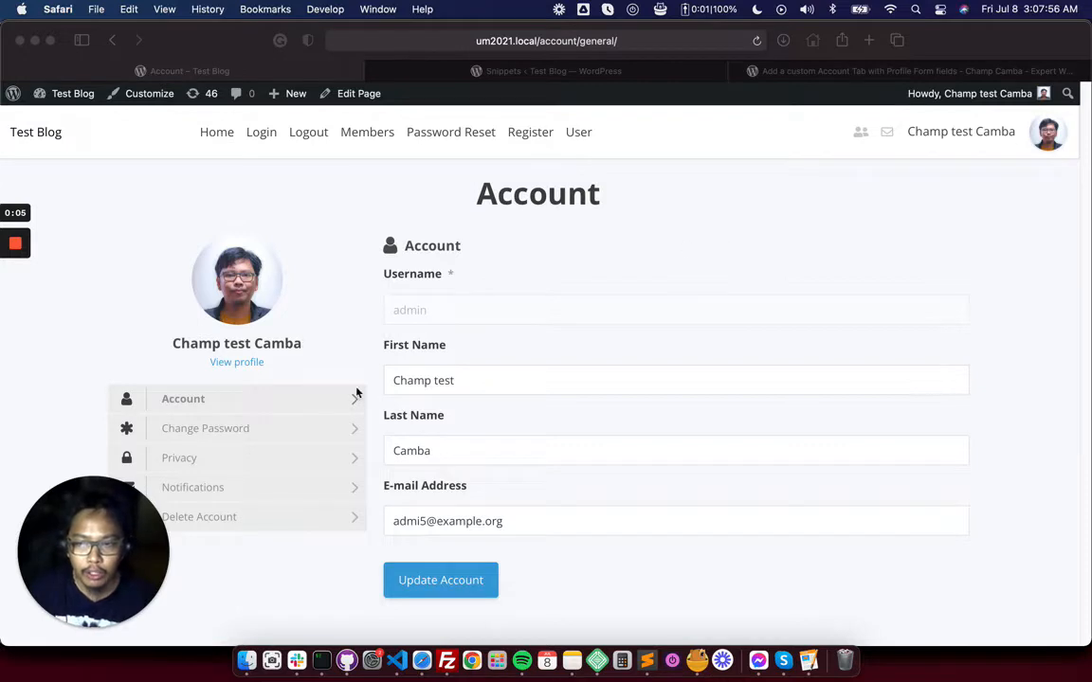
pyautogui.moveTo(640, 261)
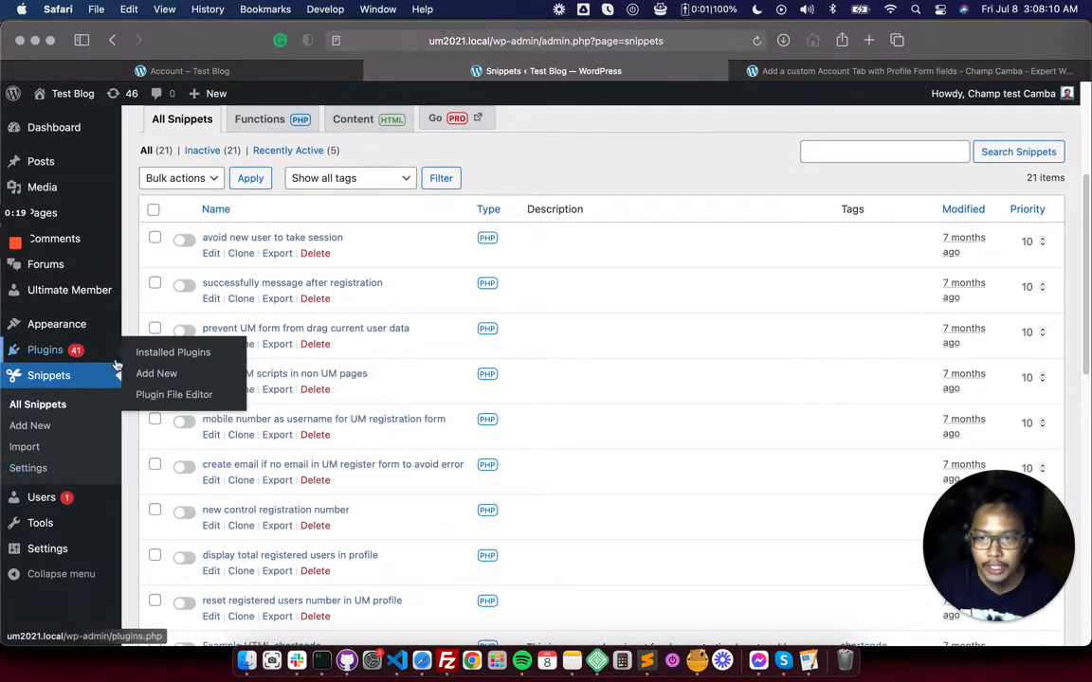
pyautogui.moveTo(155, 371)
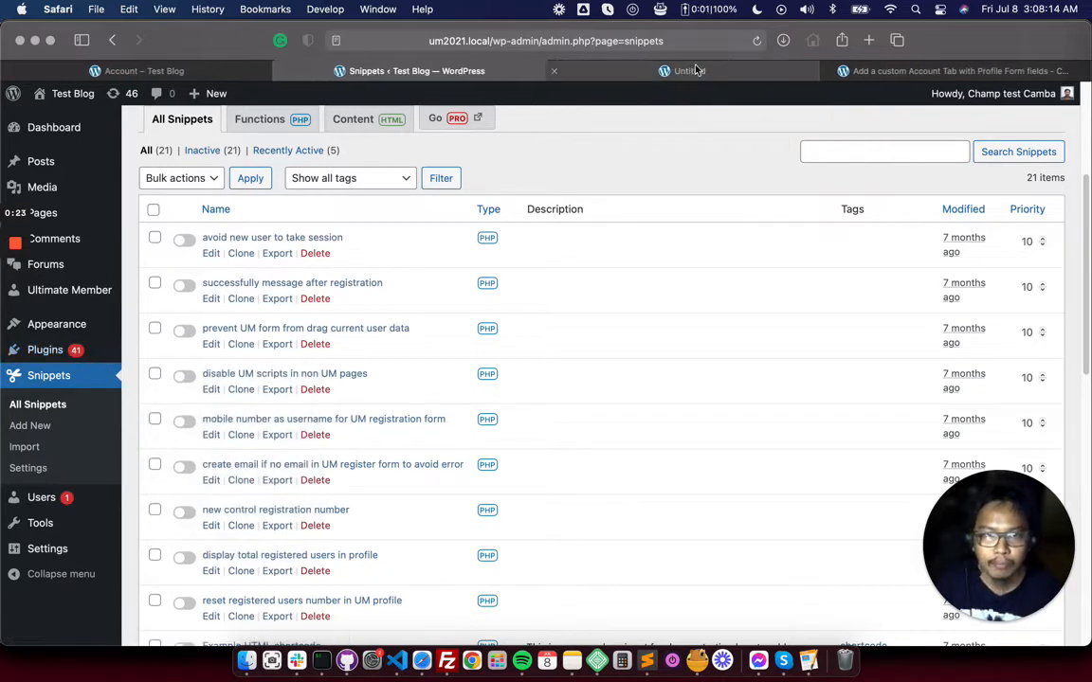
# Search the Add Plugins directory for 'Code Snippets' and see it marked Active
pyautogui.click(682, 70)
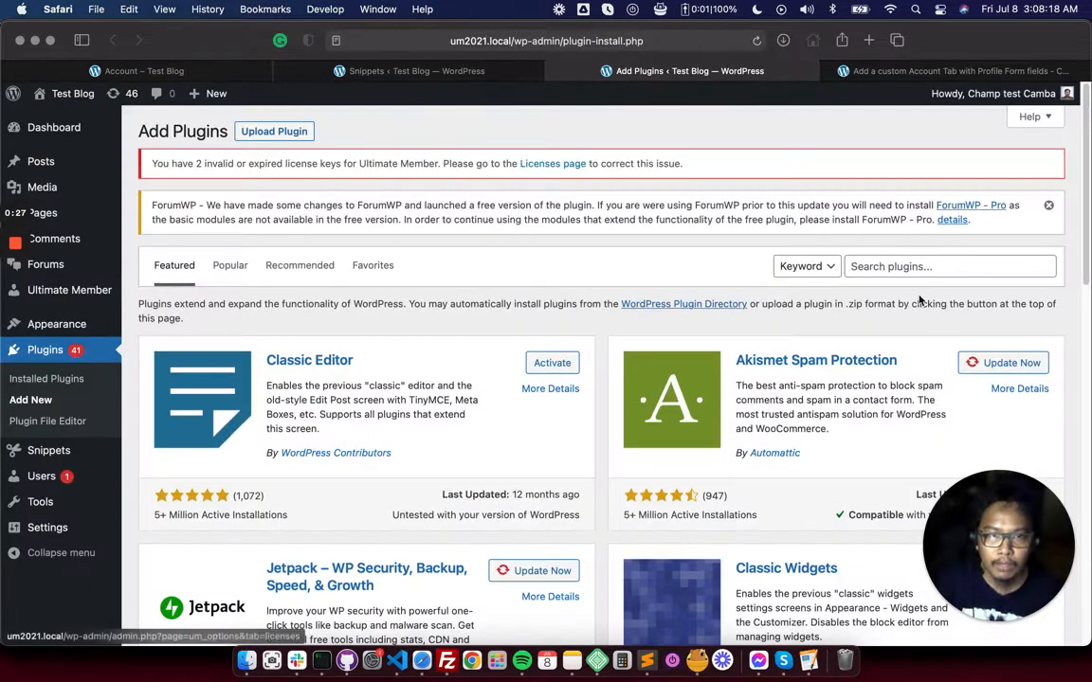
pyautogui.write('Code')
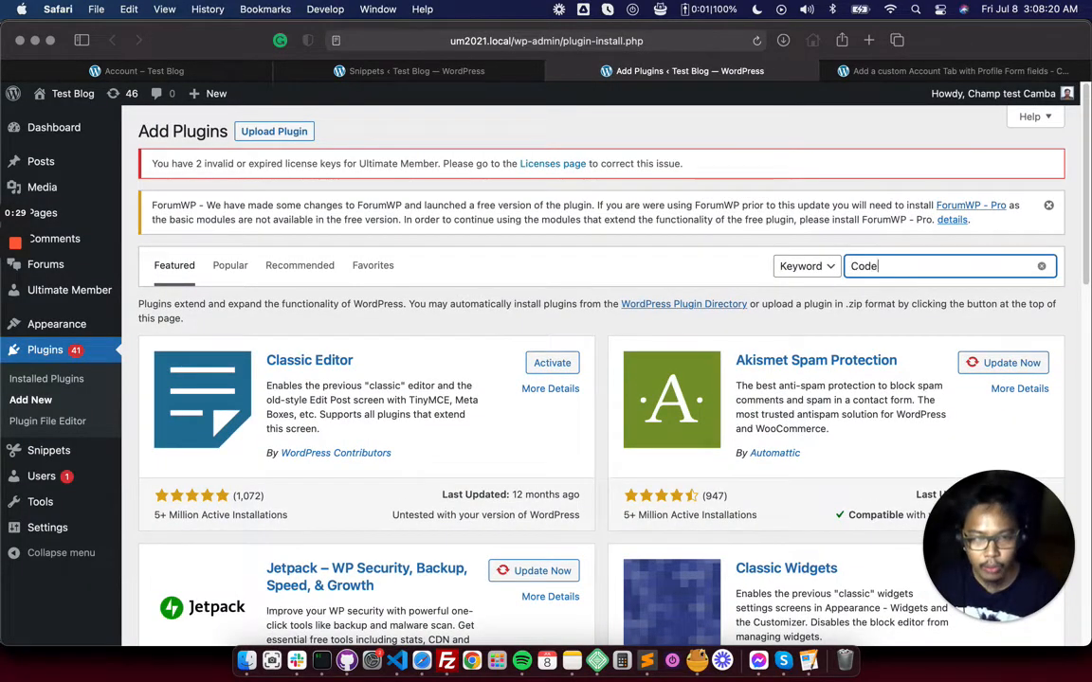
pyautogui.write('Snippets')
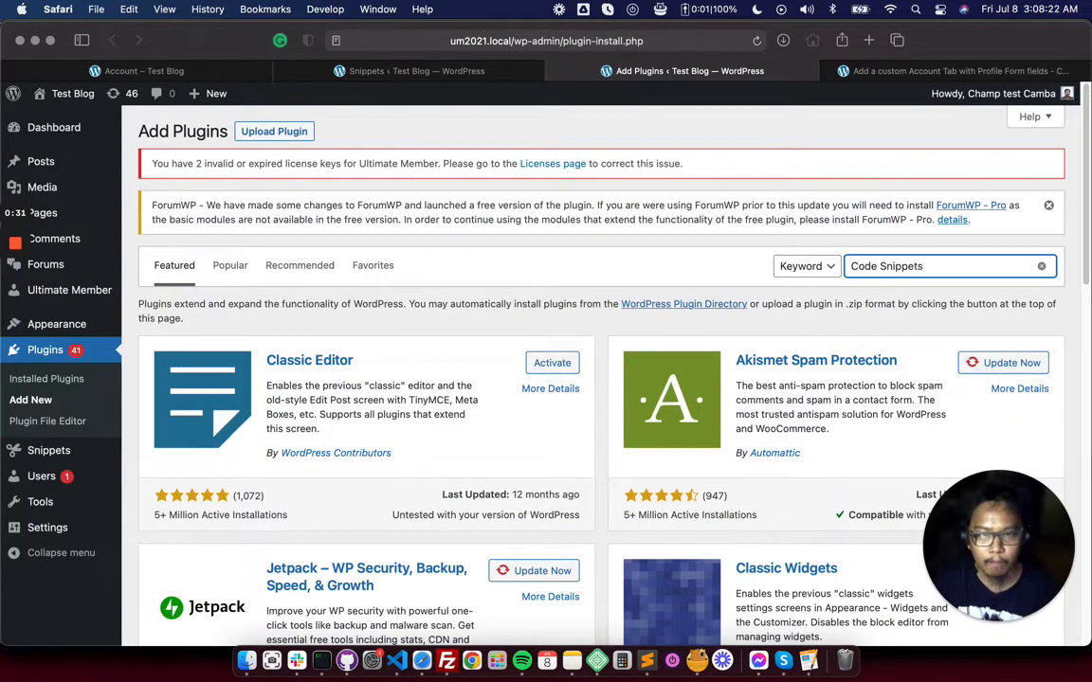
pyautogui.press('Return')
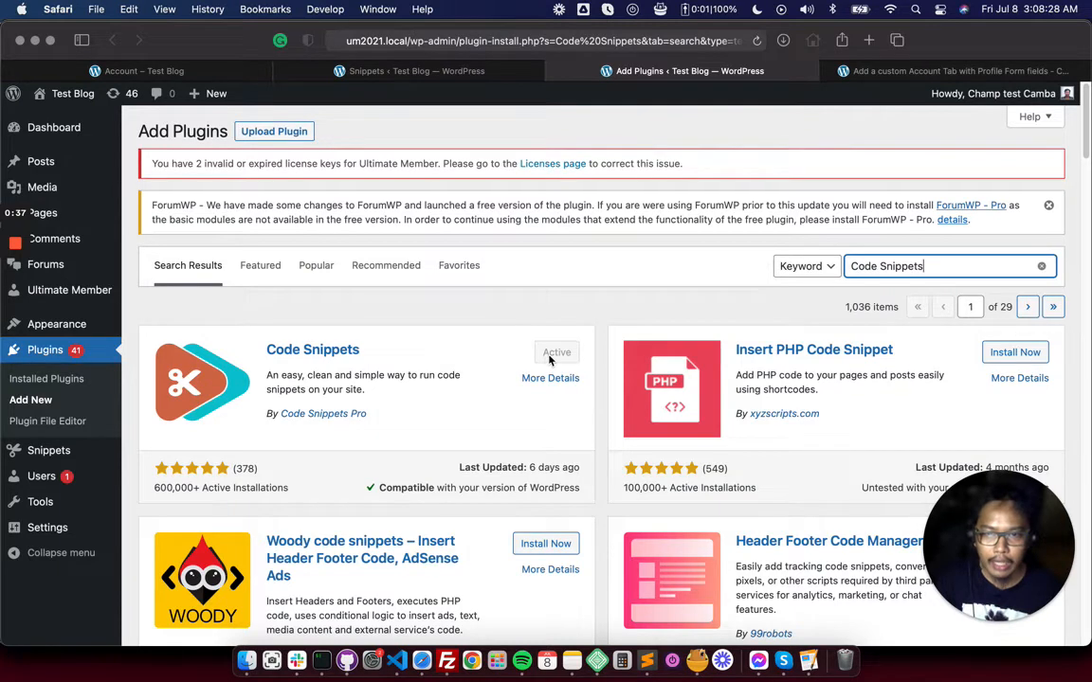
pyautogui.moveTo(515, 315)
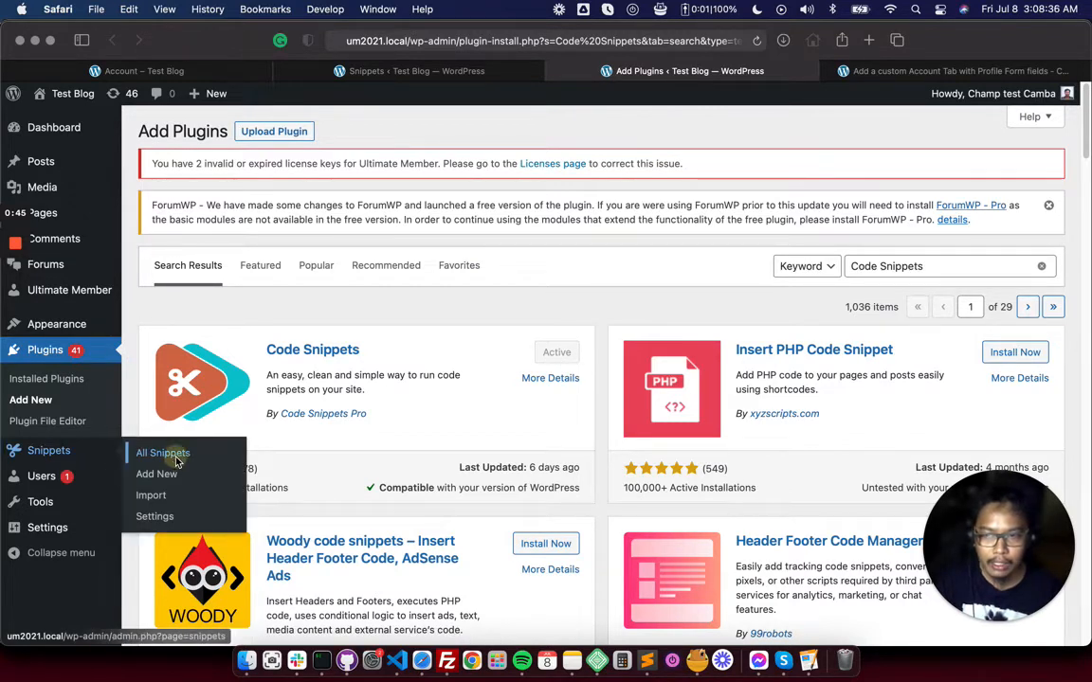
# Browse the All Snippets list, then return to the front-end Account page
pyautogui.click(163, 451)
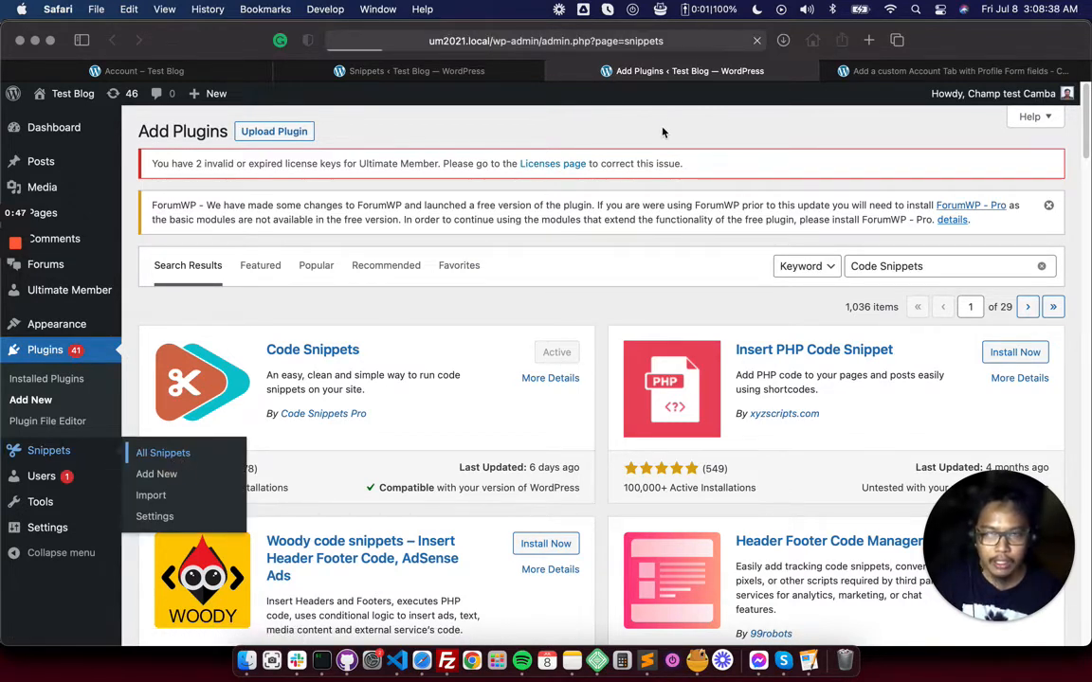
pyautogui.click(163, 451)
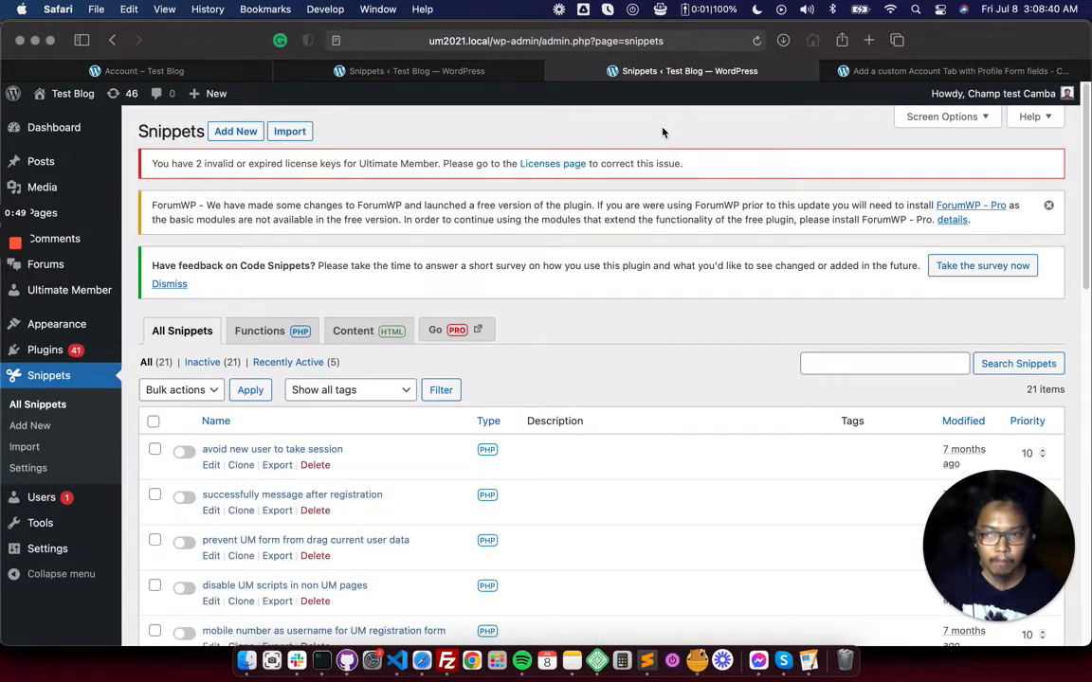
pyautogui.scroll(-3)
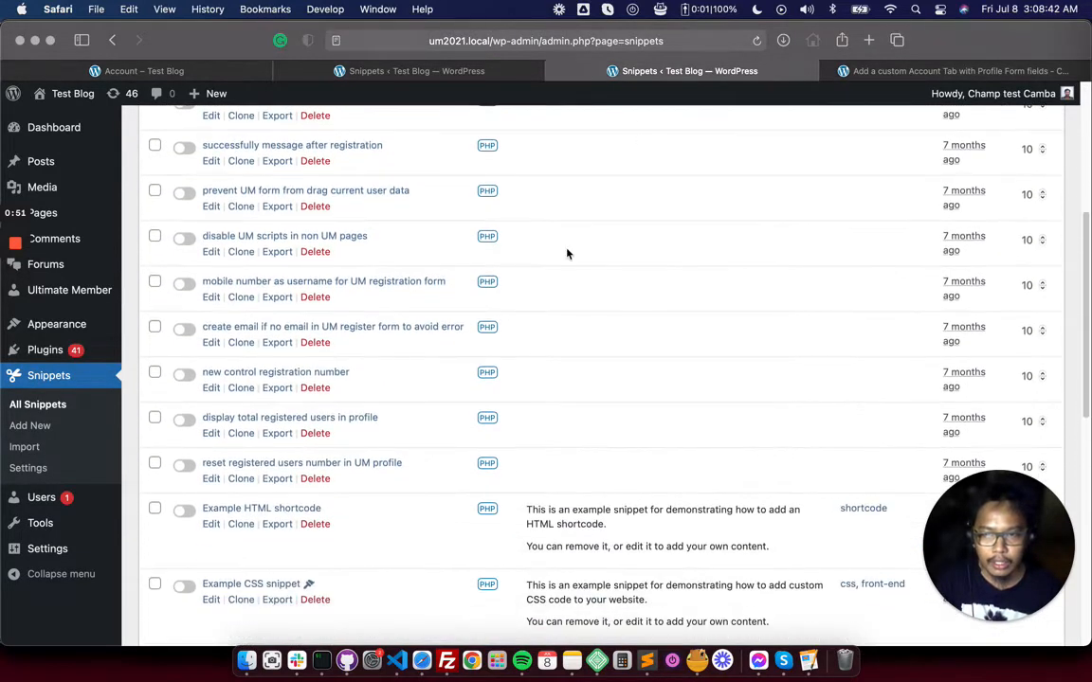
pyautogui.scroll(3)
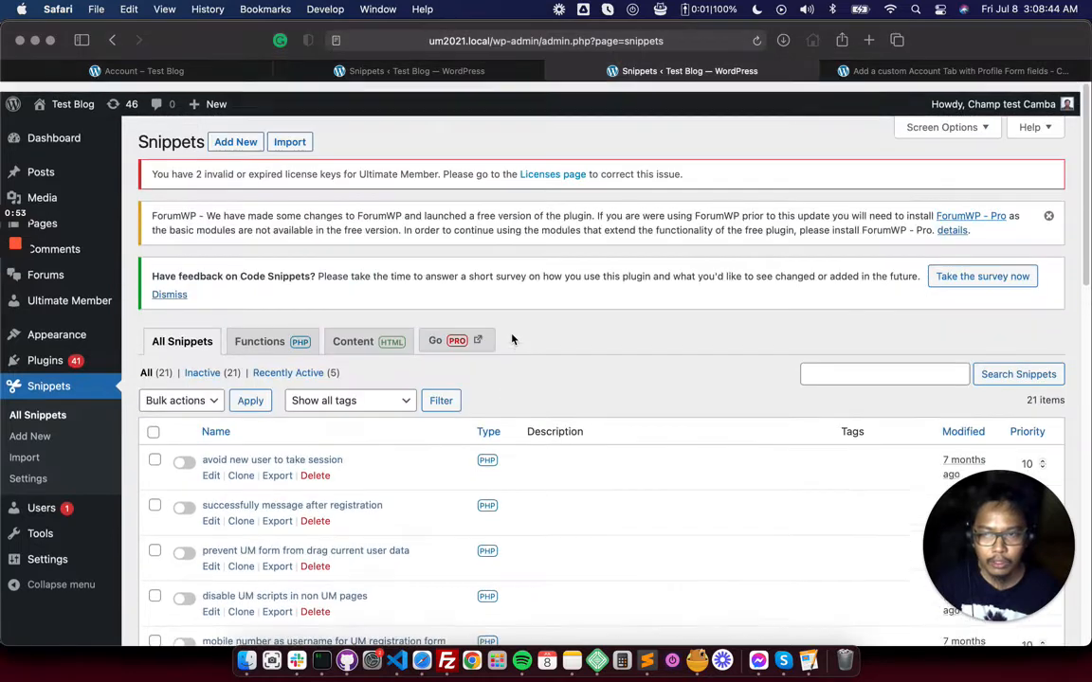
pyautogui.scroll(3)
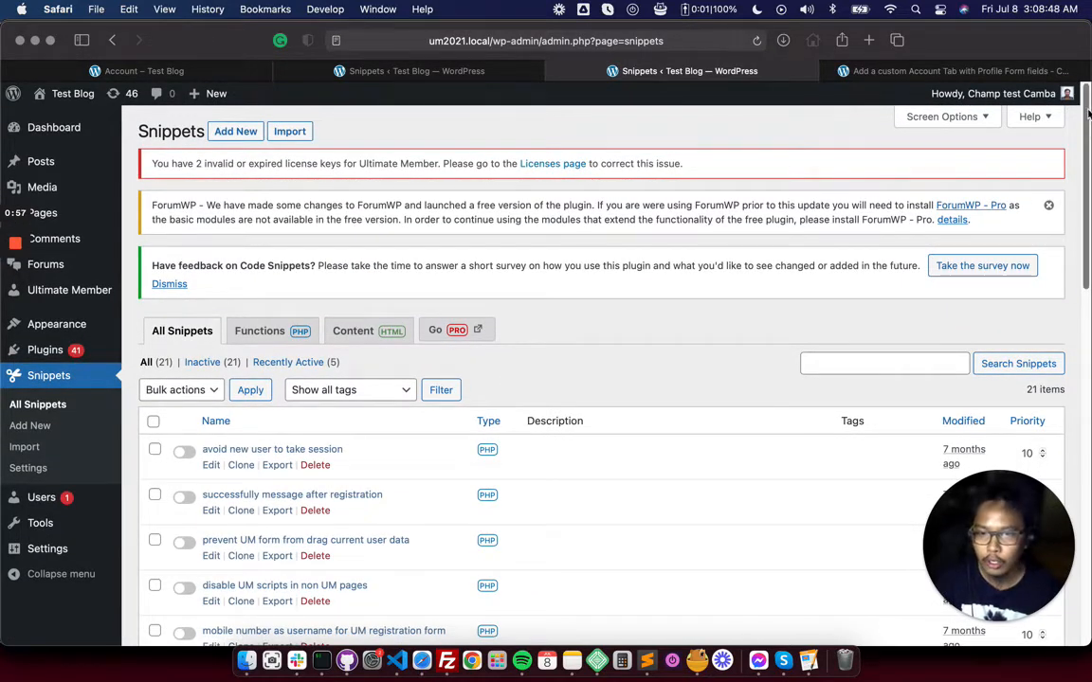
pyautogui.moveTo(501, 91)
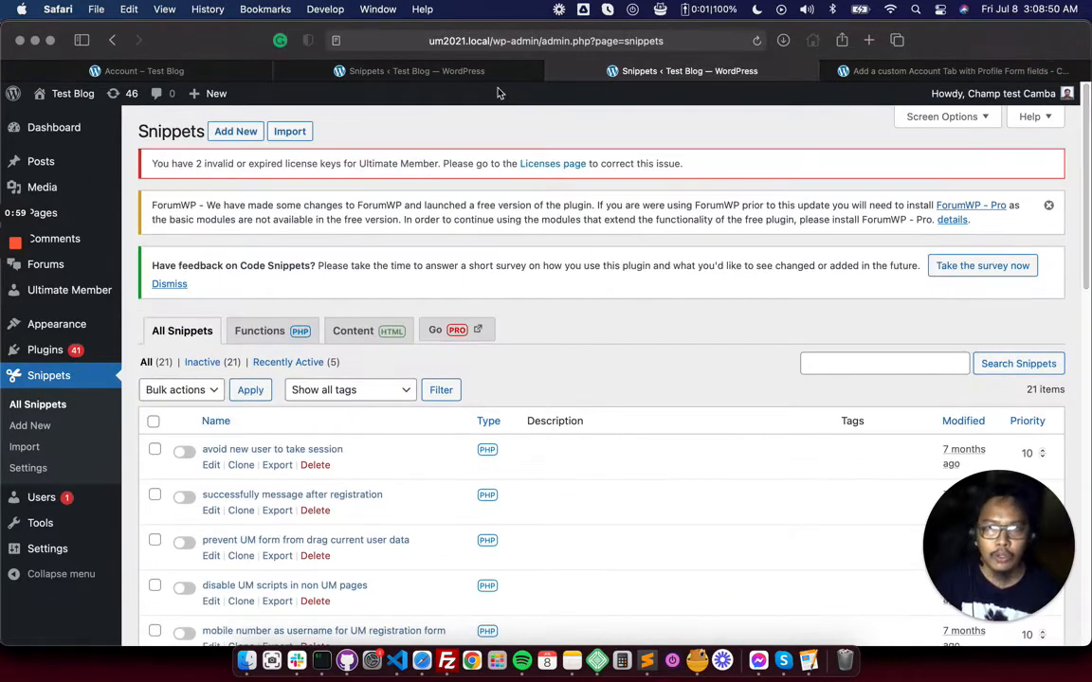
pyautogui.click(144, 71)
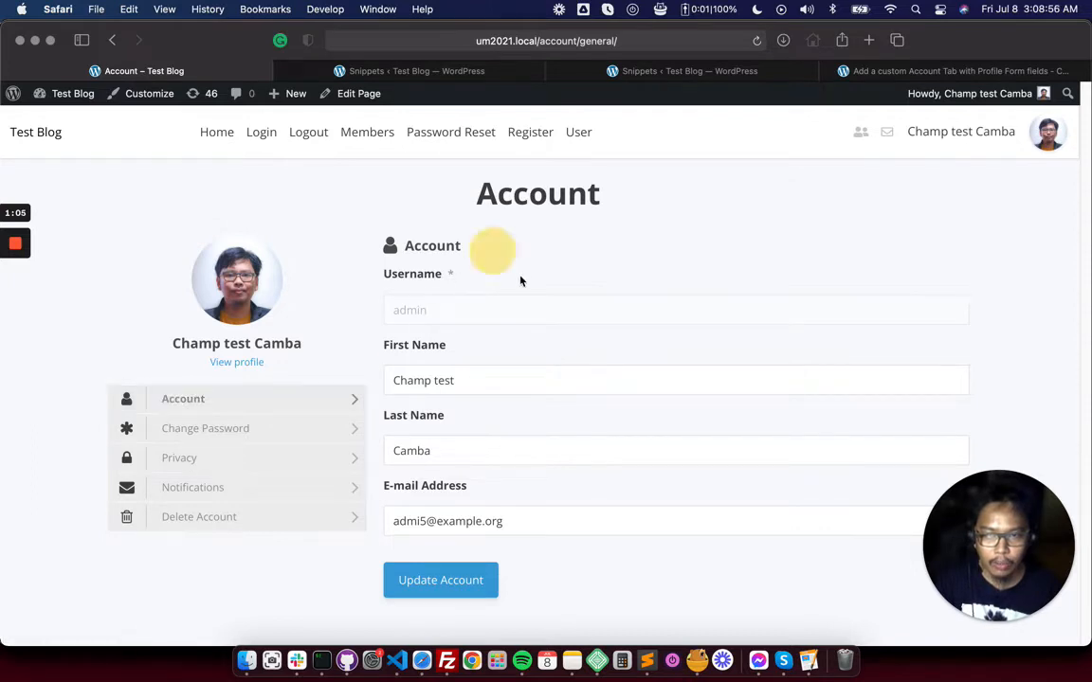
pyautogui.moveTo(534, 332)
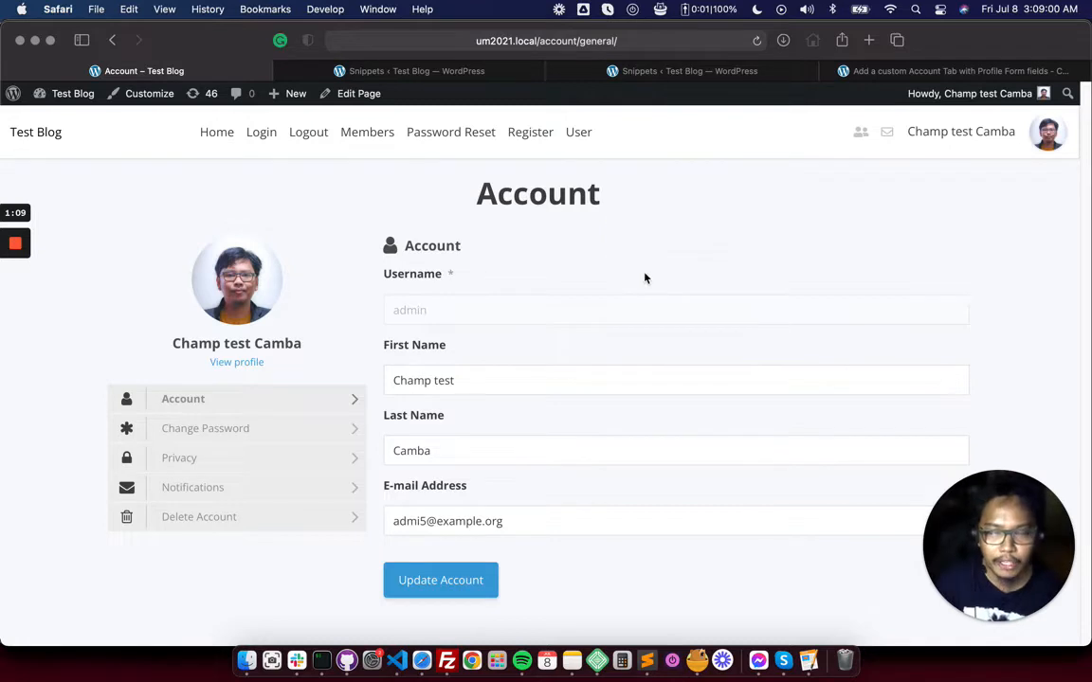
pyautogui.moveTo(515, 258)
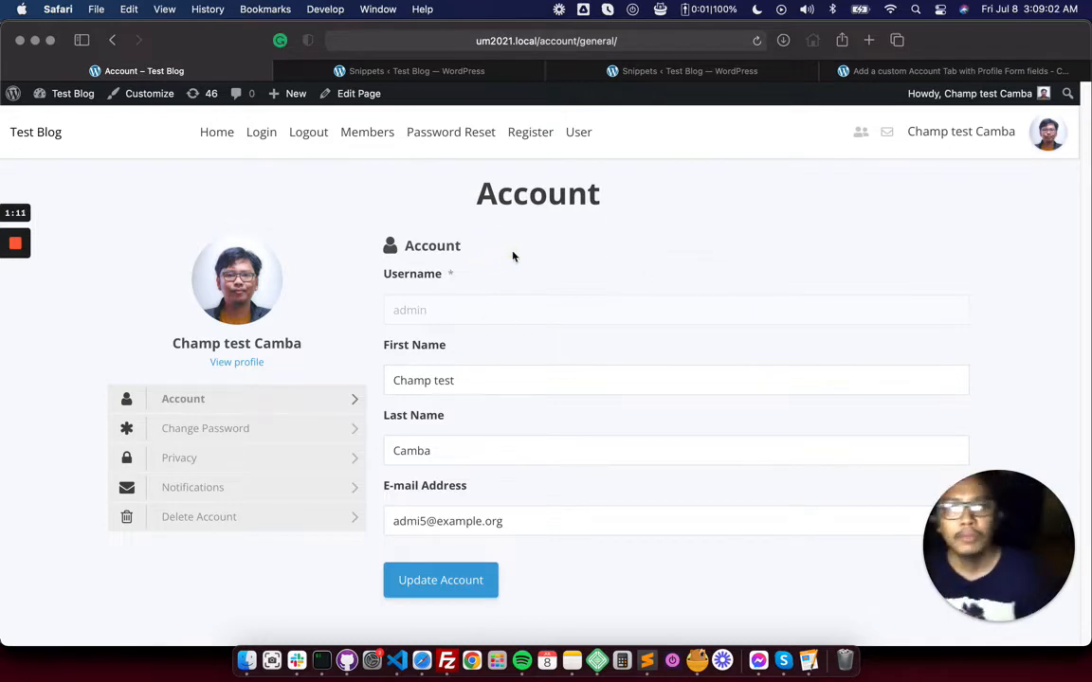
pyautogui.moveTo(863, 40)
pyautogui.write('www.c')
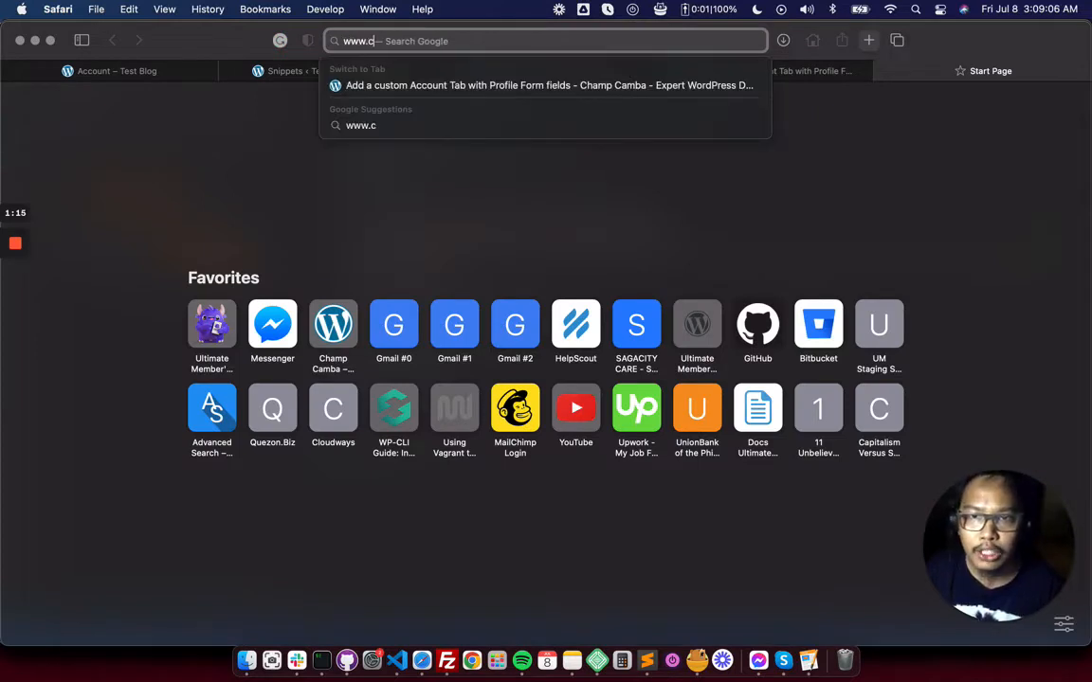
# Load champ.ninja and browse Tutorials to the custom Account Tab with Profile Form fields tutorial
pyautogui.press('Return')
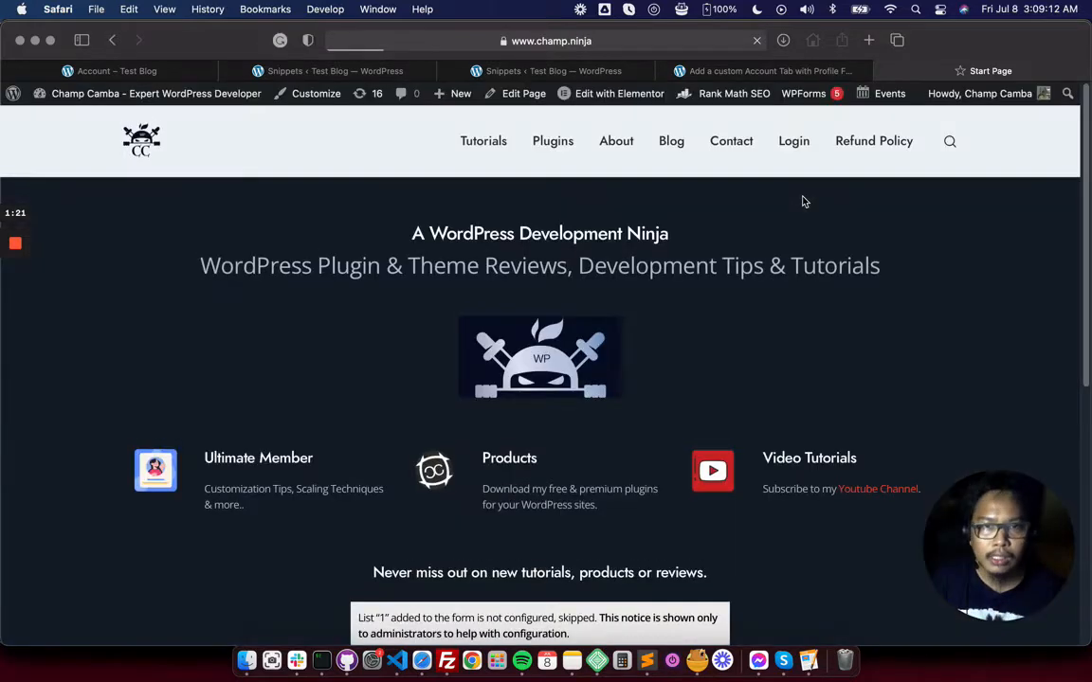
pyautogui.click(484, 141)
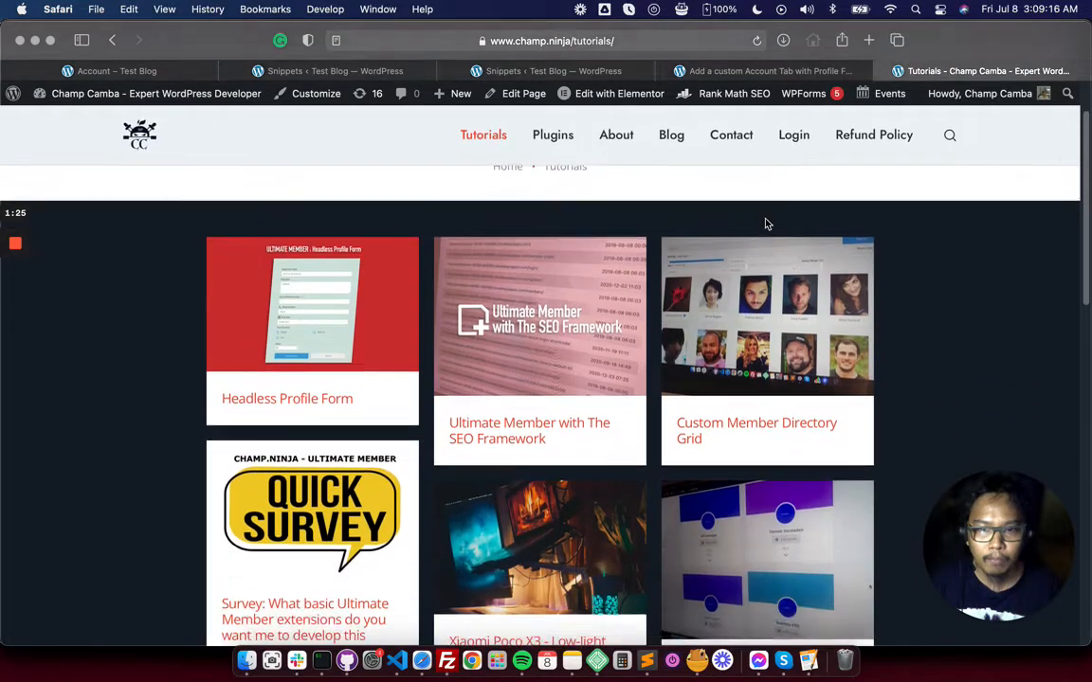
pyautogui.scroll(-3)
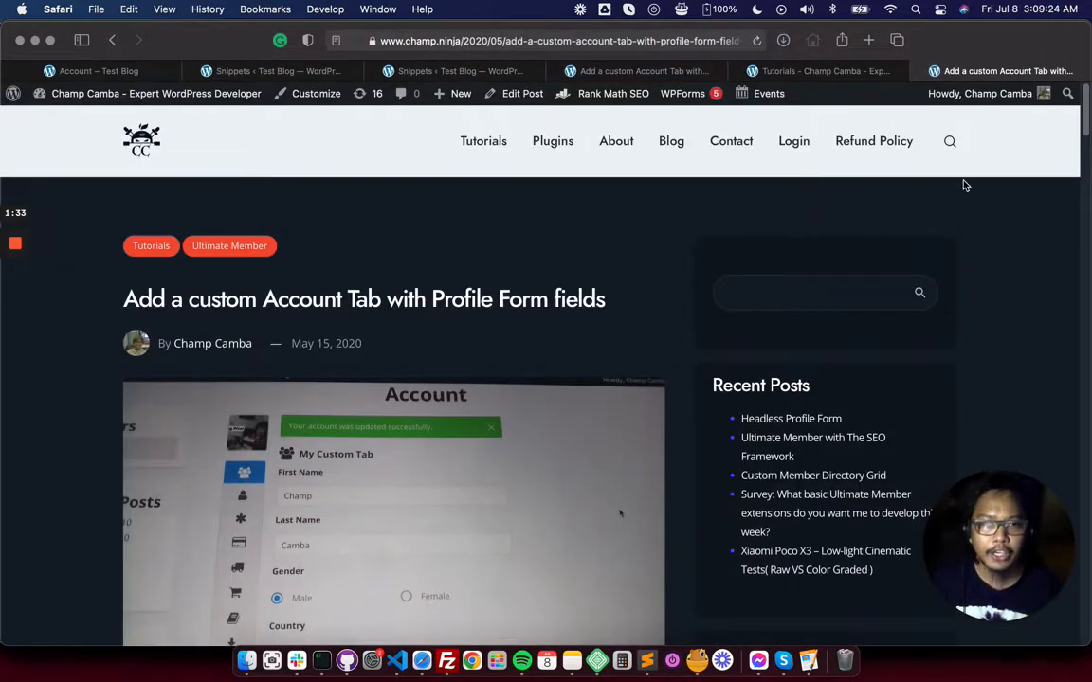
pyautogui.scroll(-3)
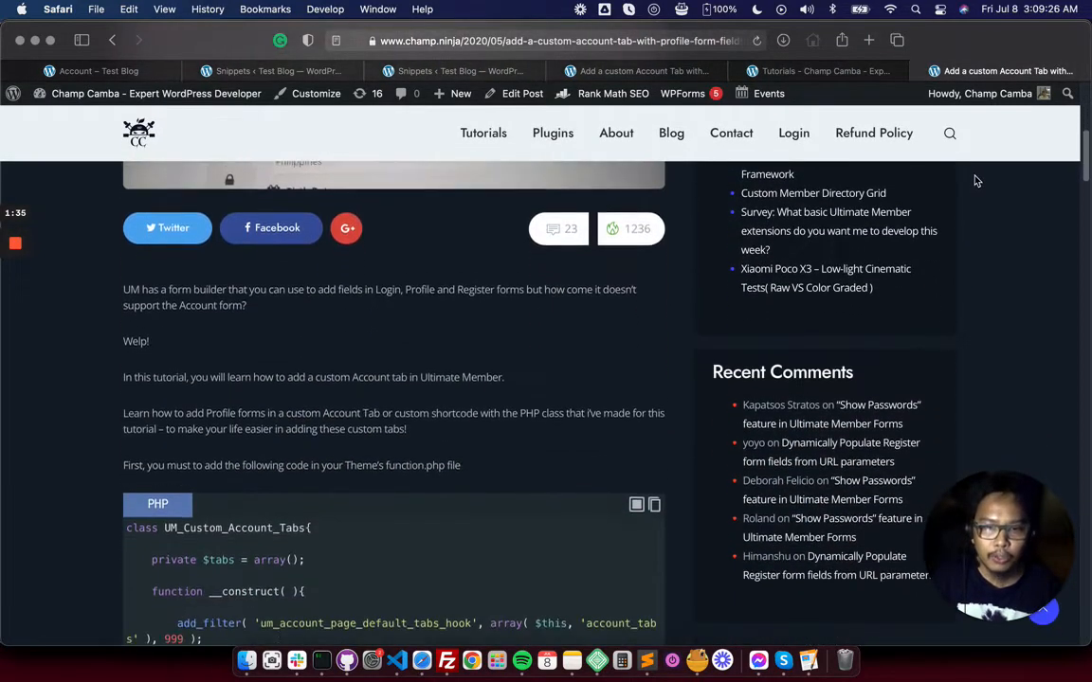
pyautogui.scroll(-3)
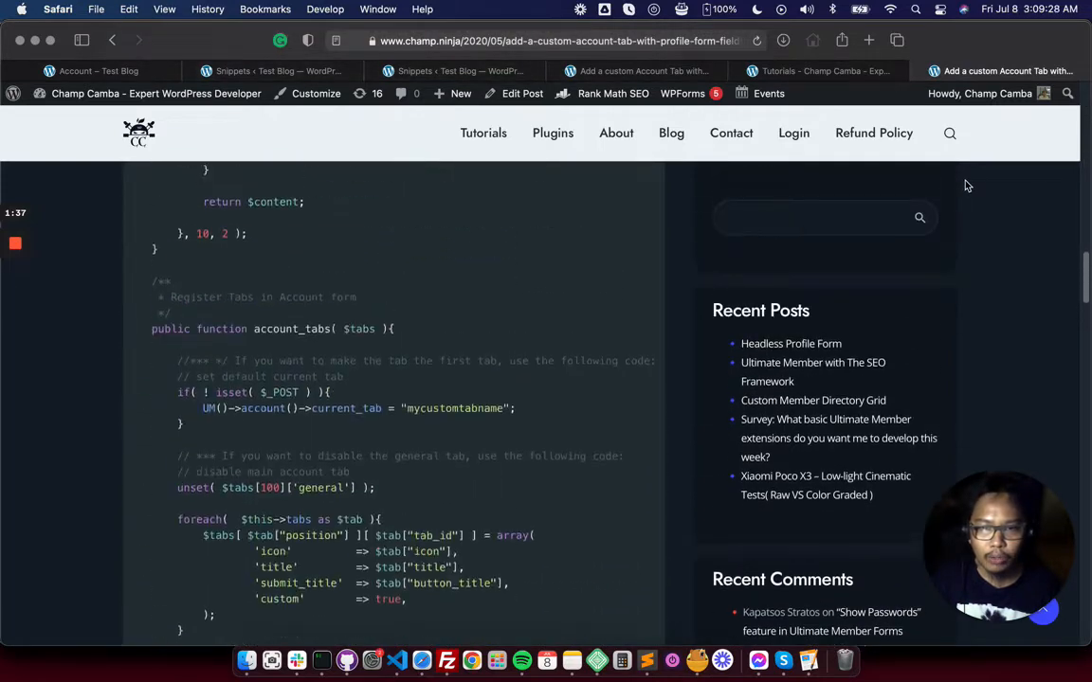
pyautogui.scroll(-3)
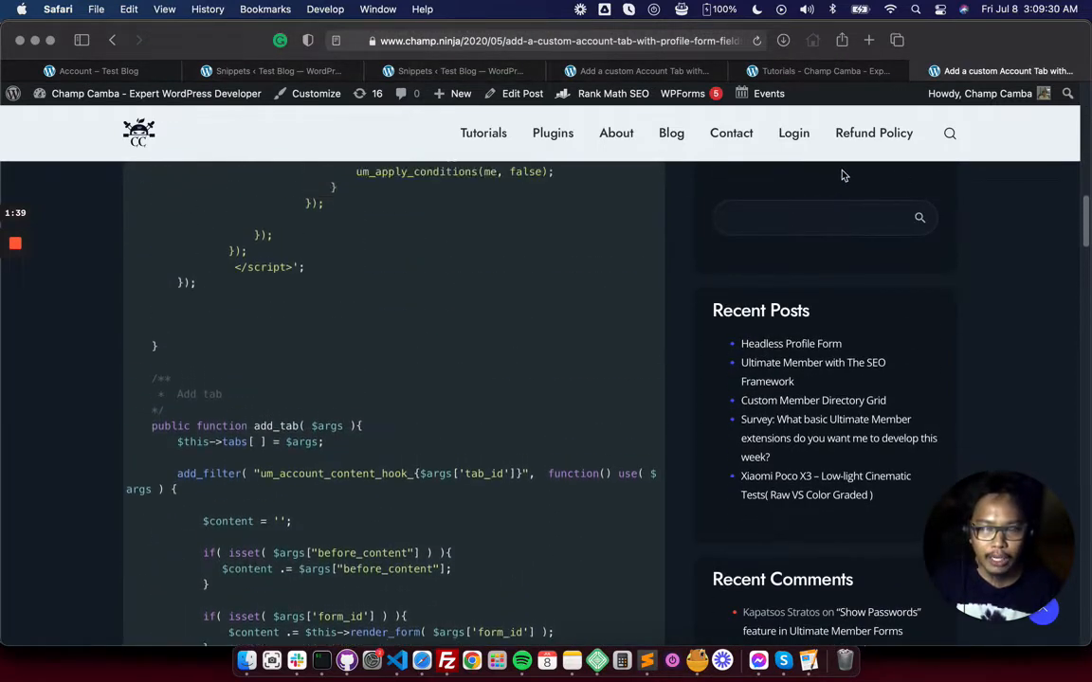
# Copy the tutorial's PHP class code and return to the WordPress Snippets list
pyautogui.scroll(3)
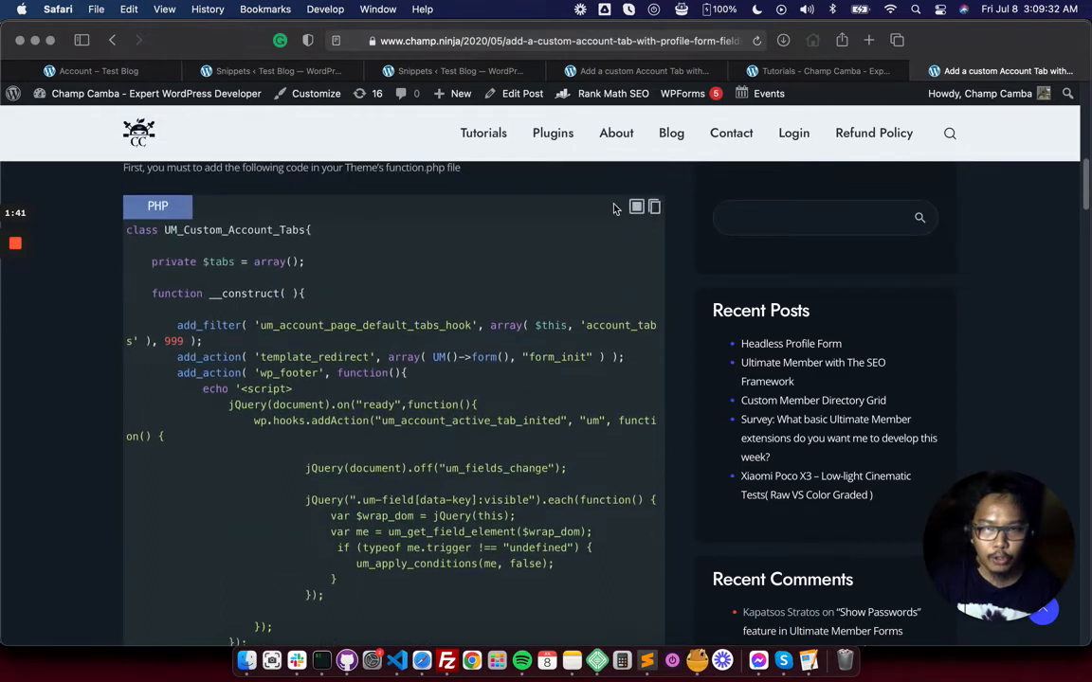
pyautogui.scroll(3)
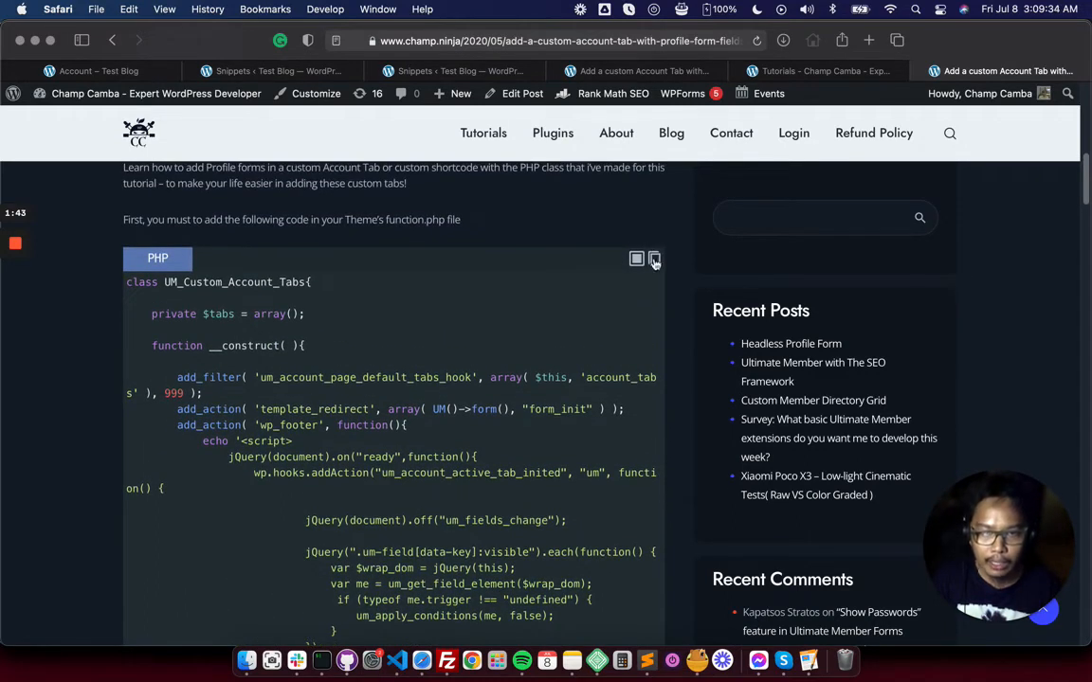
pyautogui.click(654, 258)
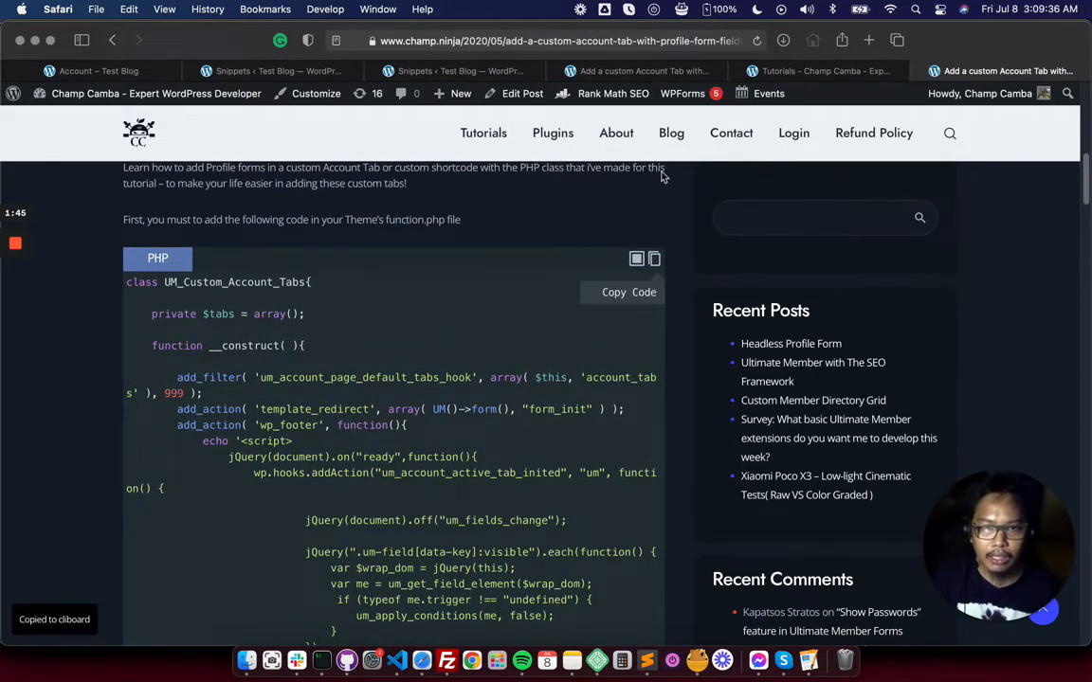
pyautogui.click(273, 71)
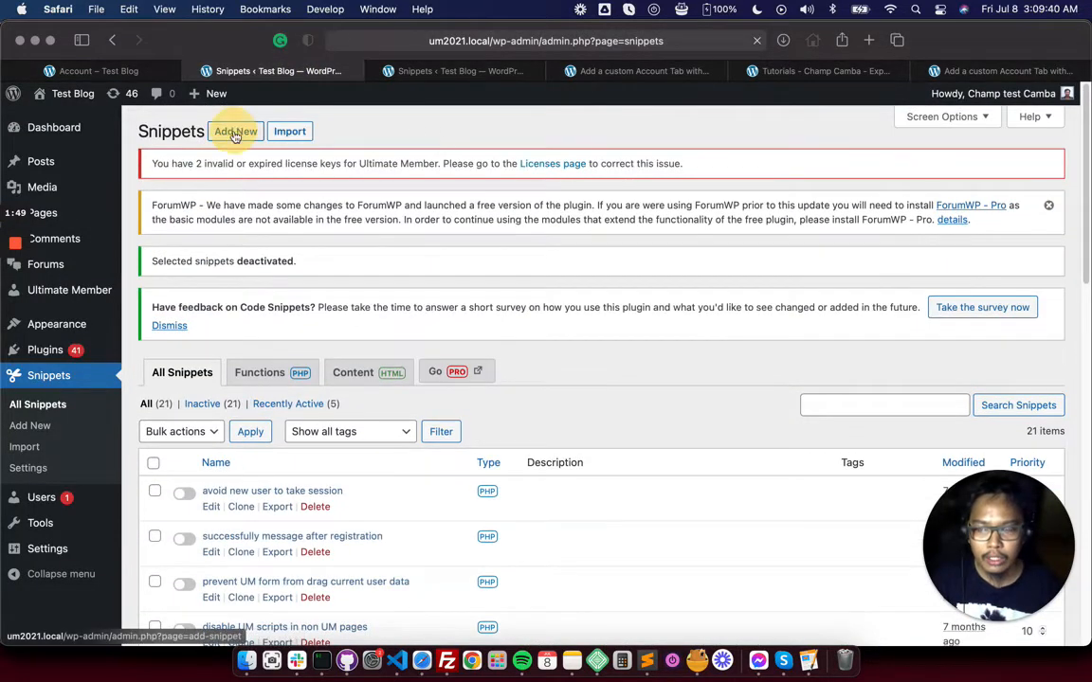
# Create a new snippet titled 'UM Custom Account tab and fields'
pyautogui.click(235, 130)
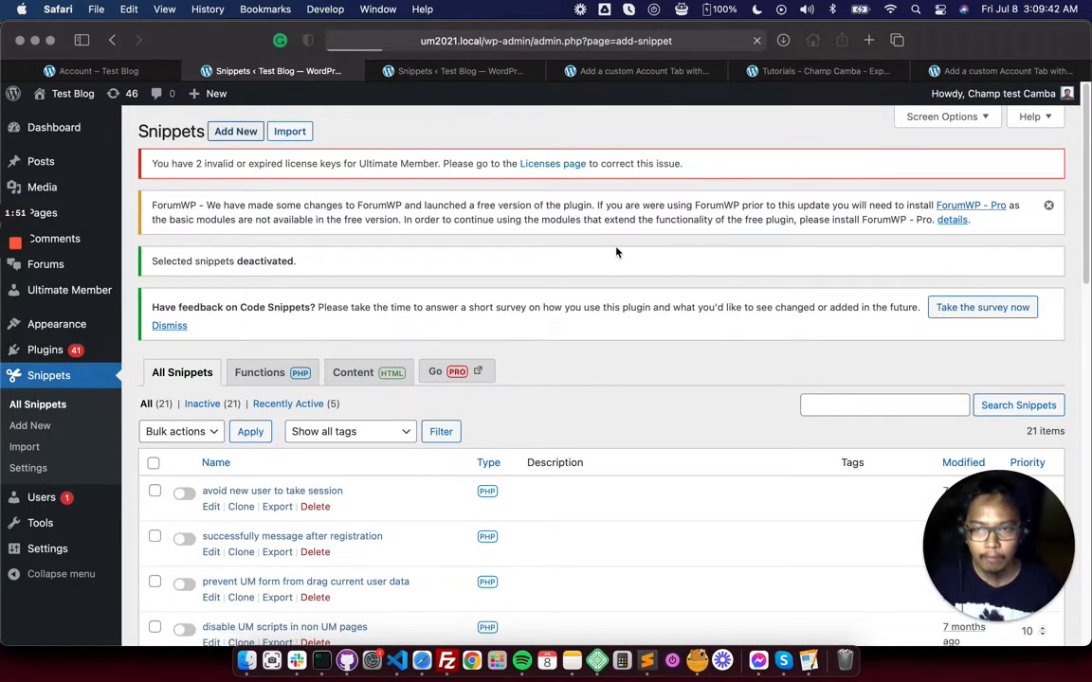
pyautogui.click(235, 130)
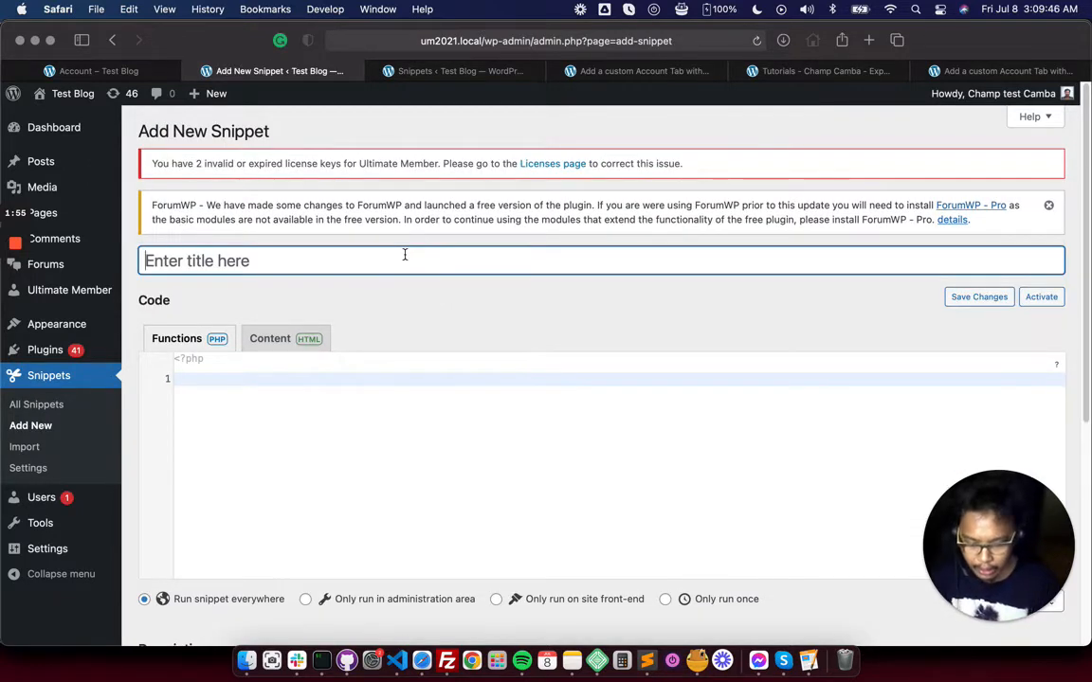
pyautogui.write('UM A')
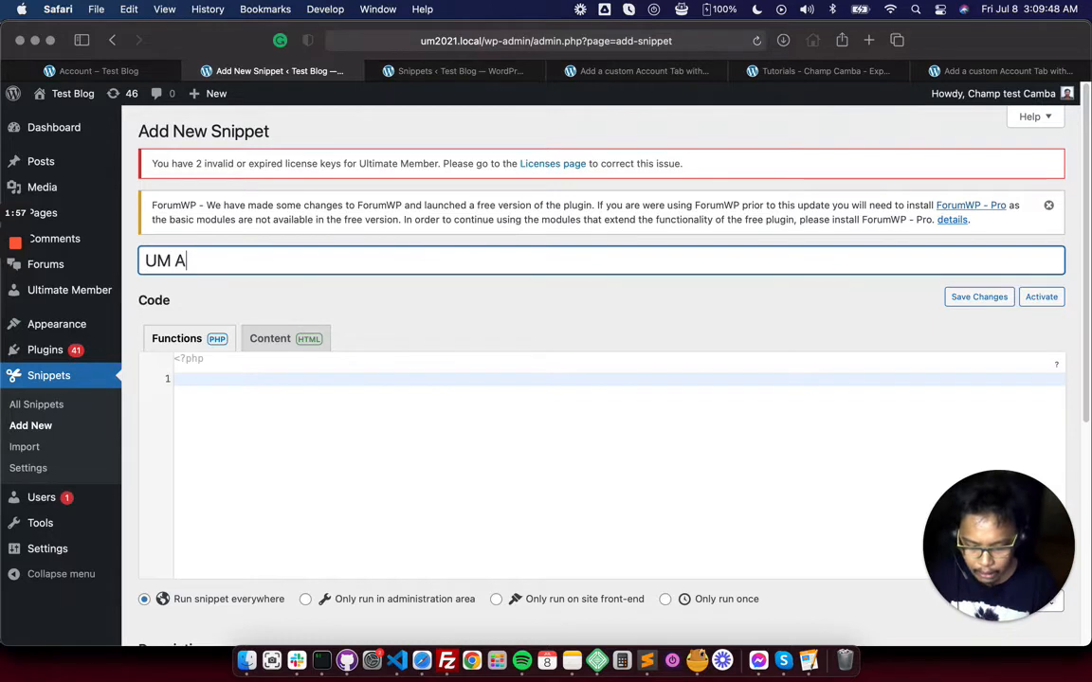
pyautogui.write('Custom Account tab amnd')
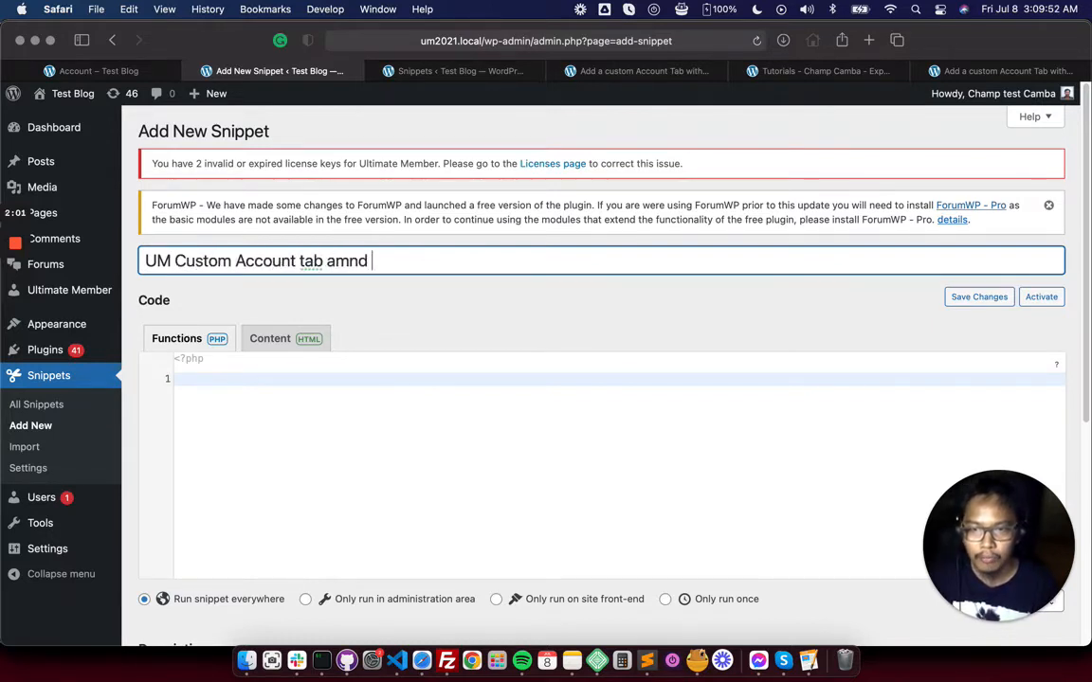
pyautogui.write('and fields')
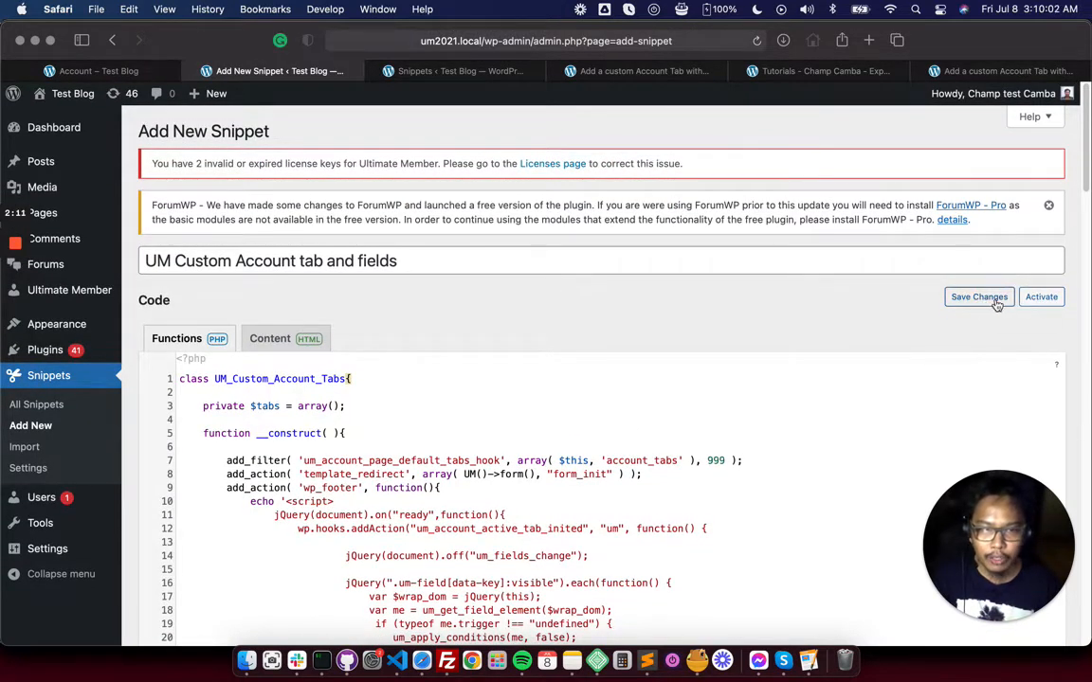
pyautogui.moveTo(1042, 295)
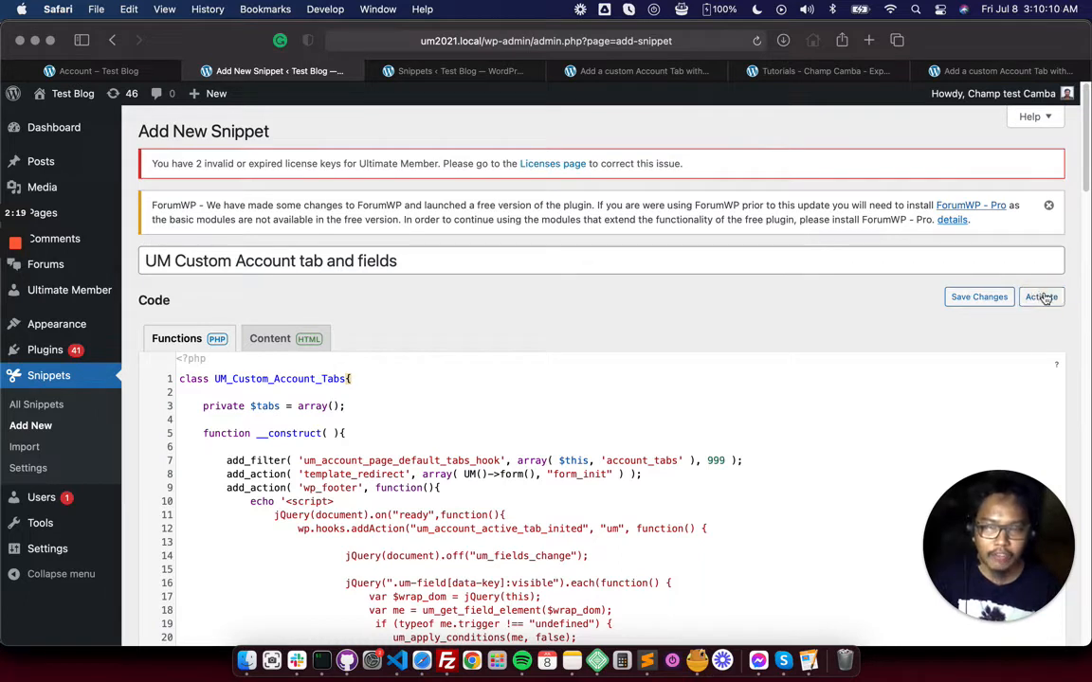
# Save and activate the snippet, then check the front-end Account page
pyautogui.click(1043, 296)
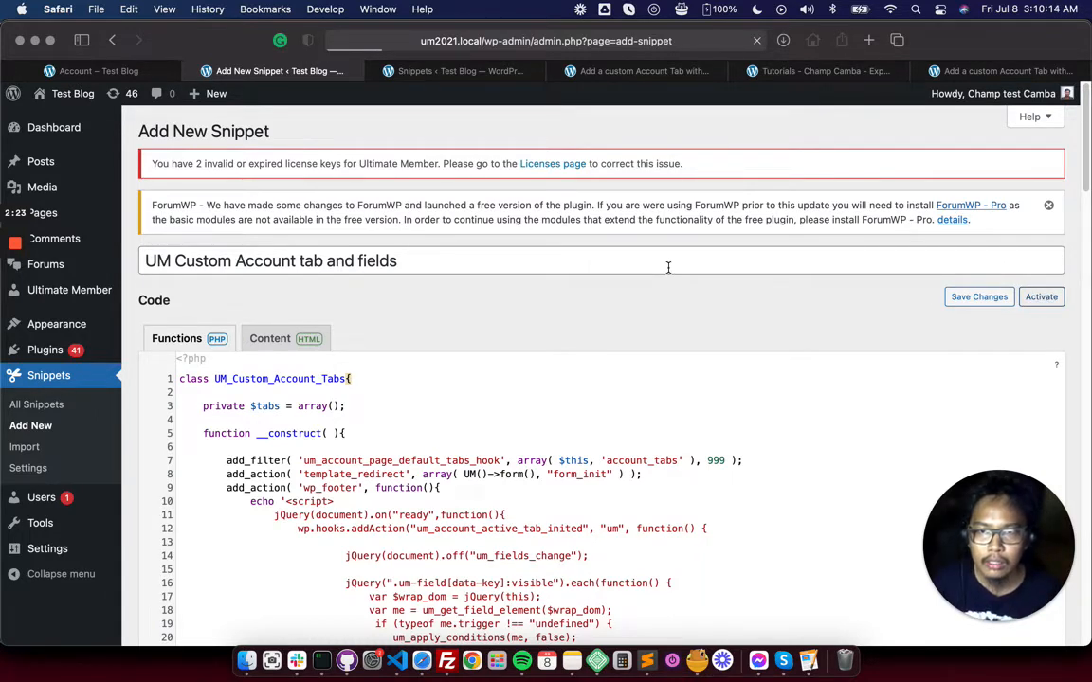
pyautogui.click(1040, 295)
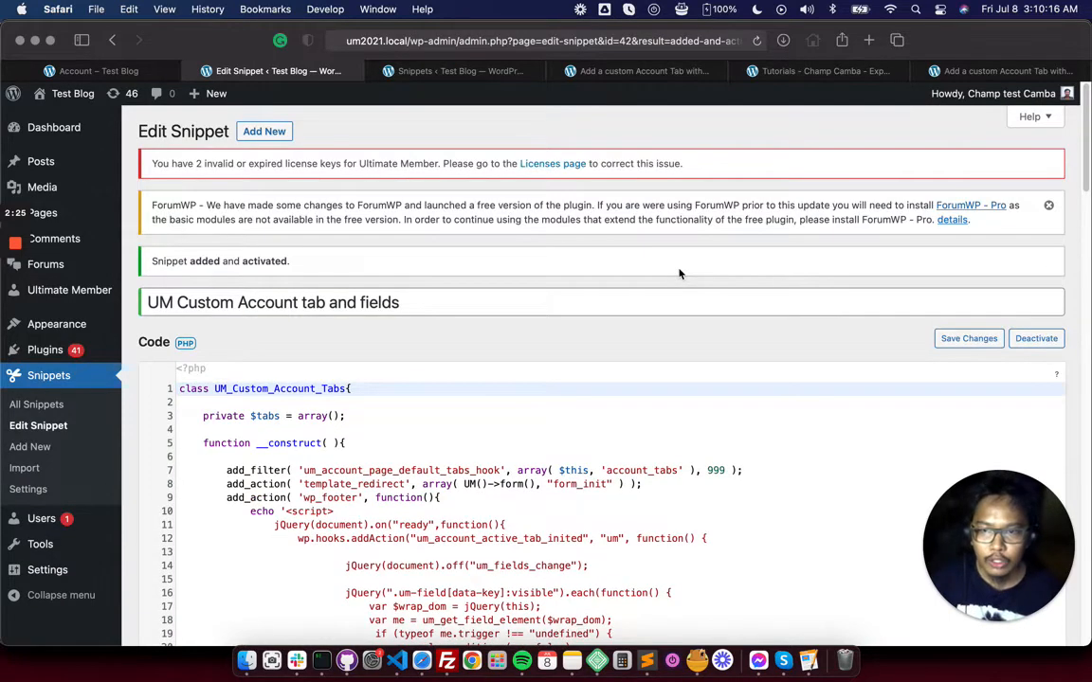
pyautogui.scroll(-3)
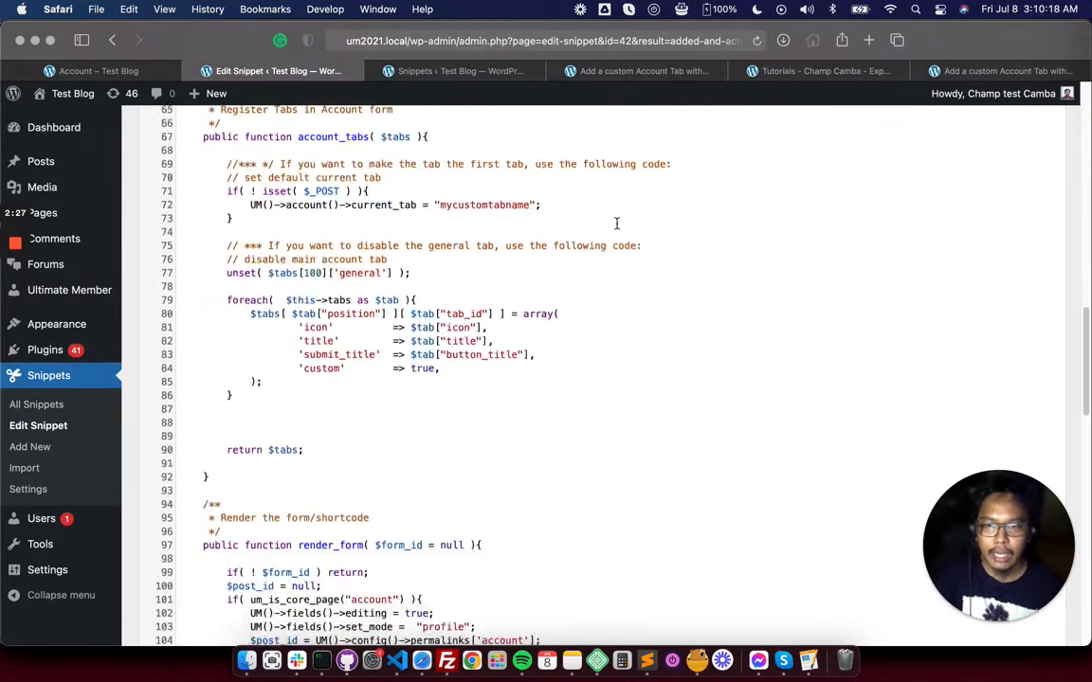
pyautogui.click(99, 70)
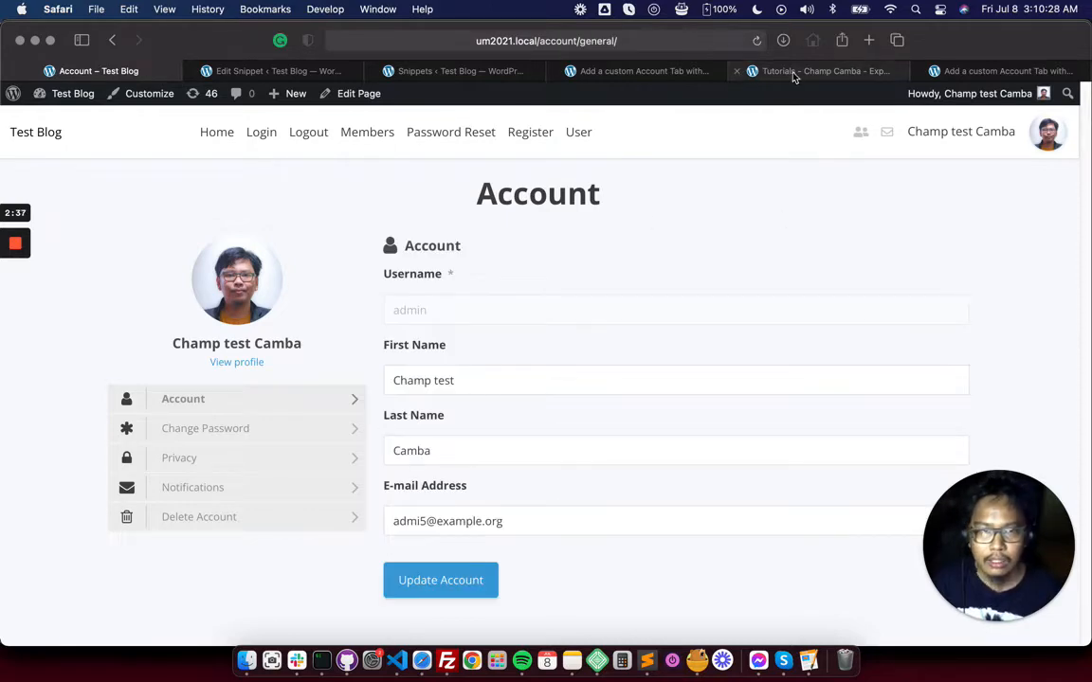
# Copy the tutorial's add_tab registration code and return to the snippet editor
pyautogui.click(1001, 70)
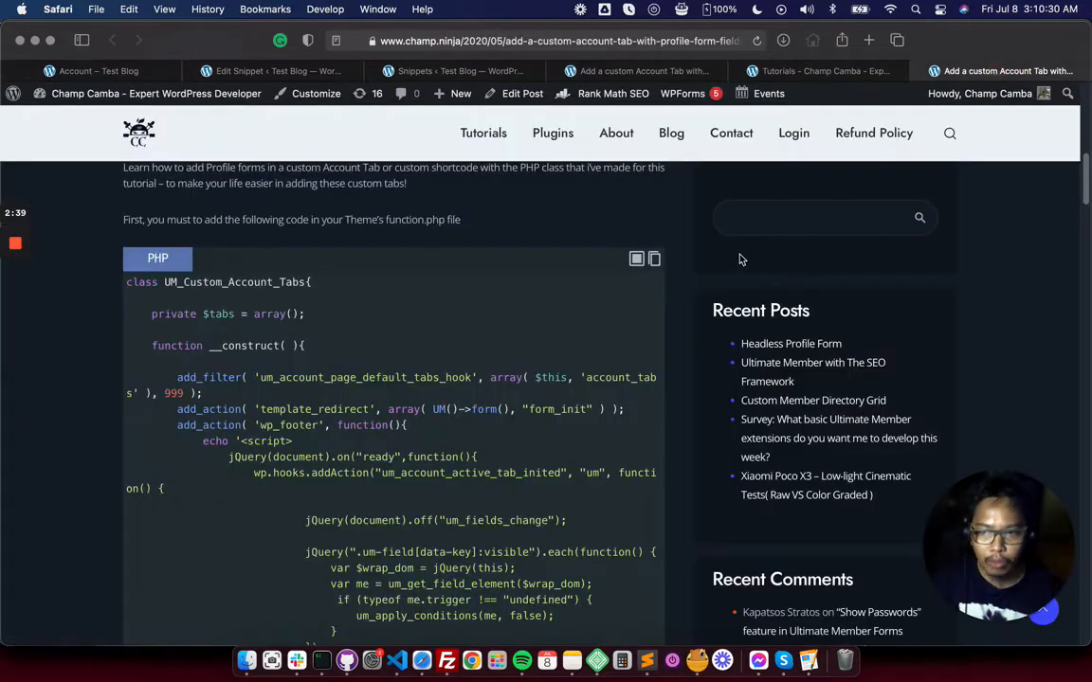
pyautogui.scroll(-3)
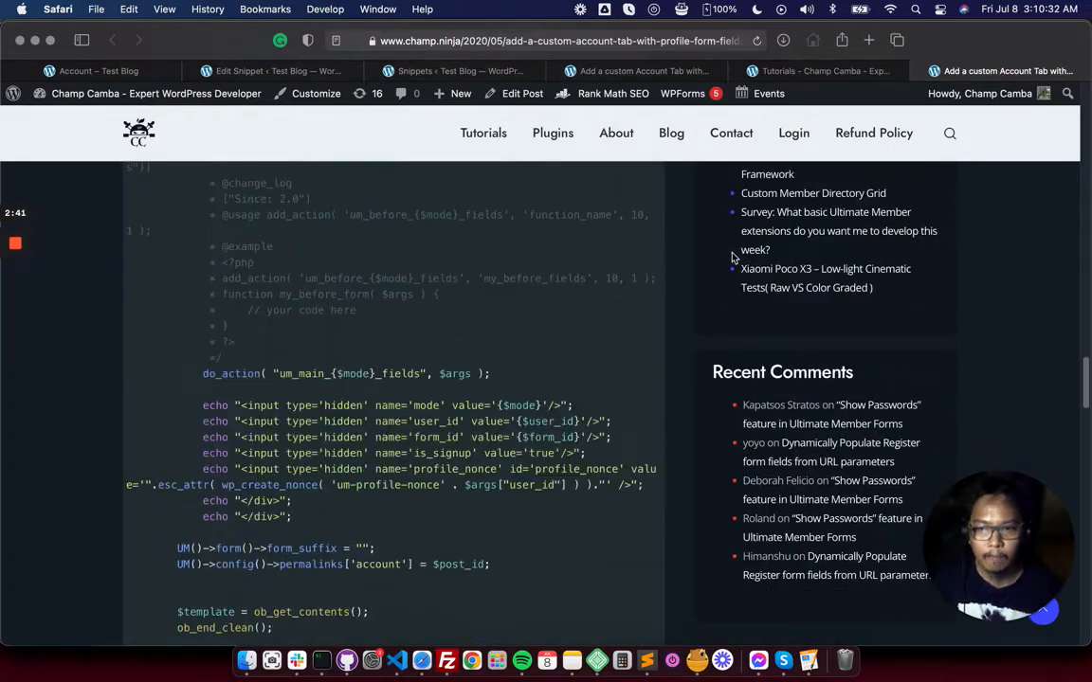
pyautogui.scroll(-3)
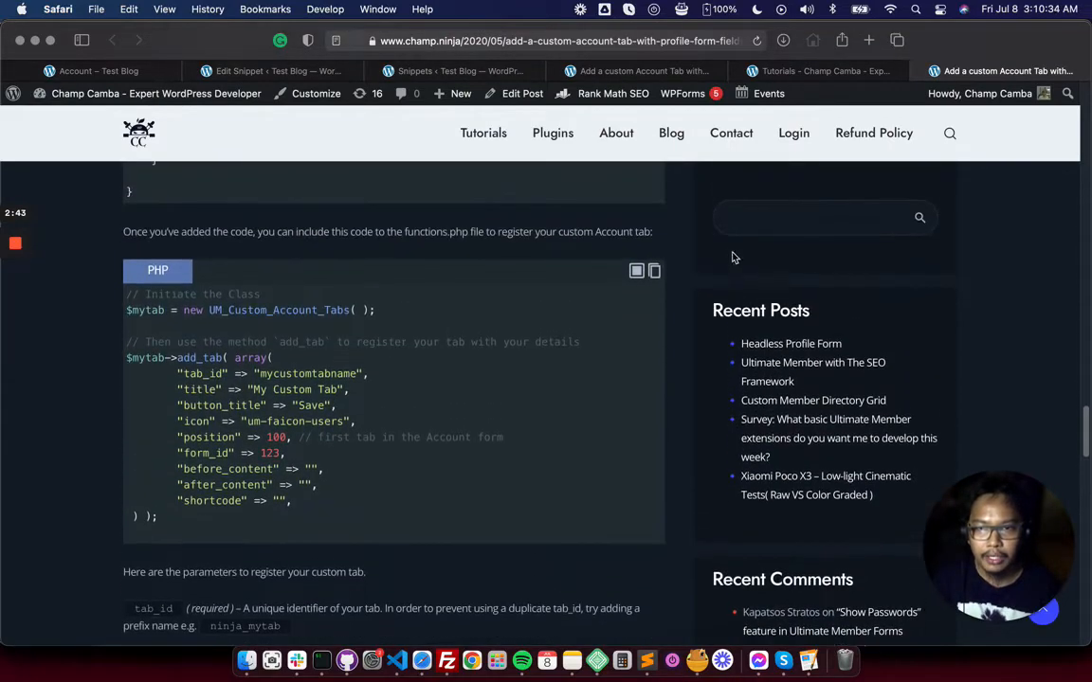
pyautogui.moveTo(595, 320)
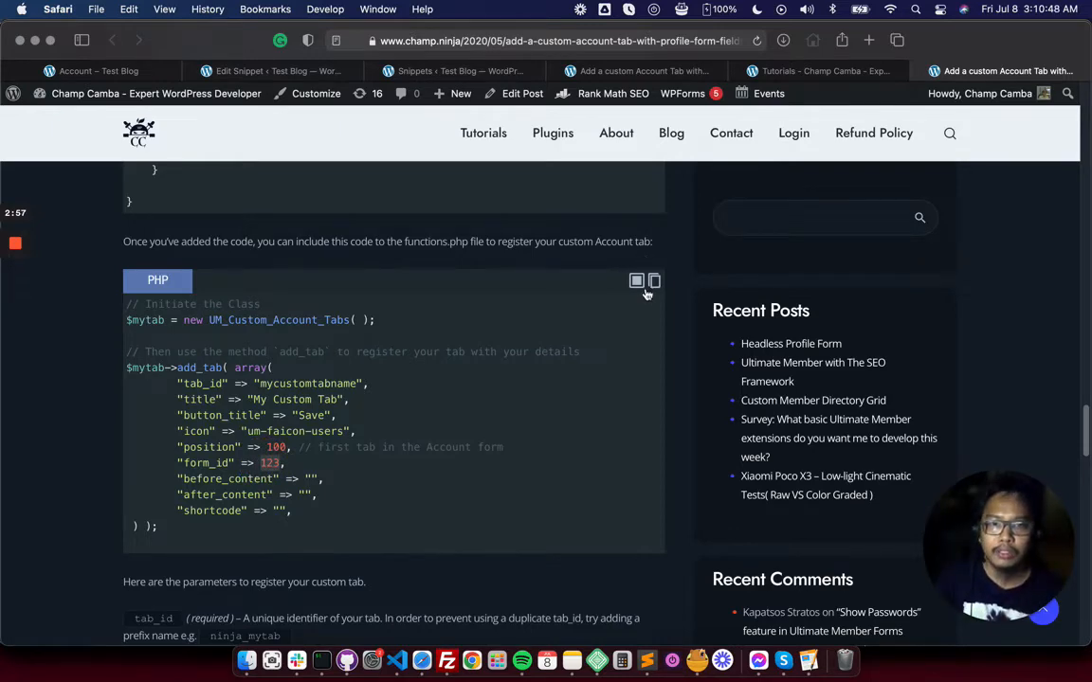
pyautogui.click(637, 281)
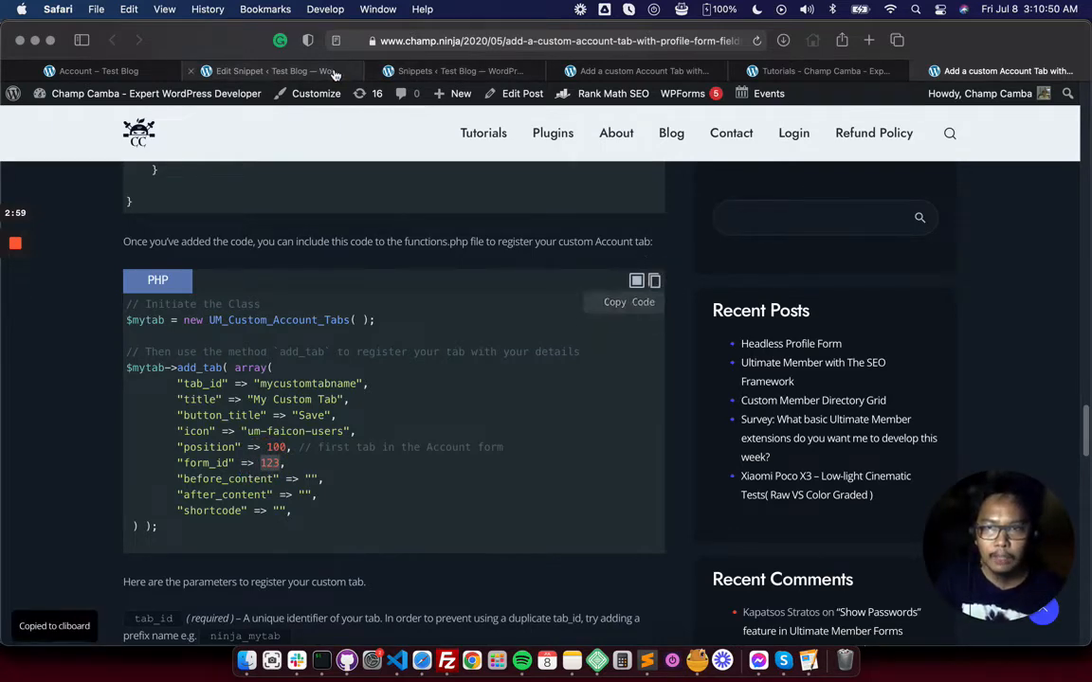
pyautogui.click(239, 70)
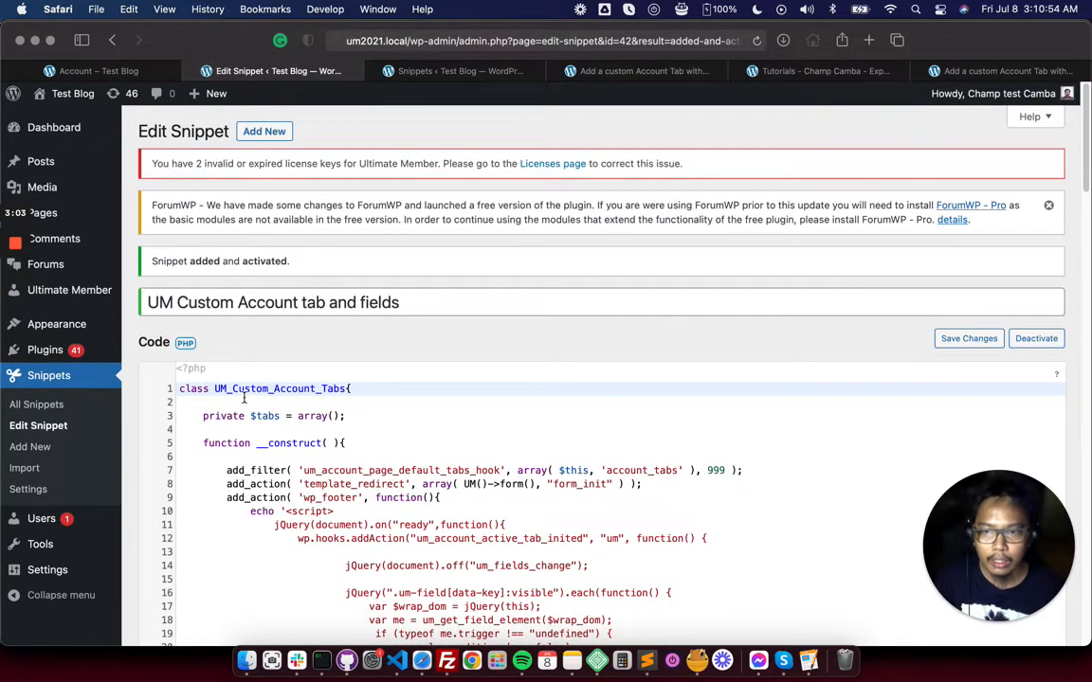
# Paste the add_tab code after the last snippet line and select its tab_id value 'mycustomtabname'
pyautogui.scroll(-3)
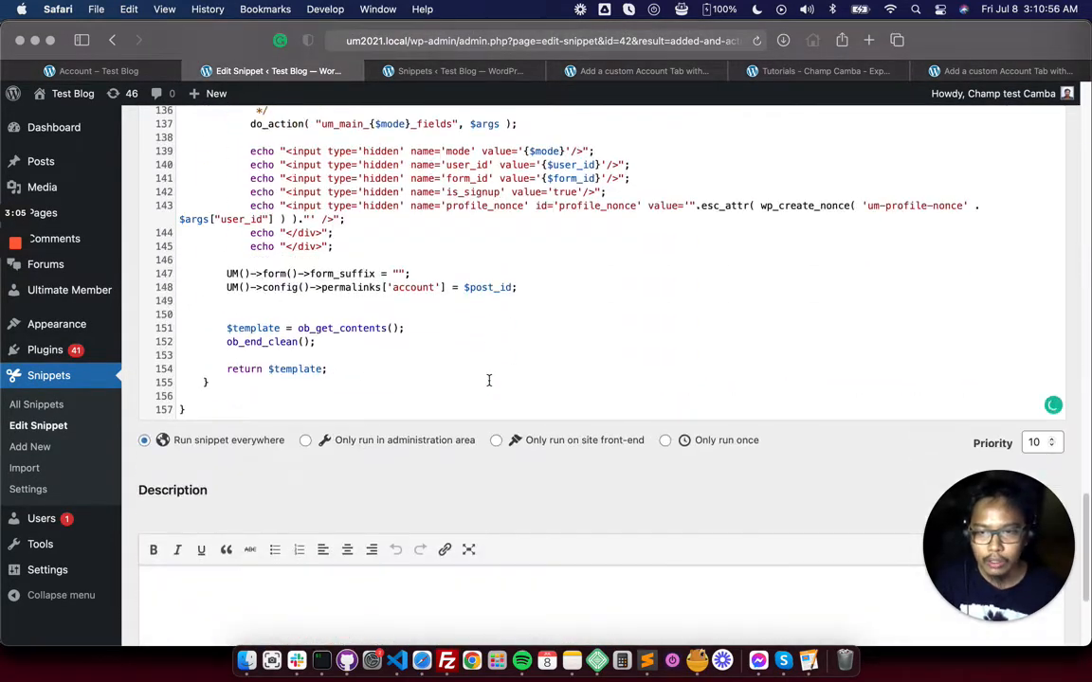
pyautogui.click(264, 131)
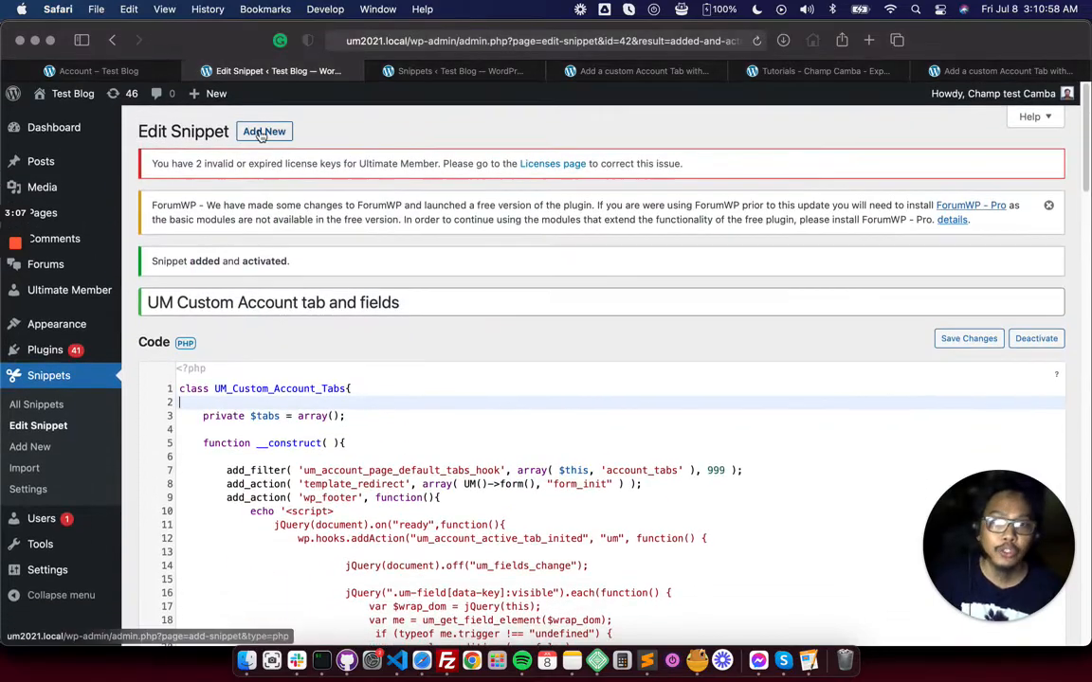
pyautogui.scroll(-3)
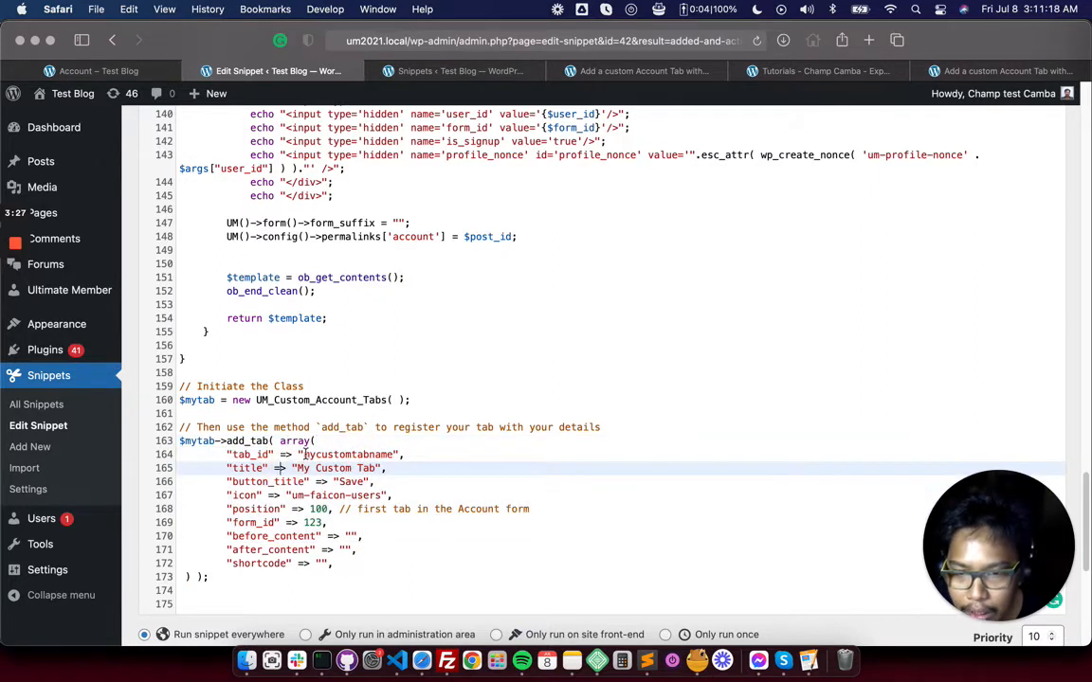
pyautogui.doubleClick(349, 455)
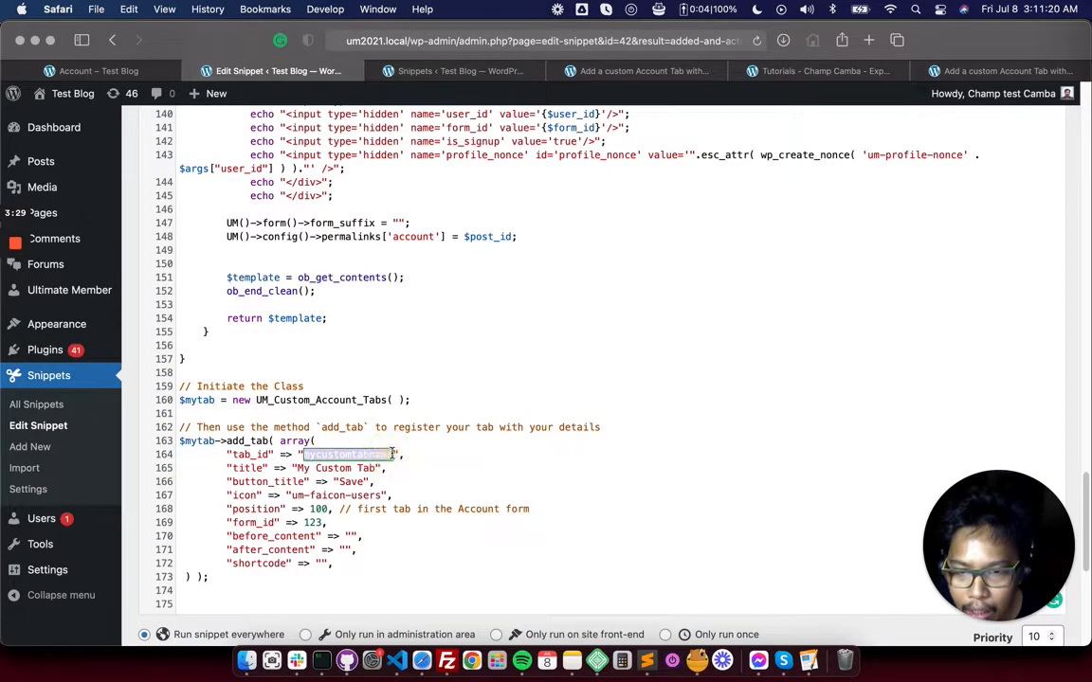
pyautogui.click(91, 70)
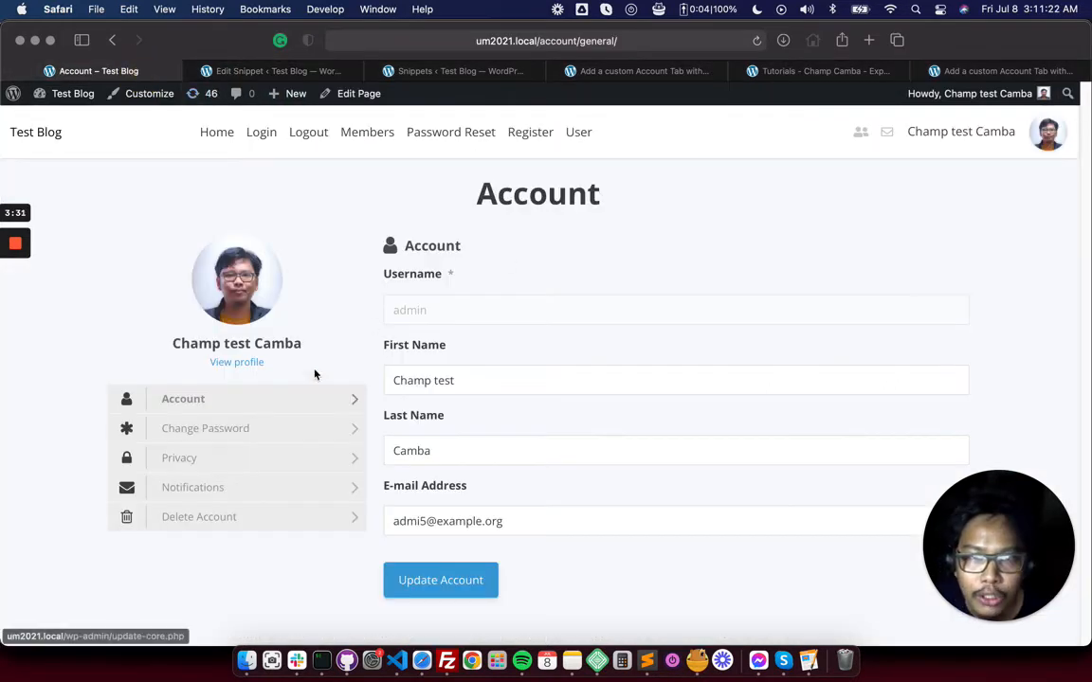
# Browse the Account page's Change Password and Privacy tabs, then return to the snippet editor
pyautogui.click(208, 428)
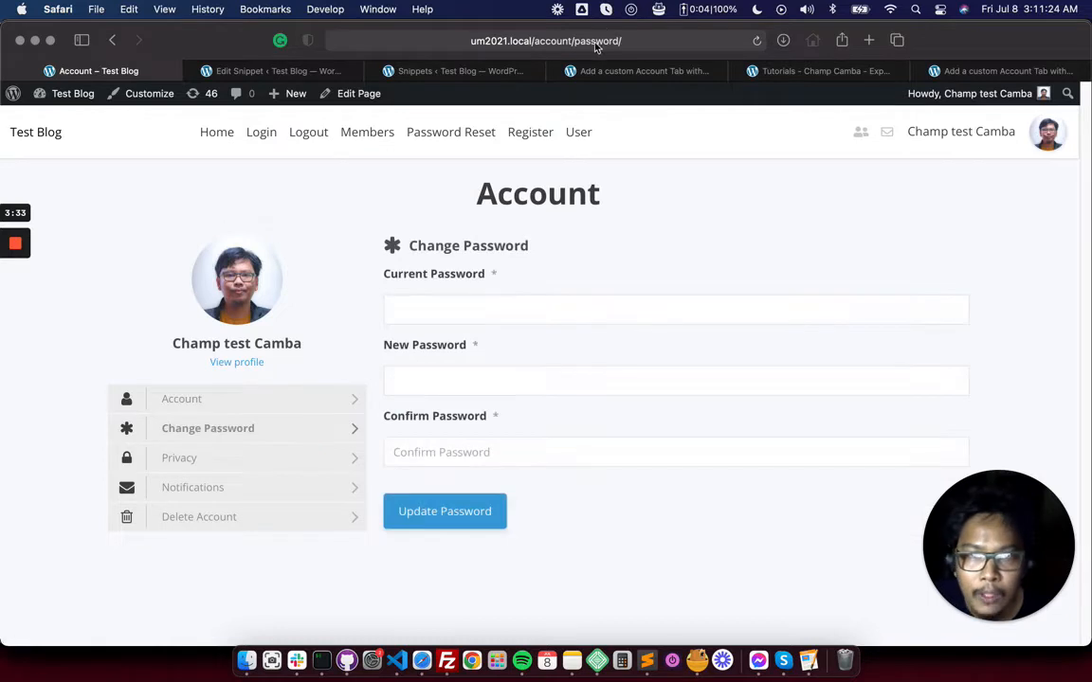
pyautogui.click(182, 457)
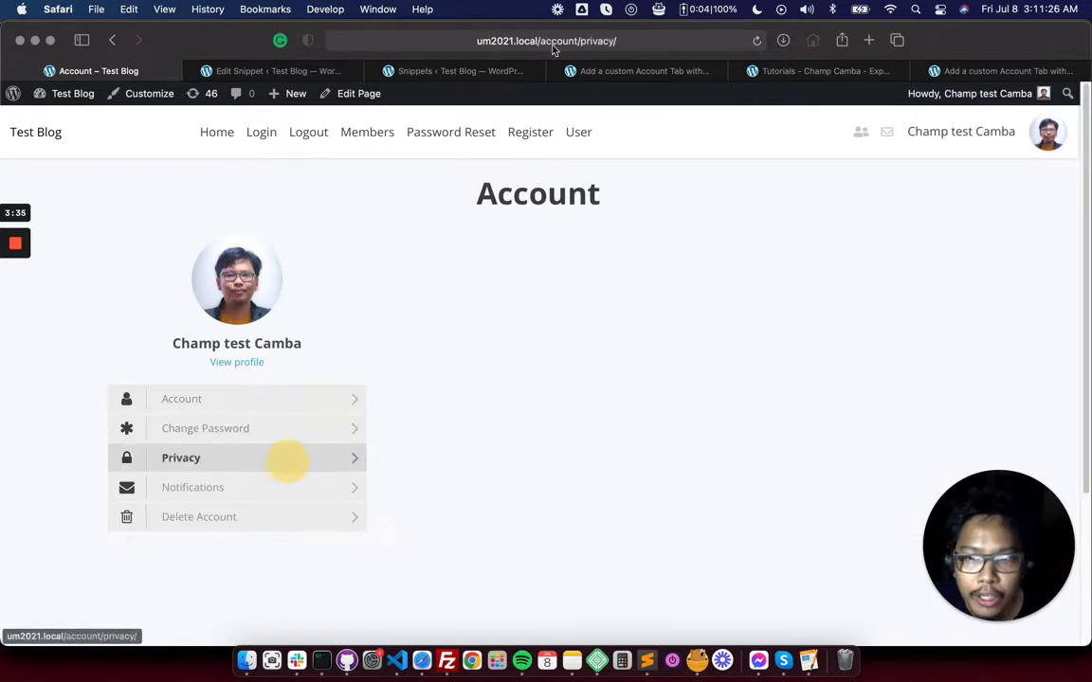
pyautogui.click(182, 456)
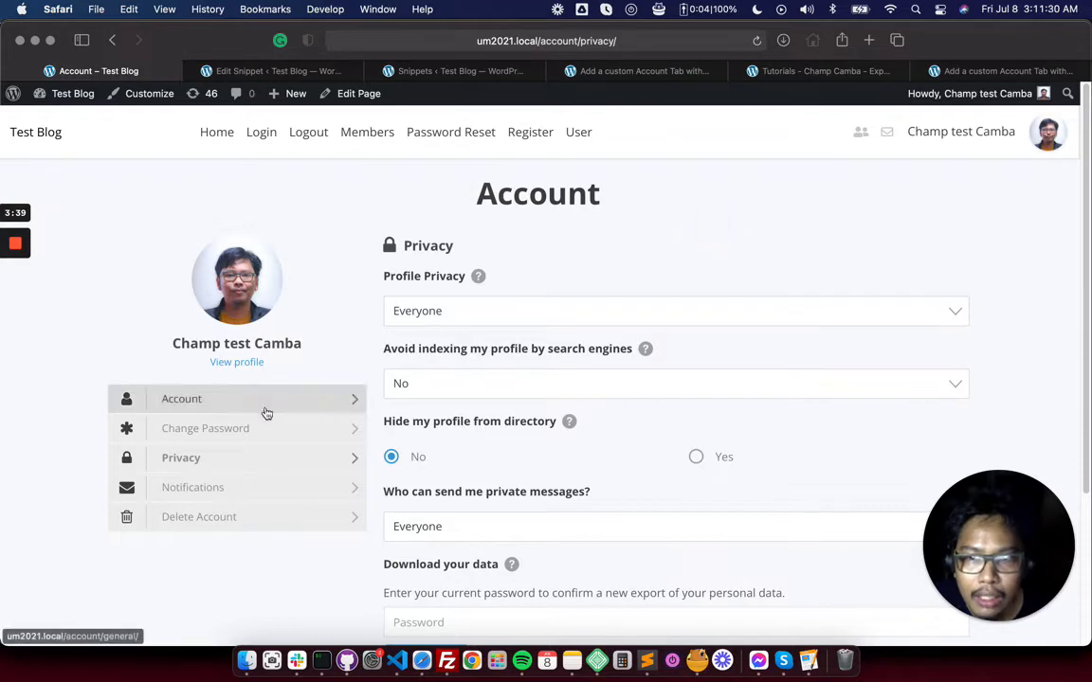
pyautogui.click(182, 398)
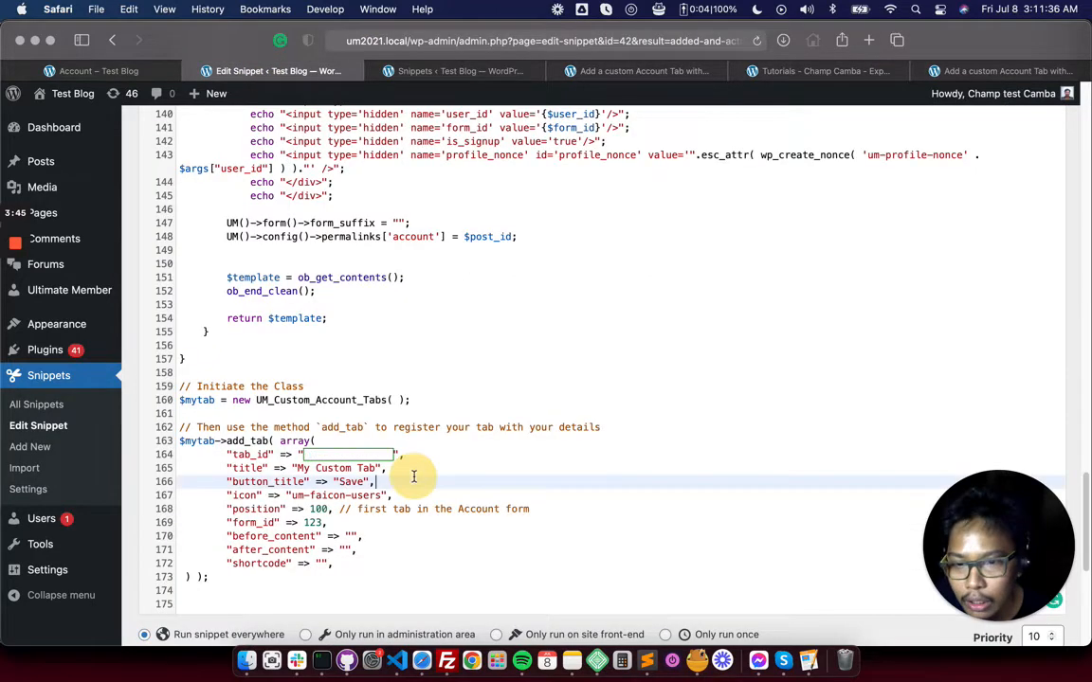
# Set the add_tab tab_id to 'this-is-my-tab' and the title to 'Profile'
pyautogui.write('mycustomtabname')
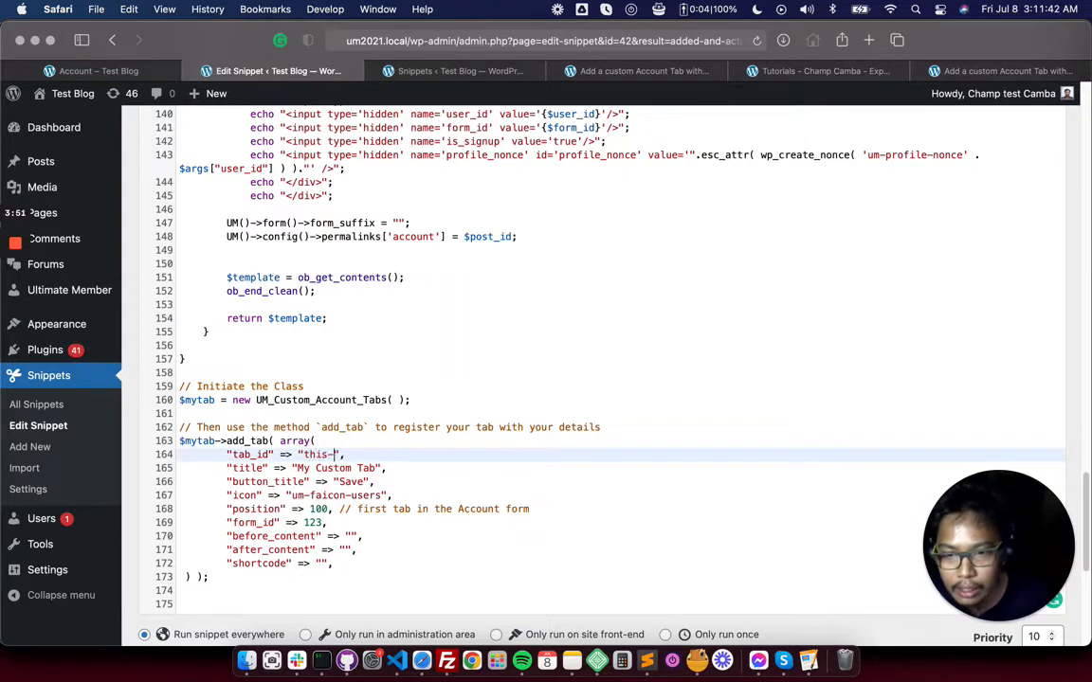
pyautogui.write('is-my-tab')
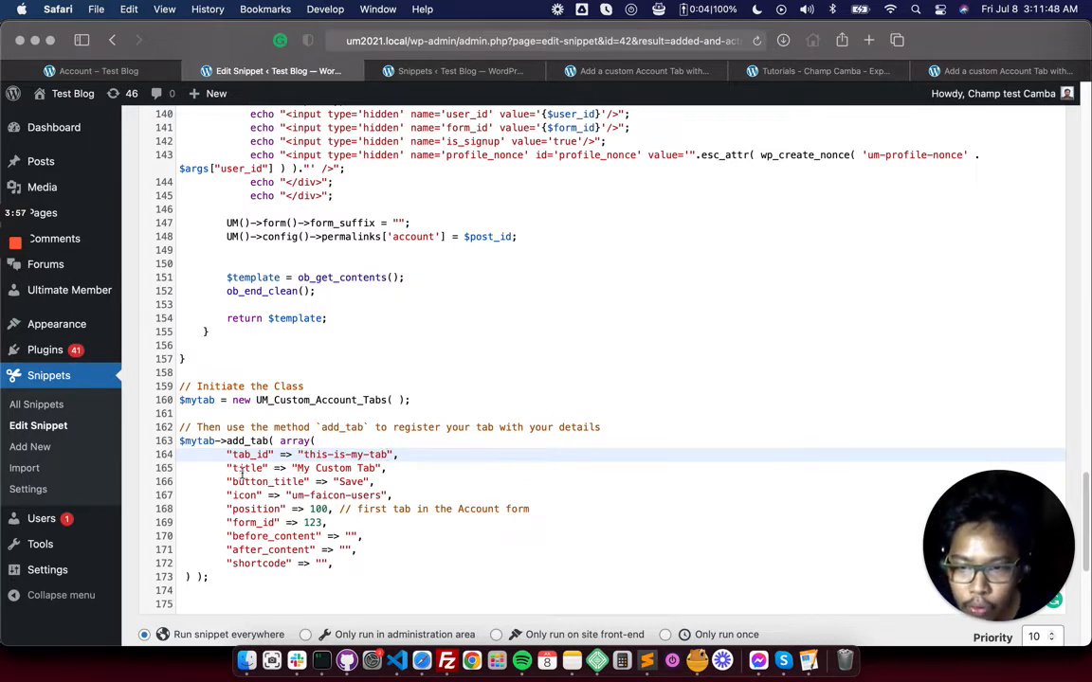
pyautogui.doubleClick(336, 468)
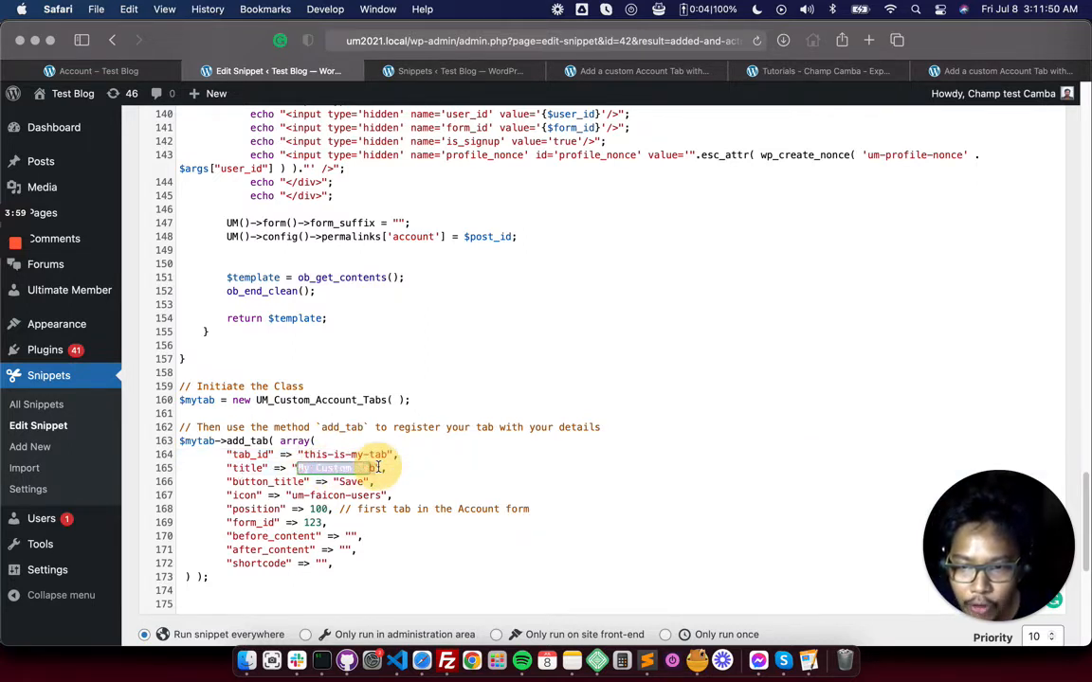
pyautogui.write('Pr')
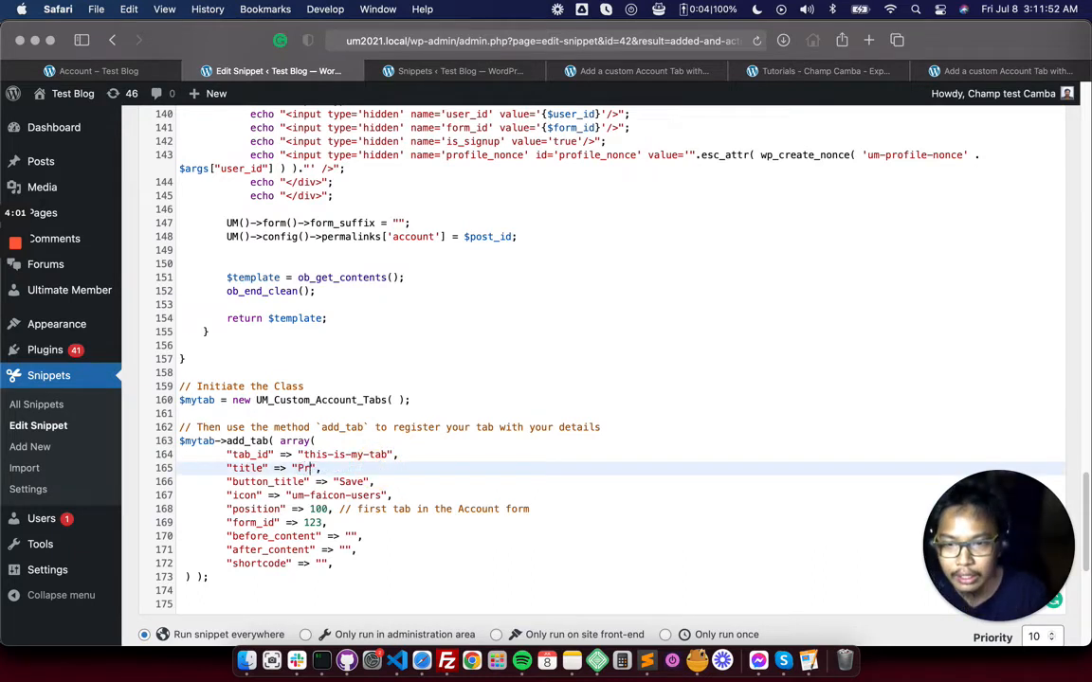
pyautogui.write('ofile')
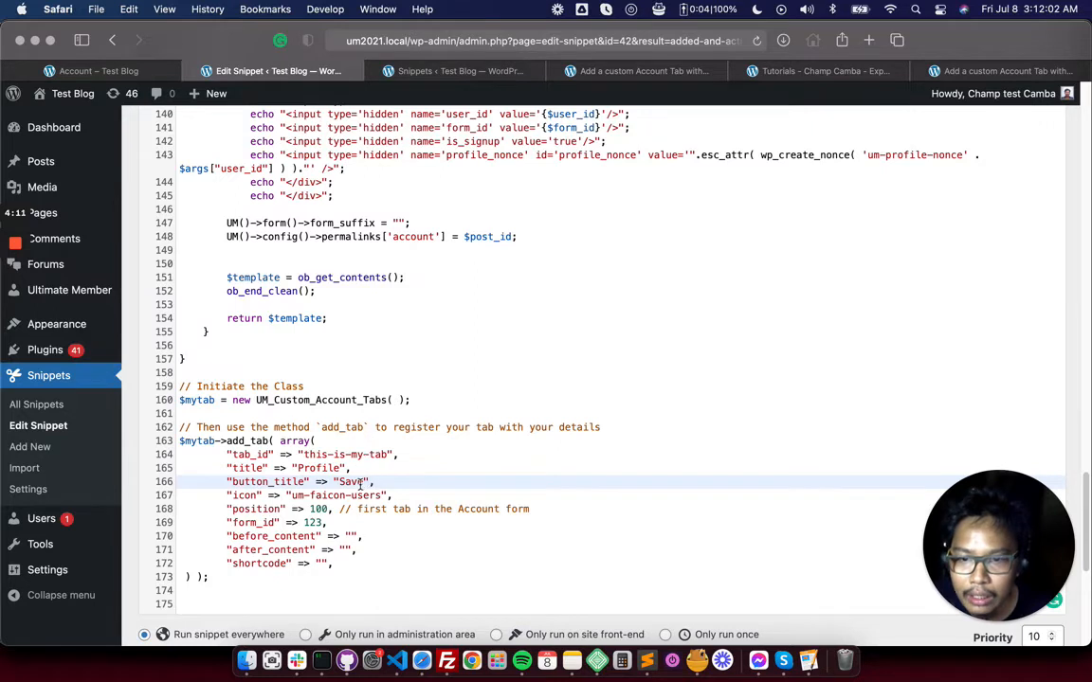
# Review the tab's position 100 and form_id 123, then switch to the site's Account page
pyautogui.scroll(-3)
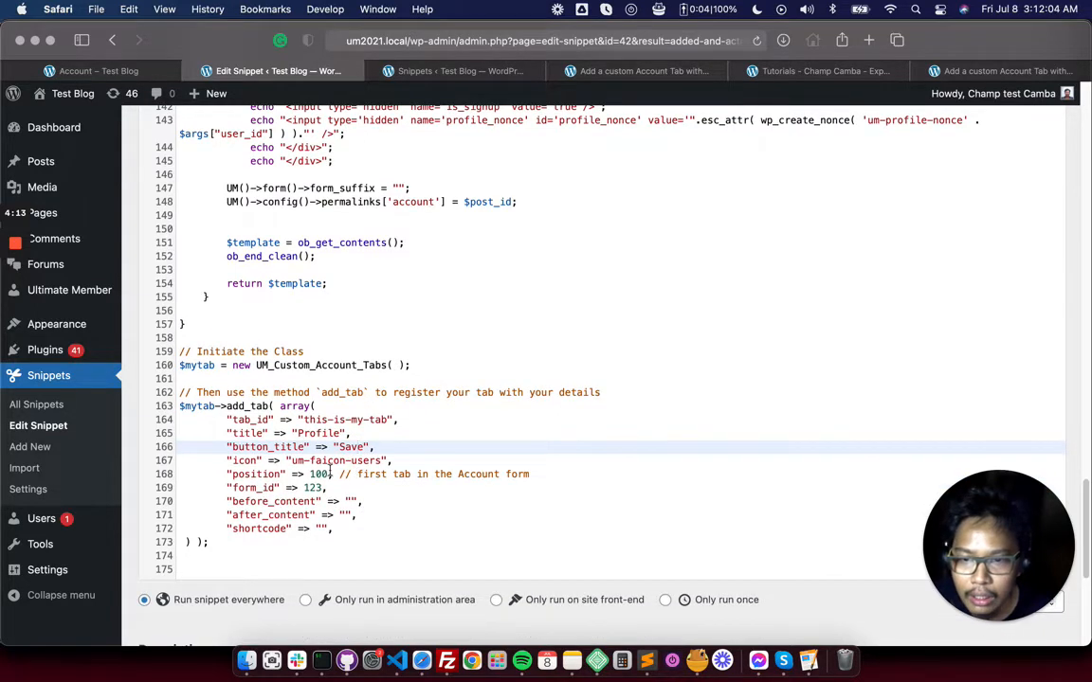
pyautogui.scroll(-3)
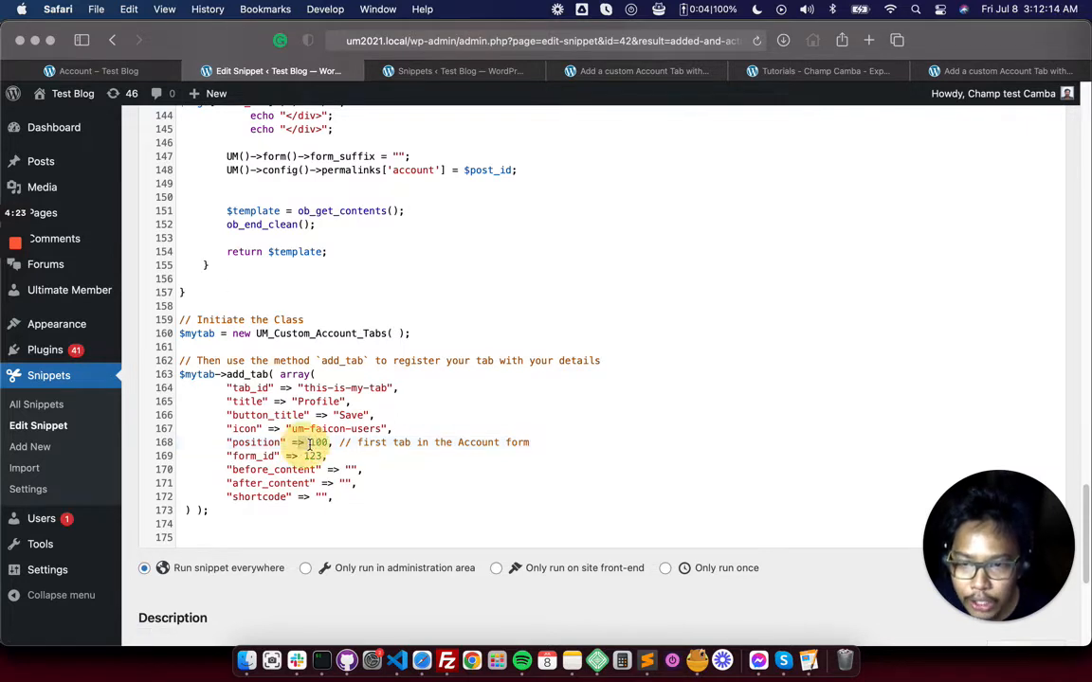
pyautogui.click(99, 70)
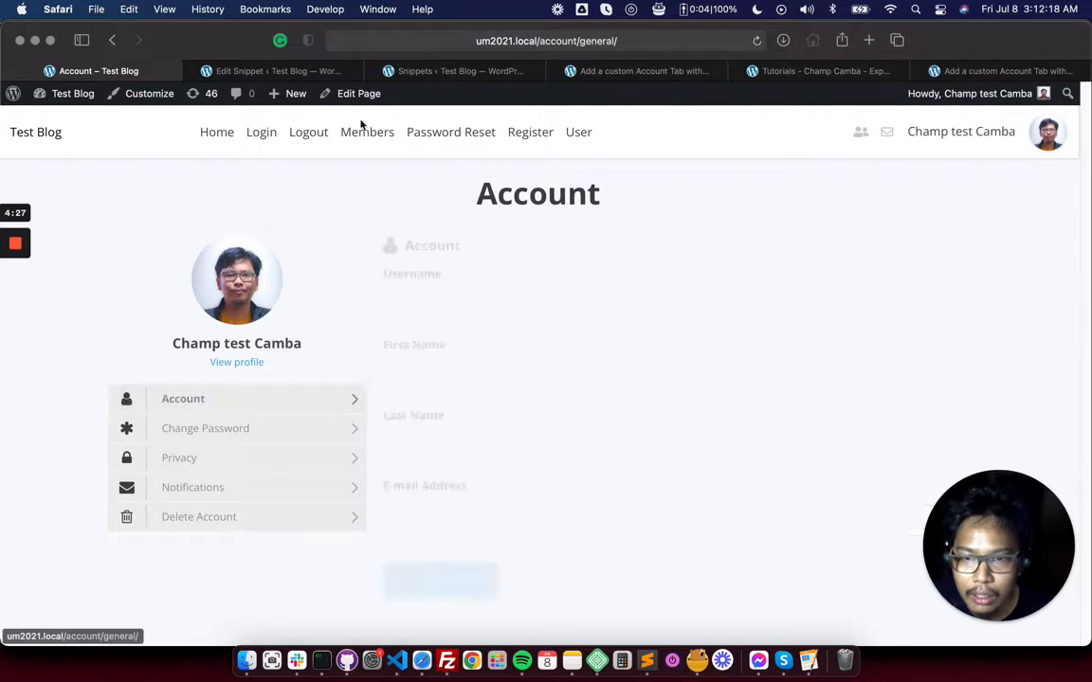
# Save the updated snippet in the editor and reload the site's Account page
pyautogui.click(275, 70)
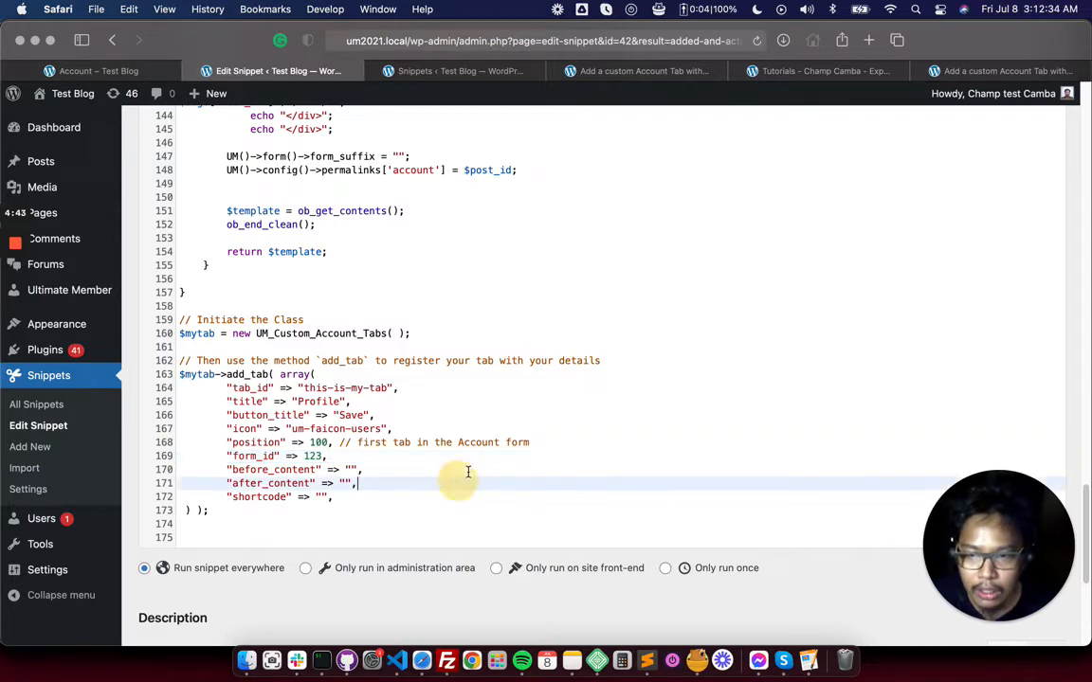
pyautogui.scroll(3)
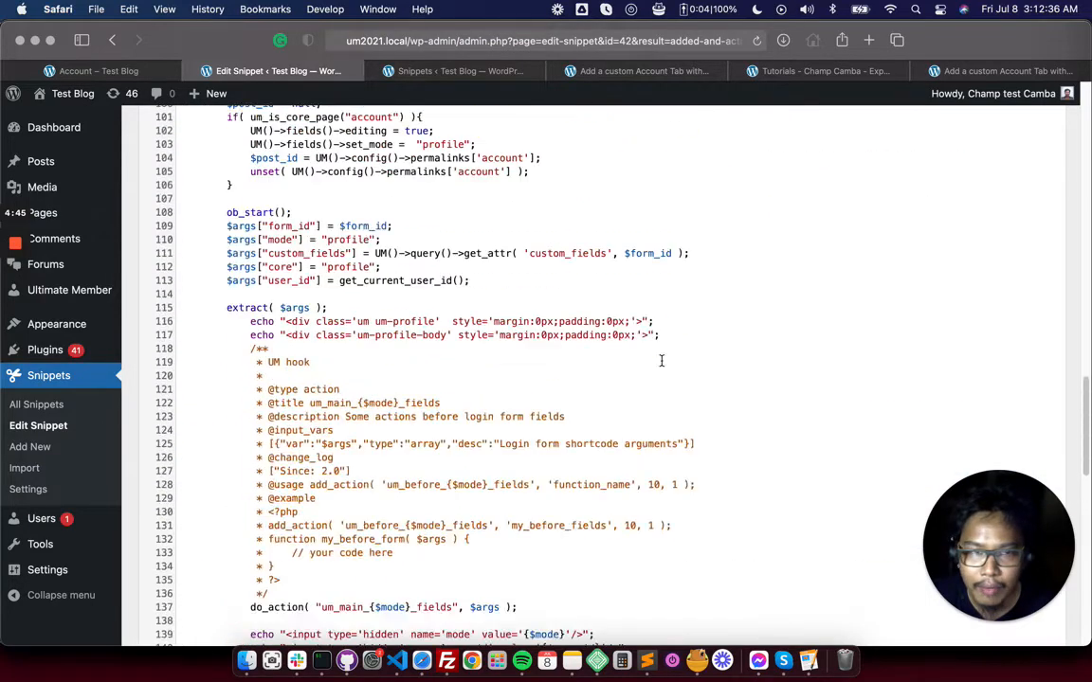
pyautogui.click(967, 337)
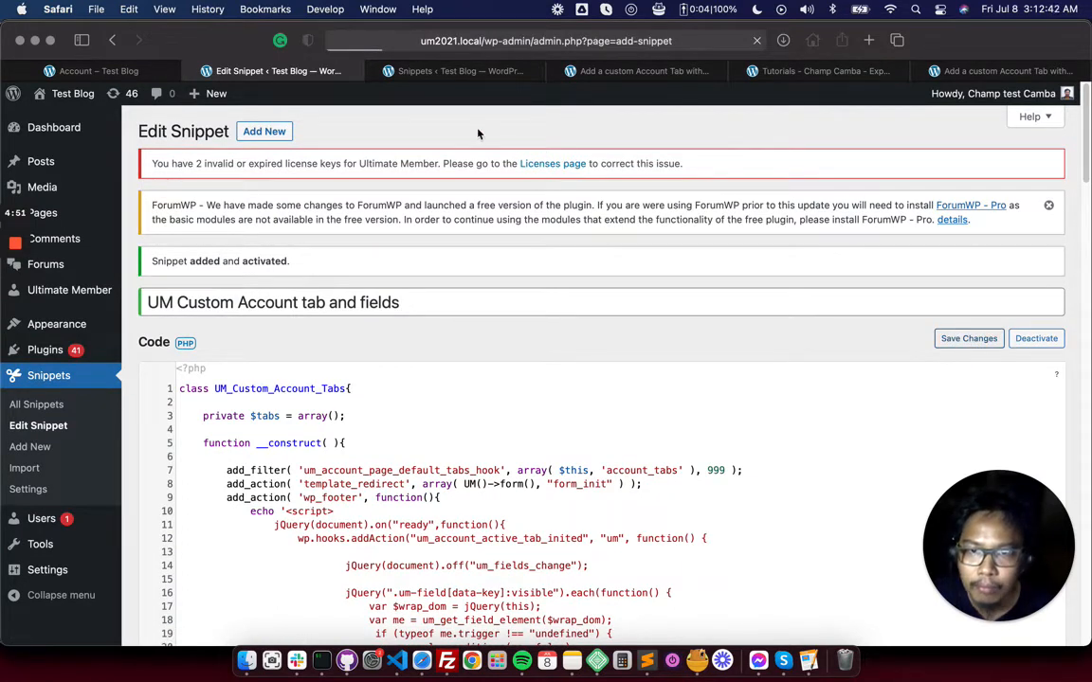
pyautogui.moveTo(405, 106)
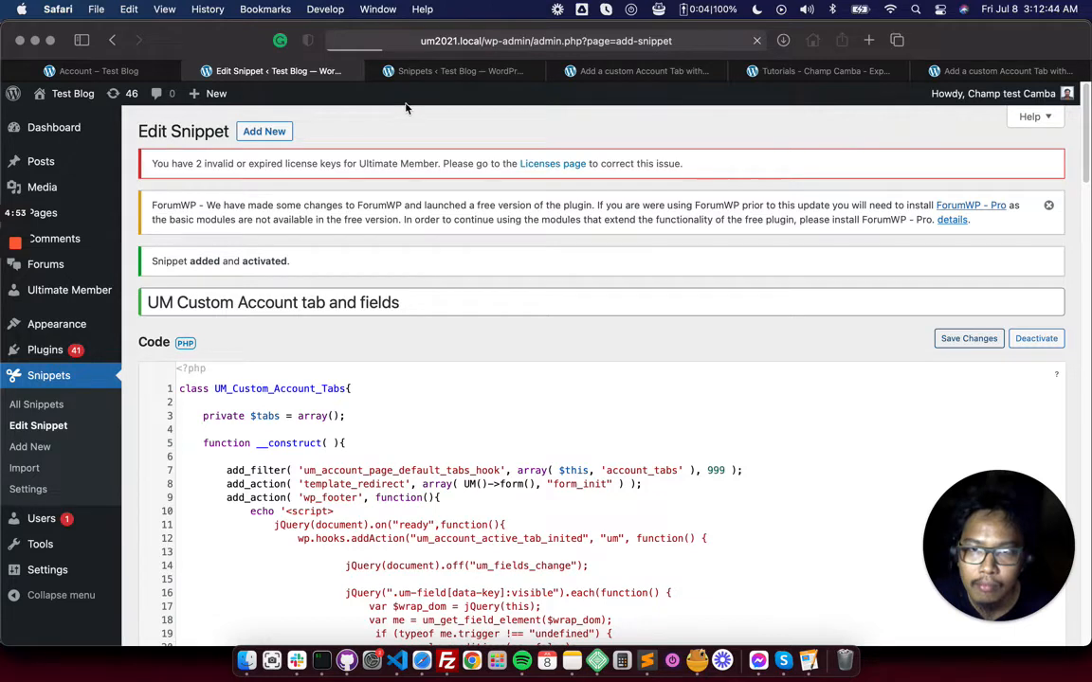
pyautogui.click(99, 70)
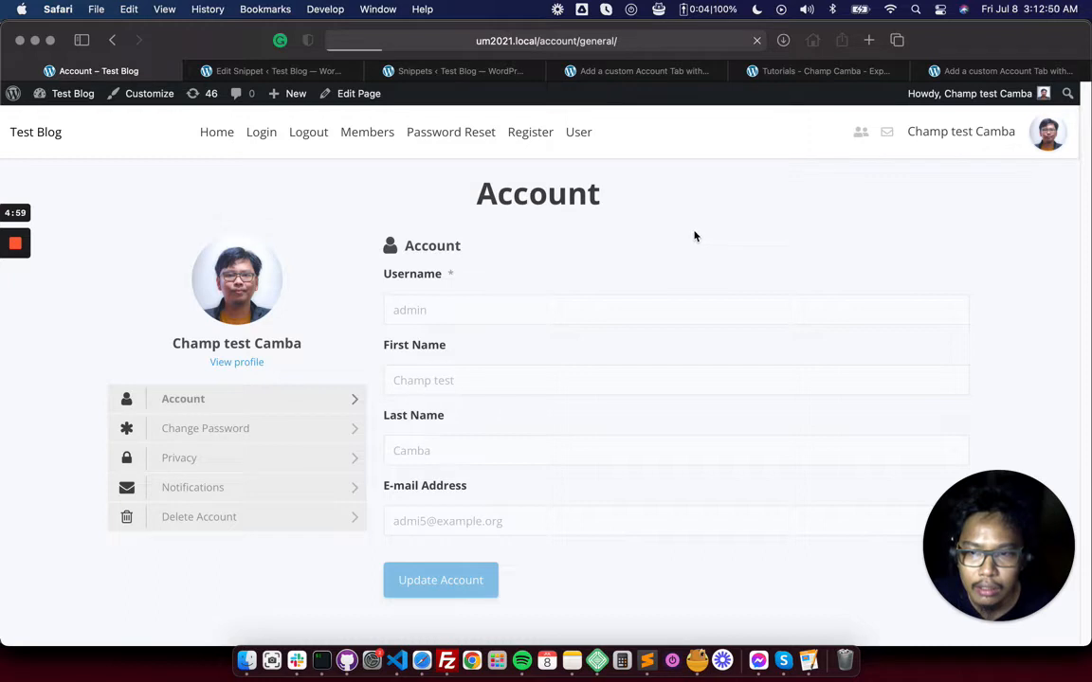
pyautogui.moveTo(773, 277)
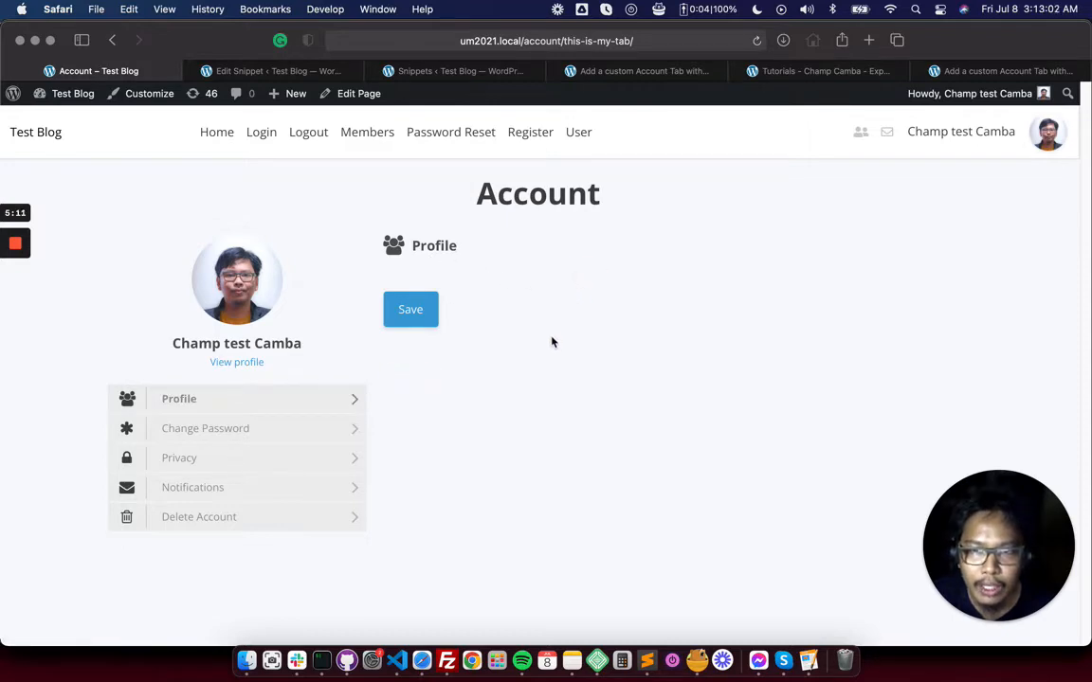
# Return from the reloaded Account page to the snippet editor tab
pyautogui.click(275, 70)
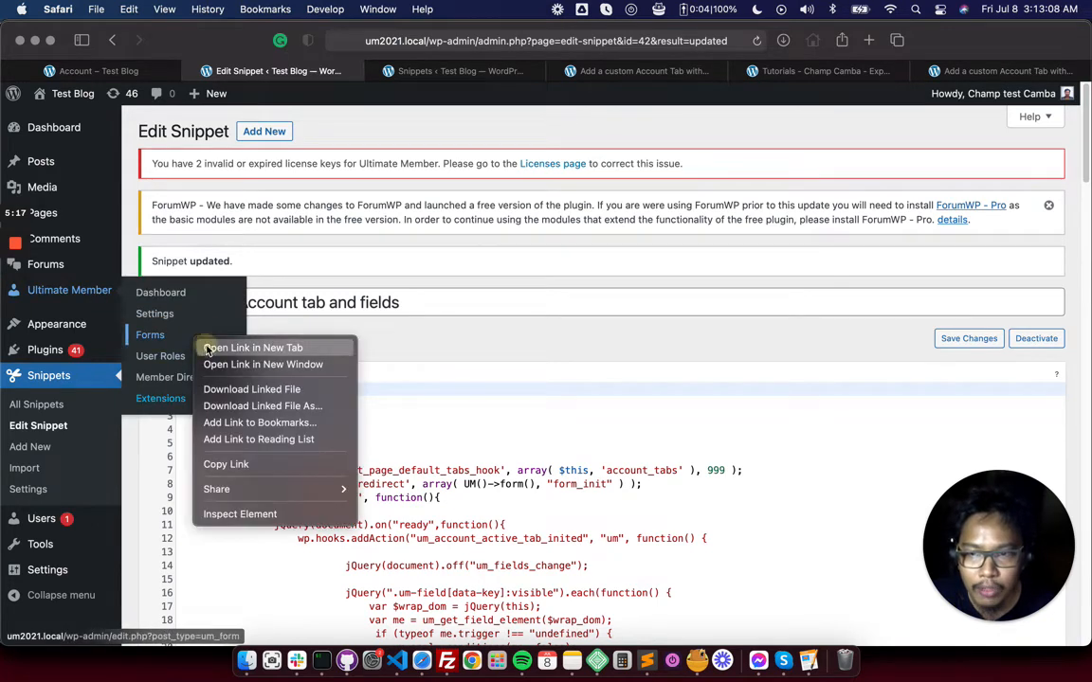
# Start a new Ultimate Member form from the Forms list, ready to enter its title
pyautogui.click(254, 347)
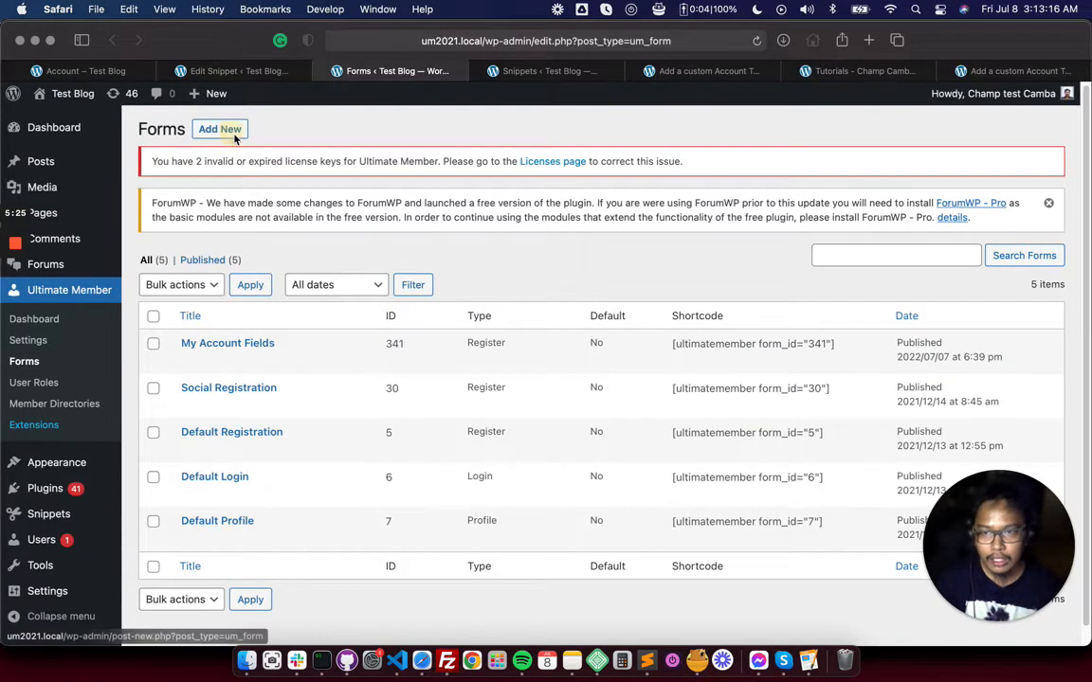
pyautogui.click(219, 129)
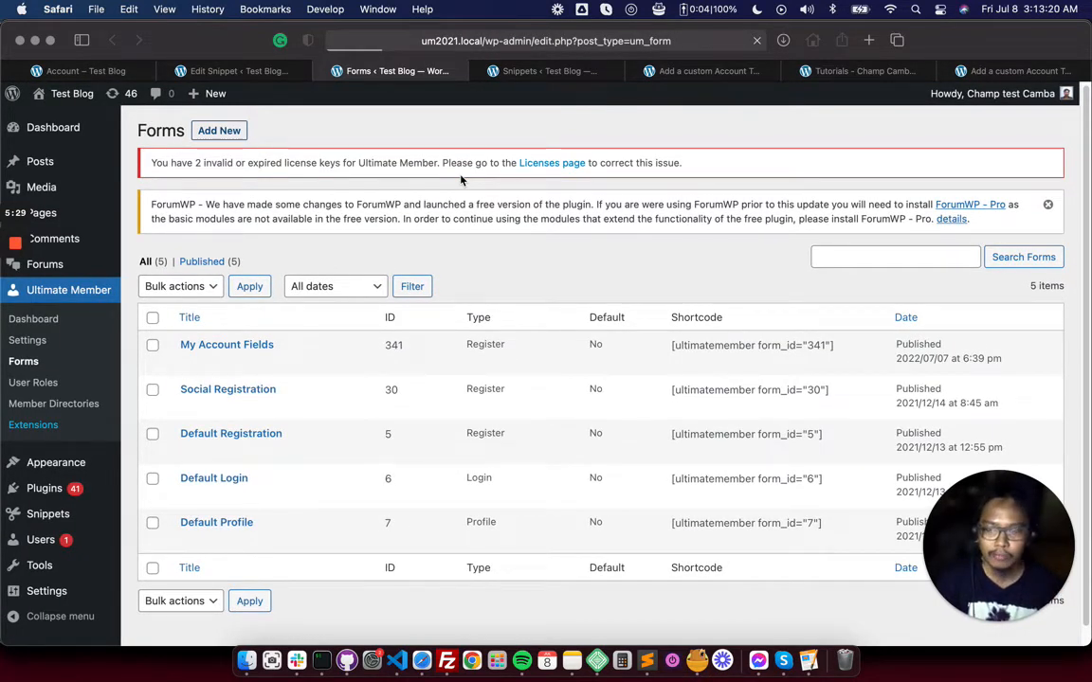
pyautogui.click(220, 129)
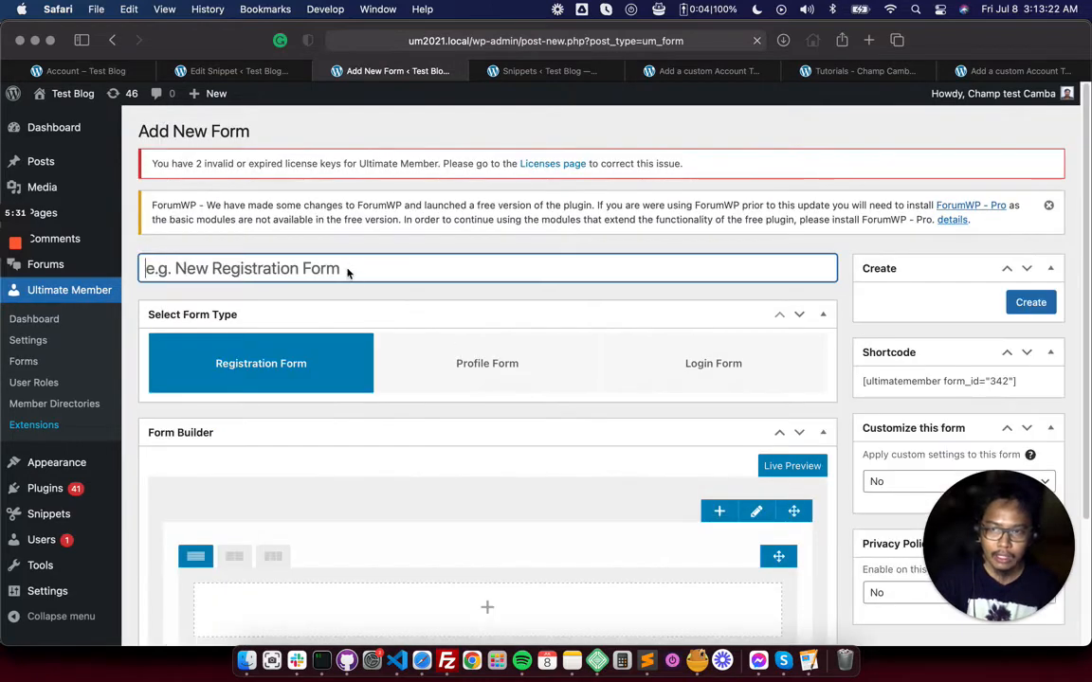
# Name the form 'UM Account fields' and make it a Profile Form
pyautogui.write('U')
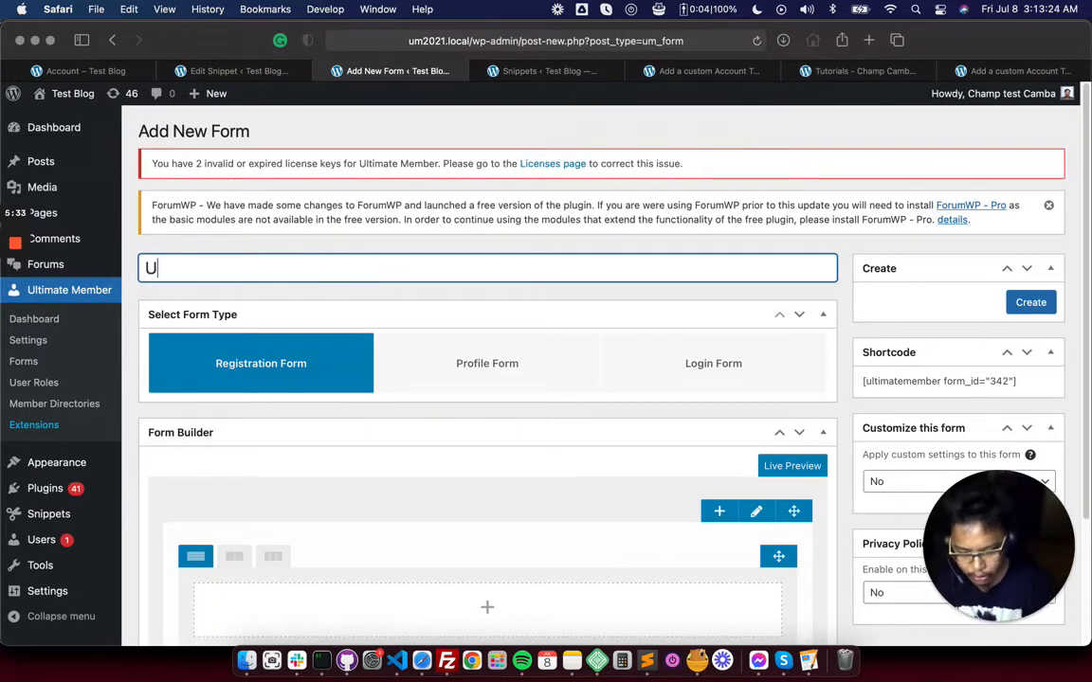
pyautogui.write('M Custom')
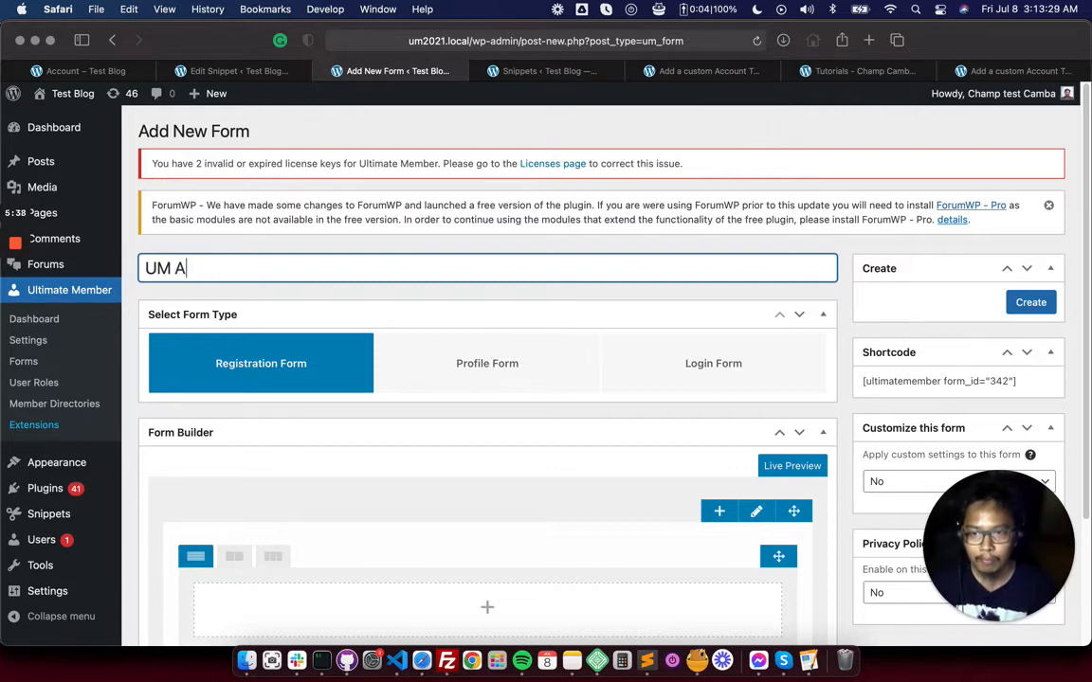
pyautogui.write('ccount field')
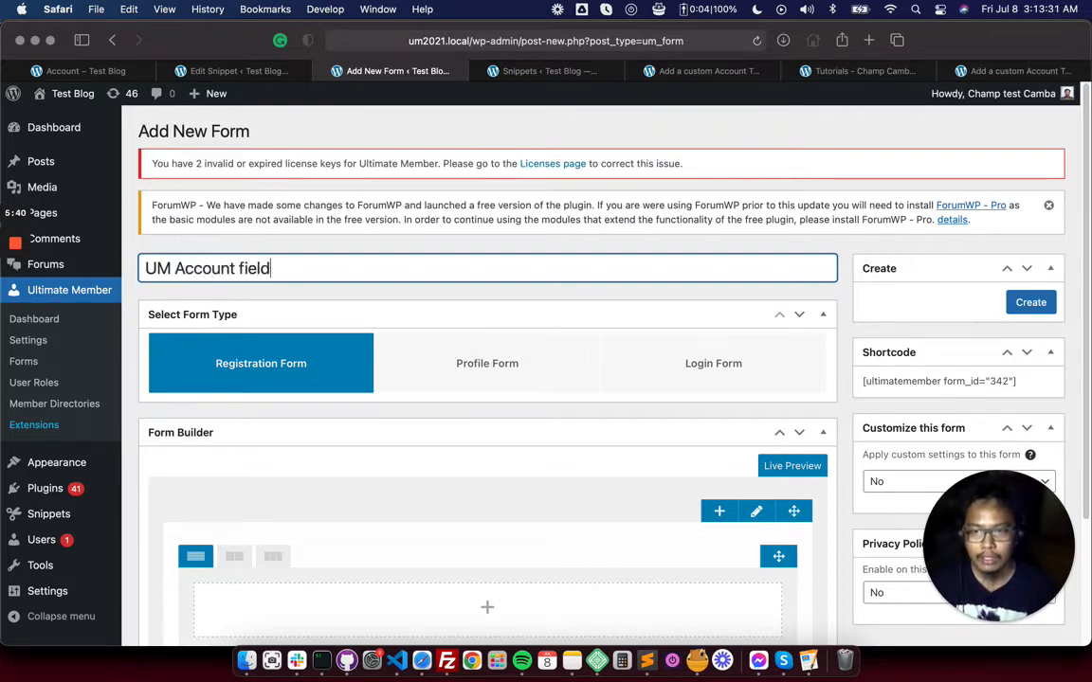
pyautogui.scroll(-3)
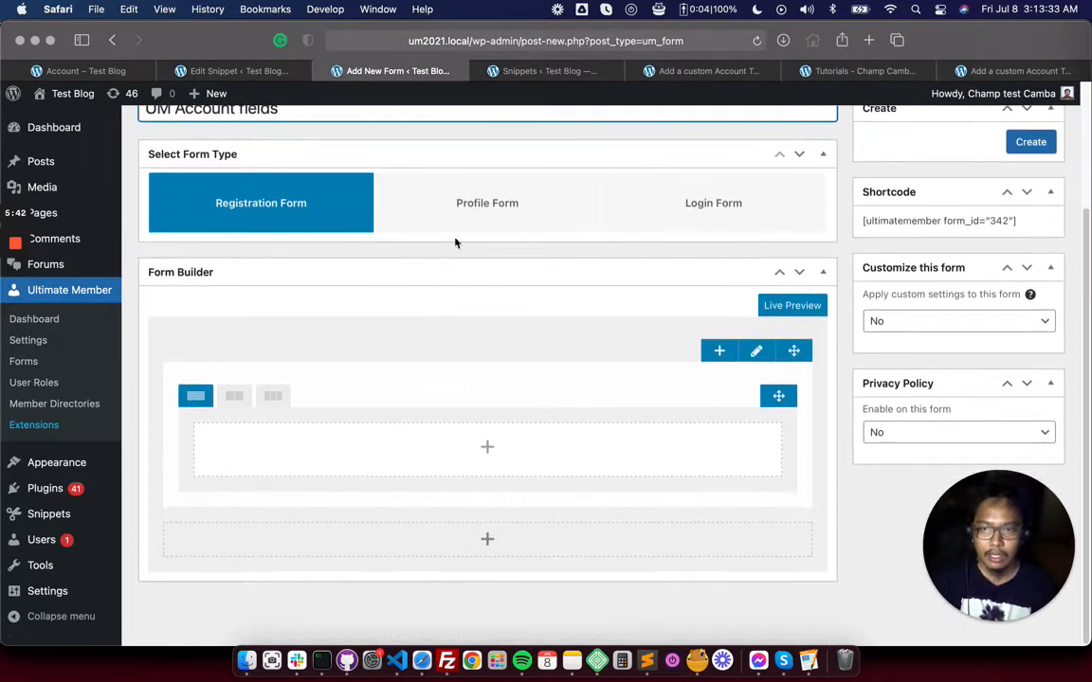
pyautogui.click(487, 202)
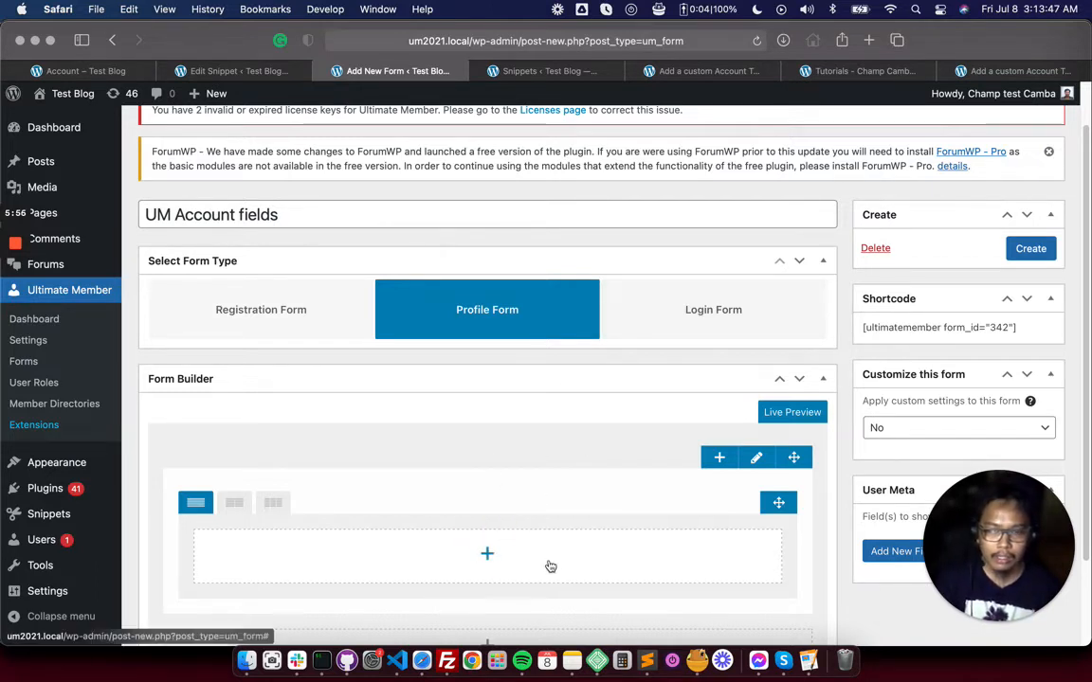
# Add the predefined First Name, Last Name and Gender fields in the Form Builder
pyautogui.click(487, 553)
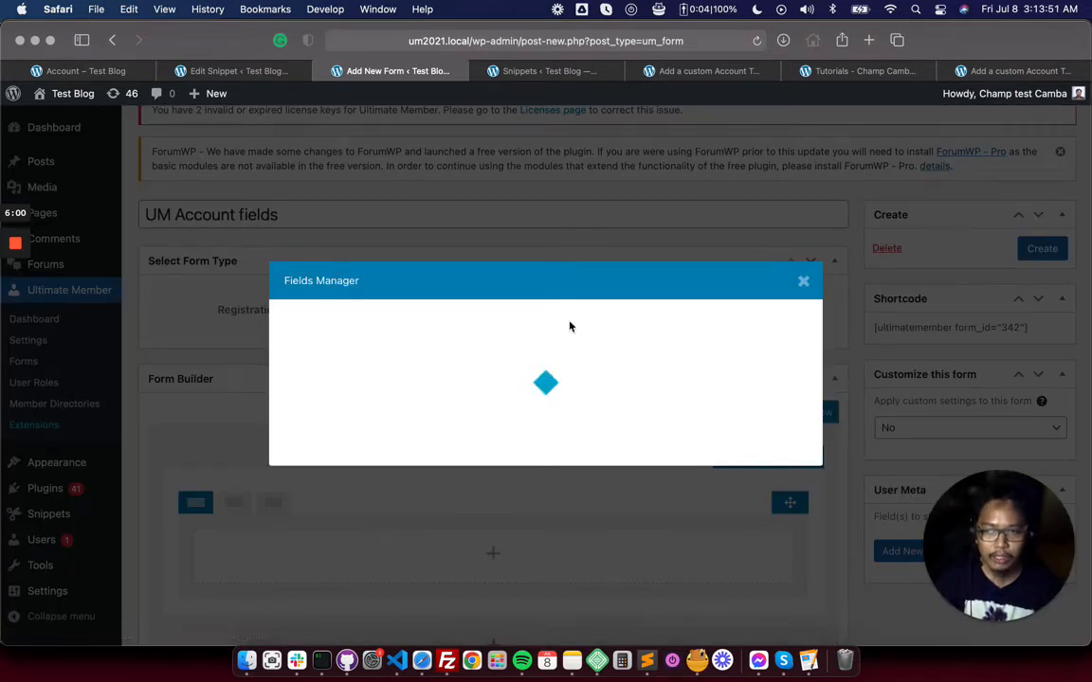
pyautogui.click(804, 281)
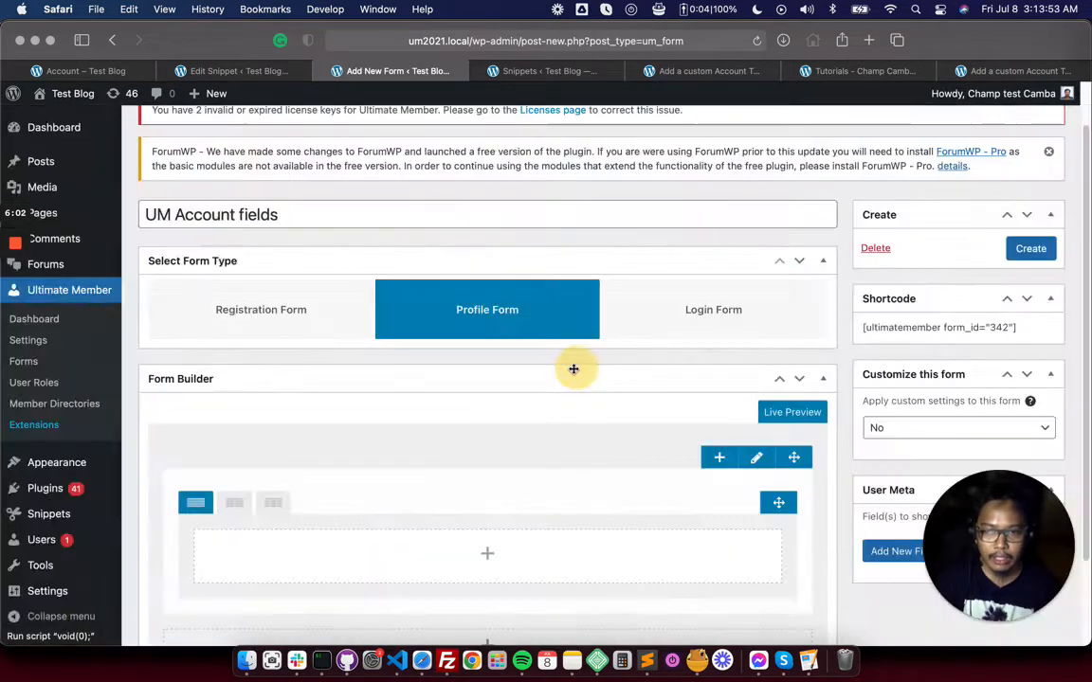
pyautogui.scroll(-3)
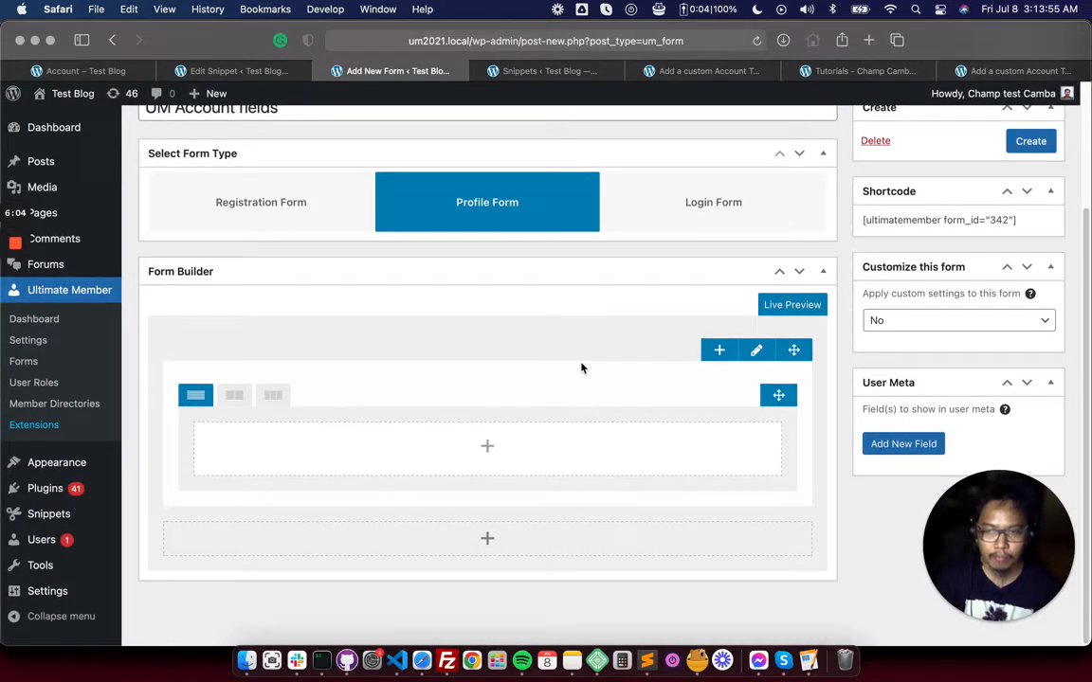
pyautogui.click(487, 445)
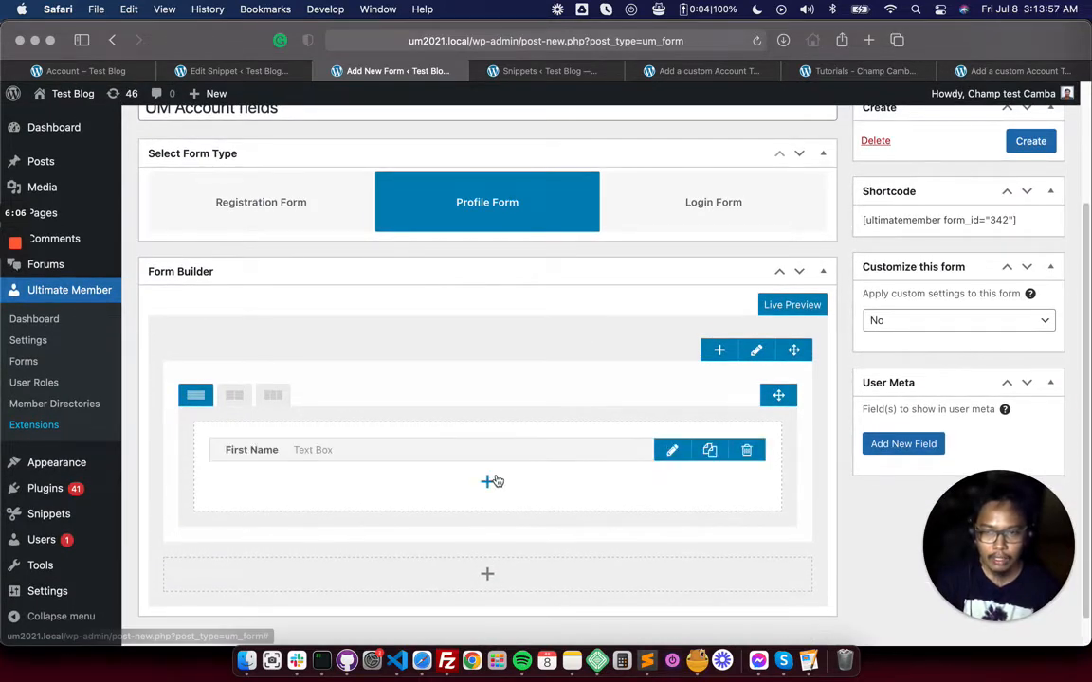
pyautogui.click(493, 481)
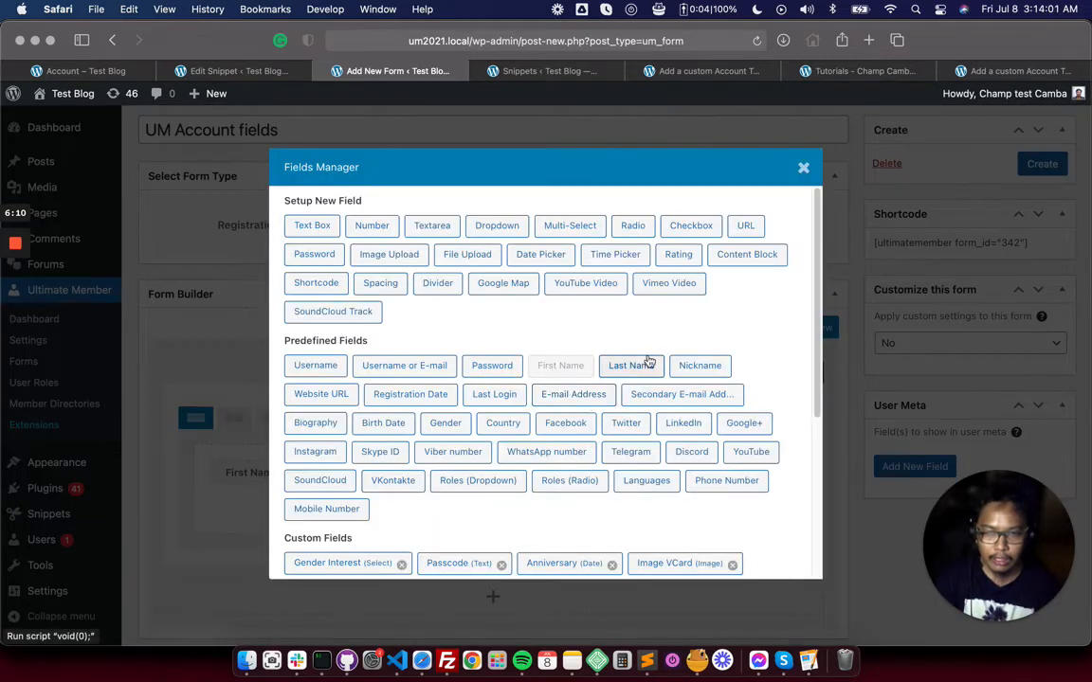
pyautogui.click(804, 167)
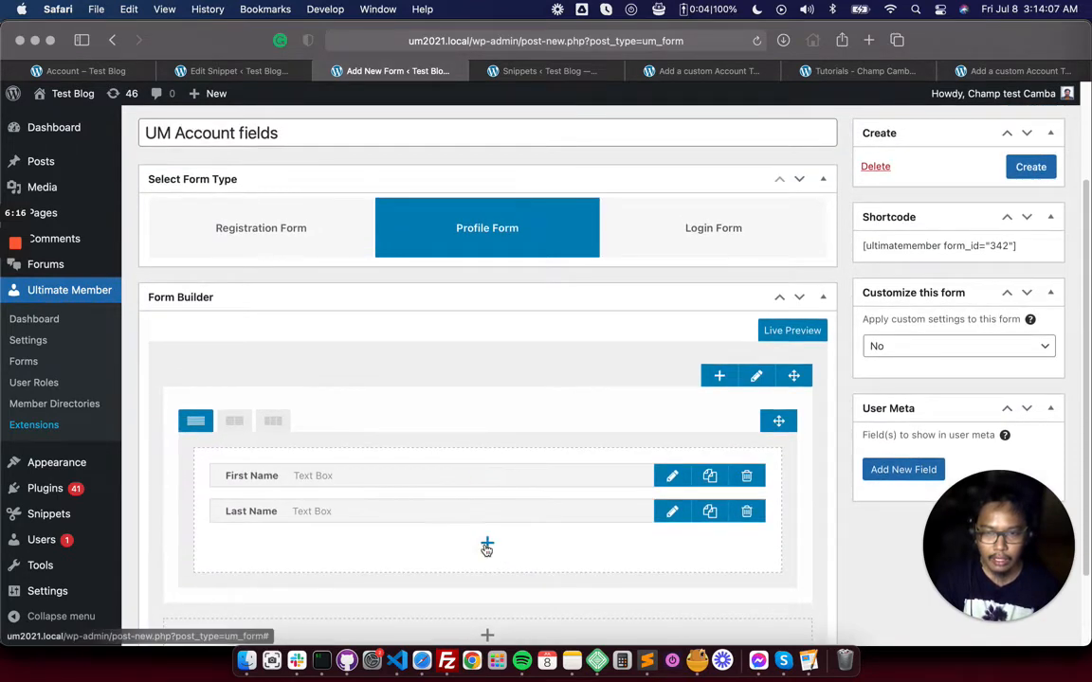
pyautogui.click(487, 546)
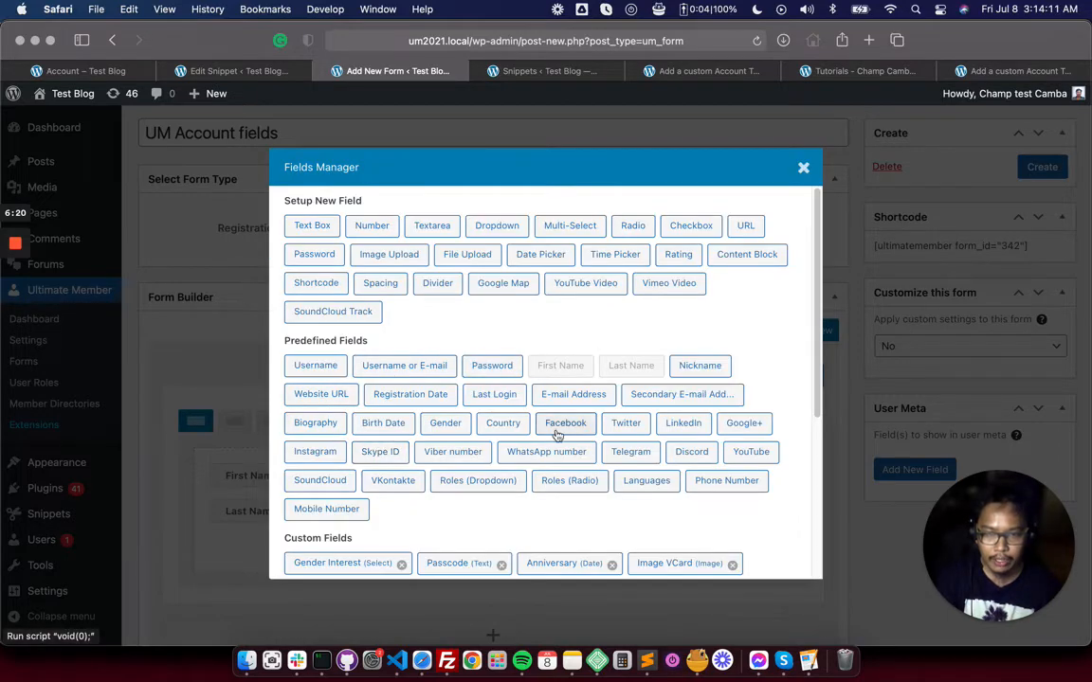
pyautogui.click(804, 167)
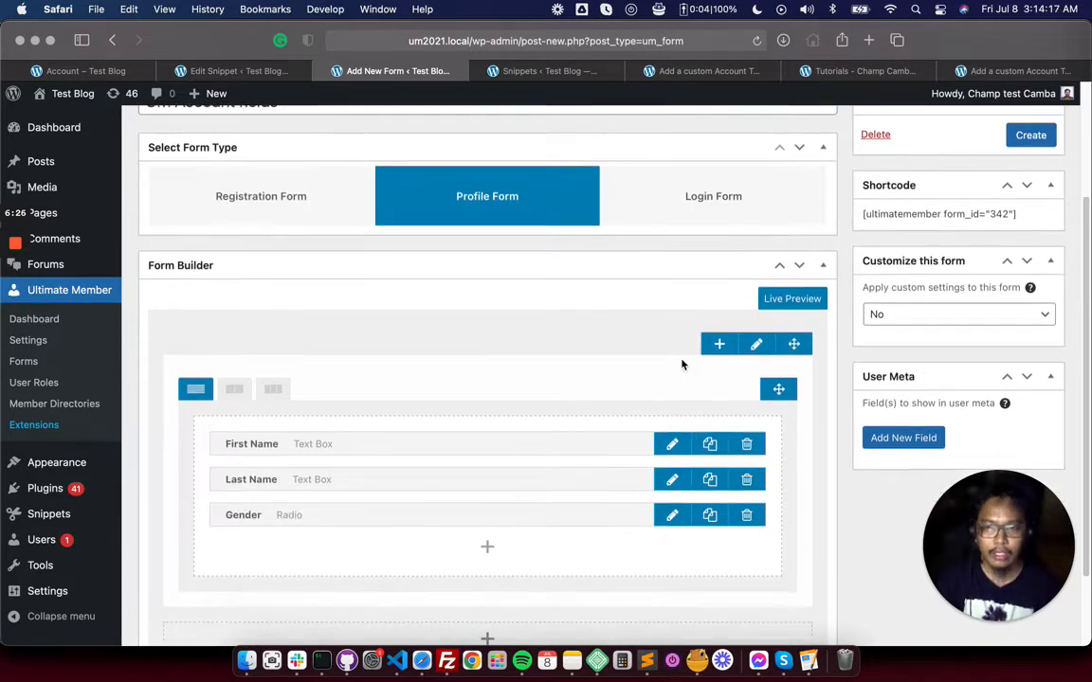
pyautogui.scroll(3)
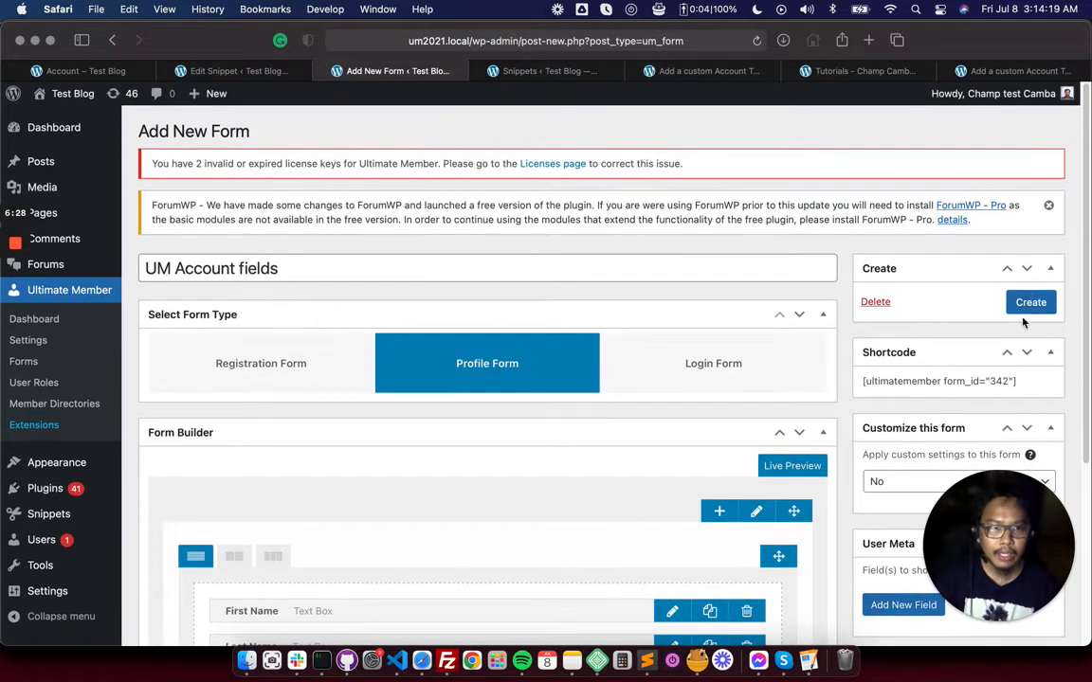
# Create the form and copy its ID 342 from the Shortcode box
pyautogui.click(1031, 302)
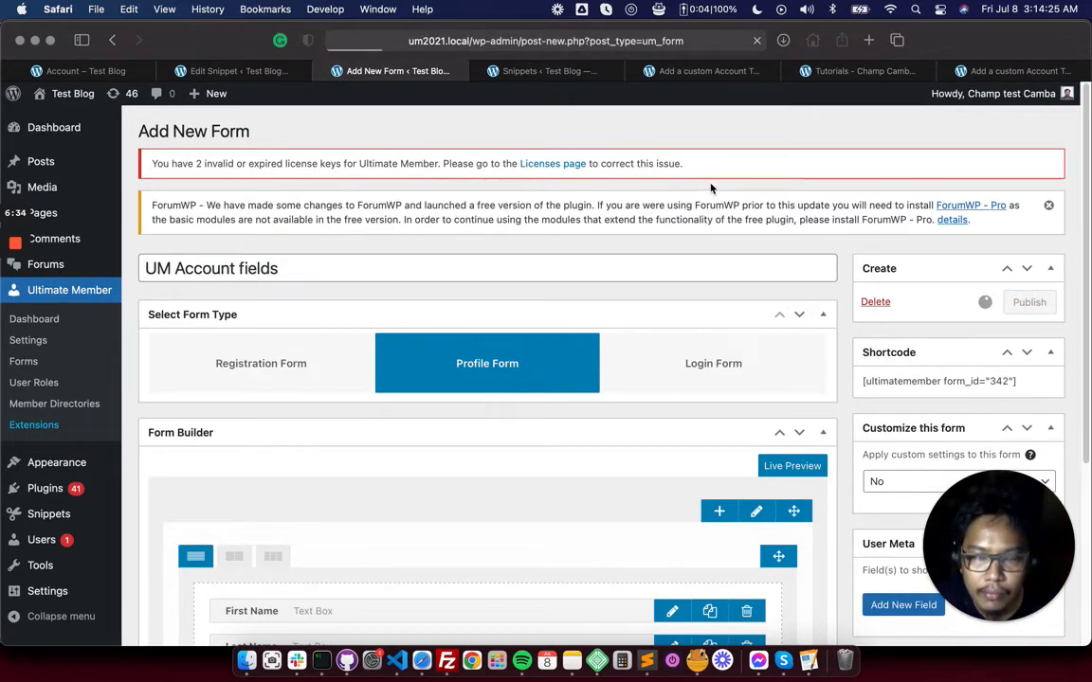
pyautogui.click(1029, 302)
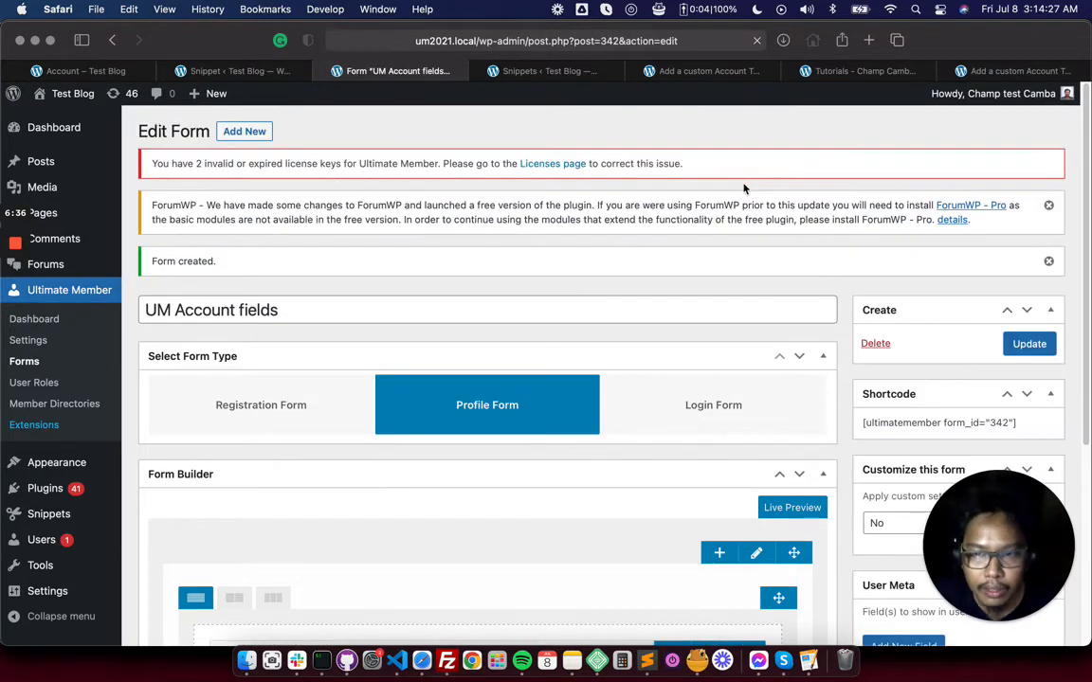
pyautogui.scroll(-3)
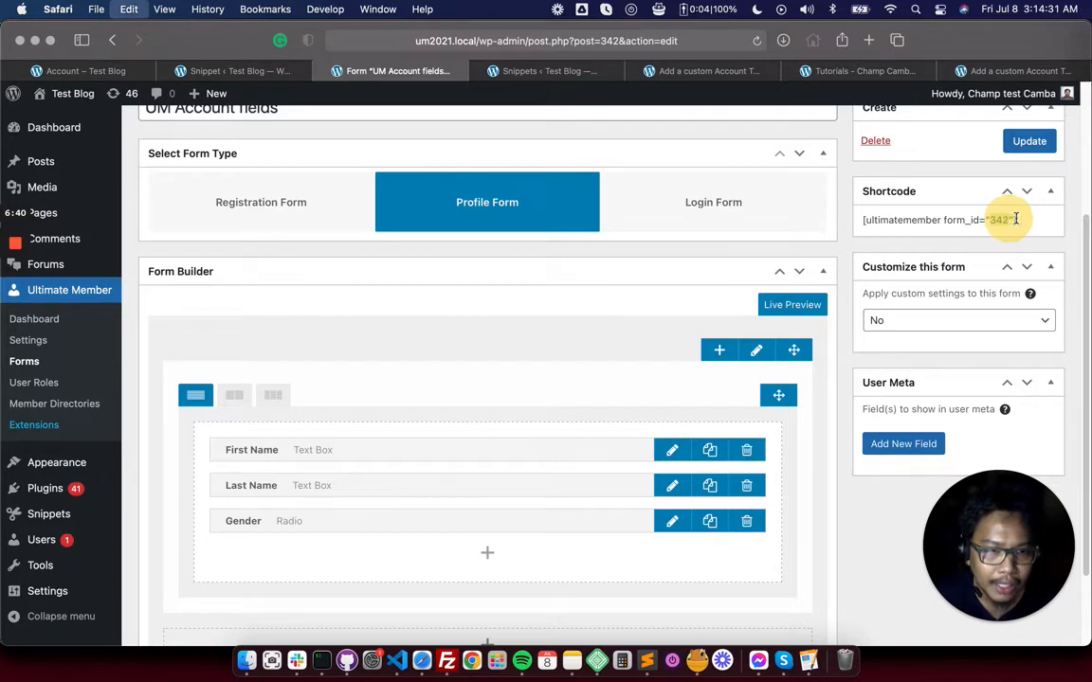
pyautogui.click(228, 71)
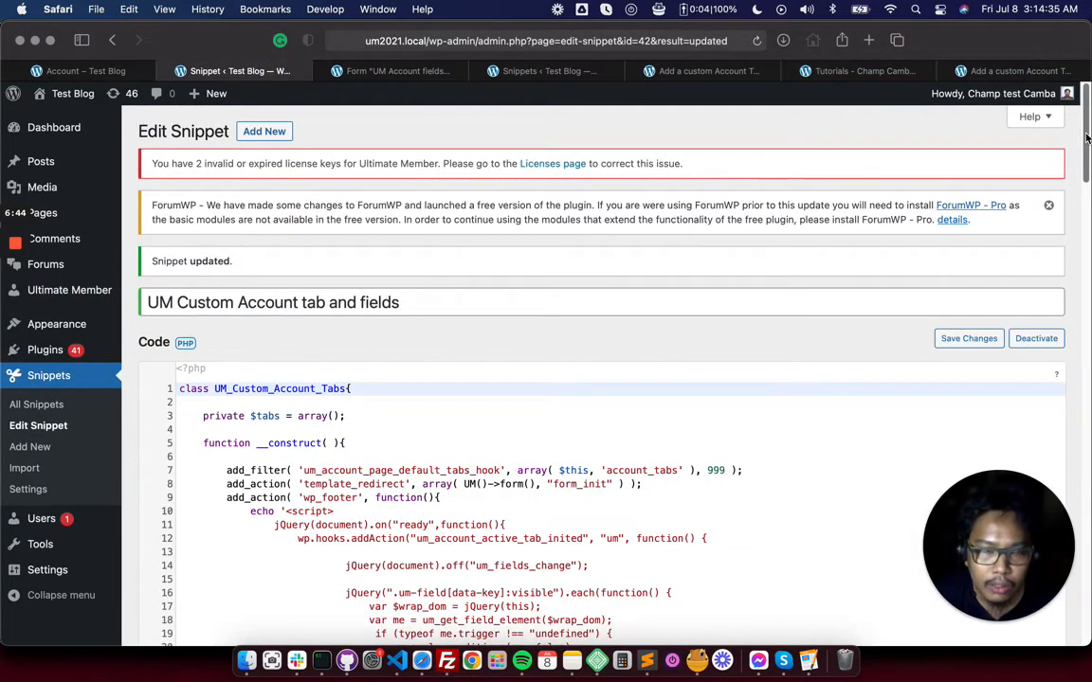
# Set form_id to 342 in the snippet's add_tab array
pyautogui.scroll(-3)
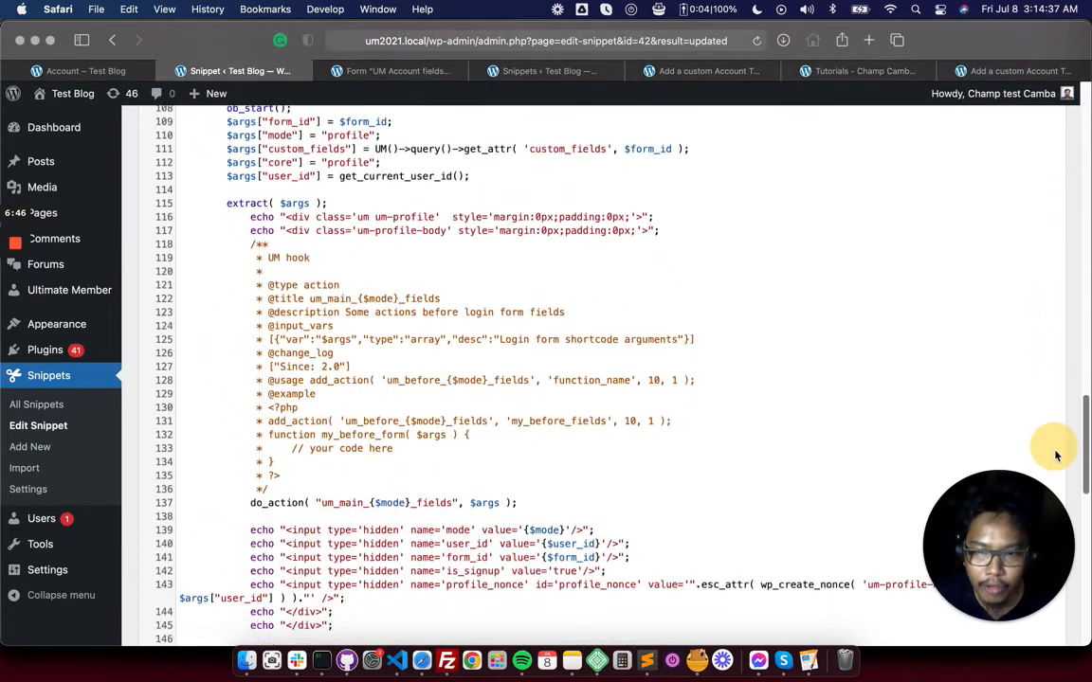
pyautogui.scroll(-3)
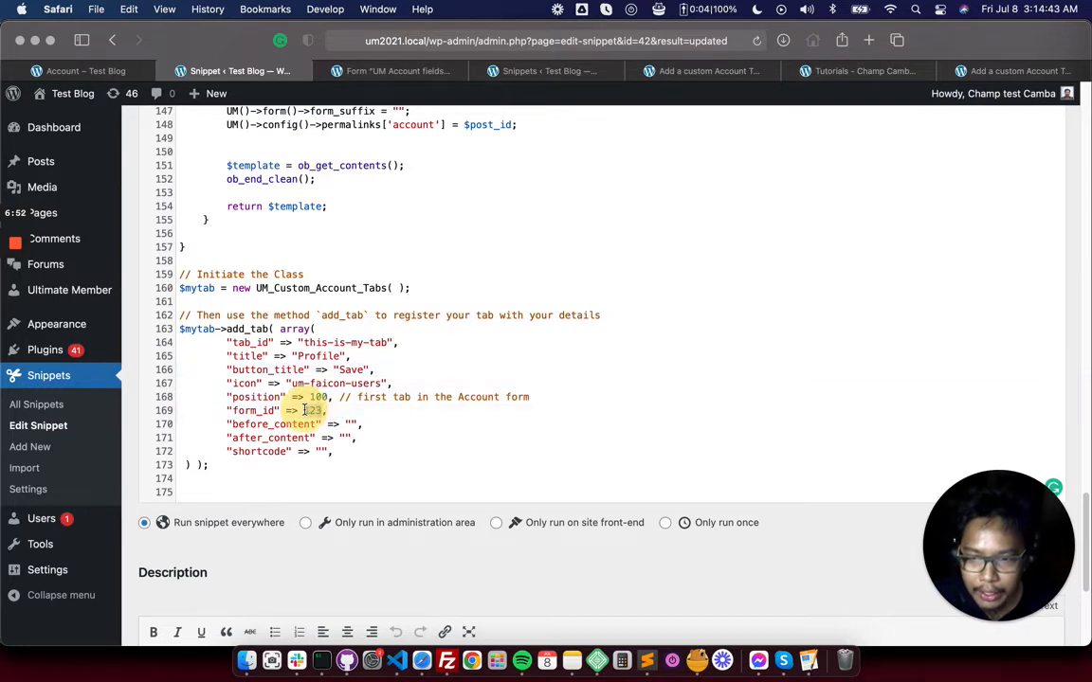
pyautogui.write('342')
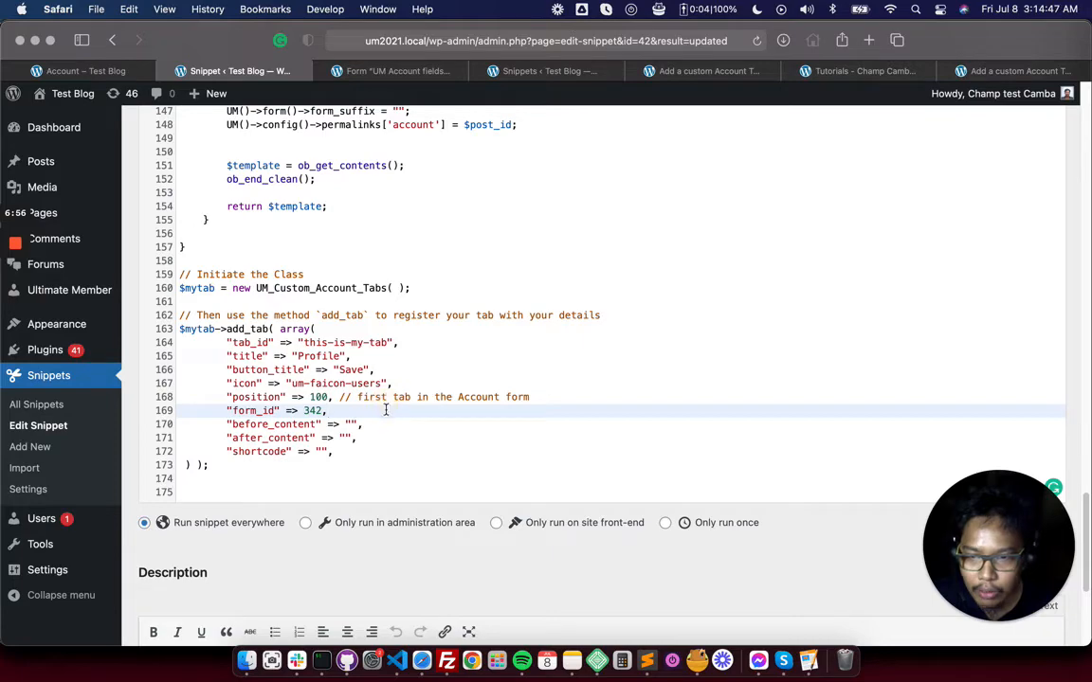
pyautogui.scroll(3)
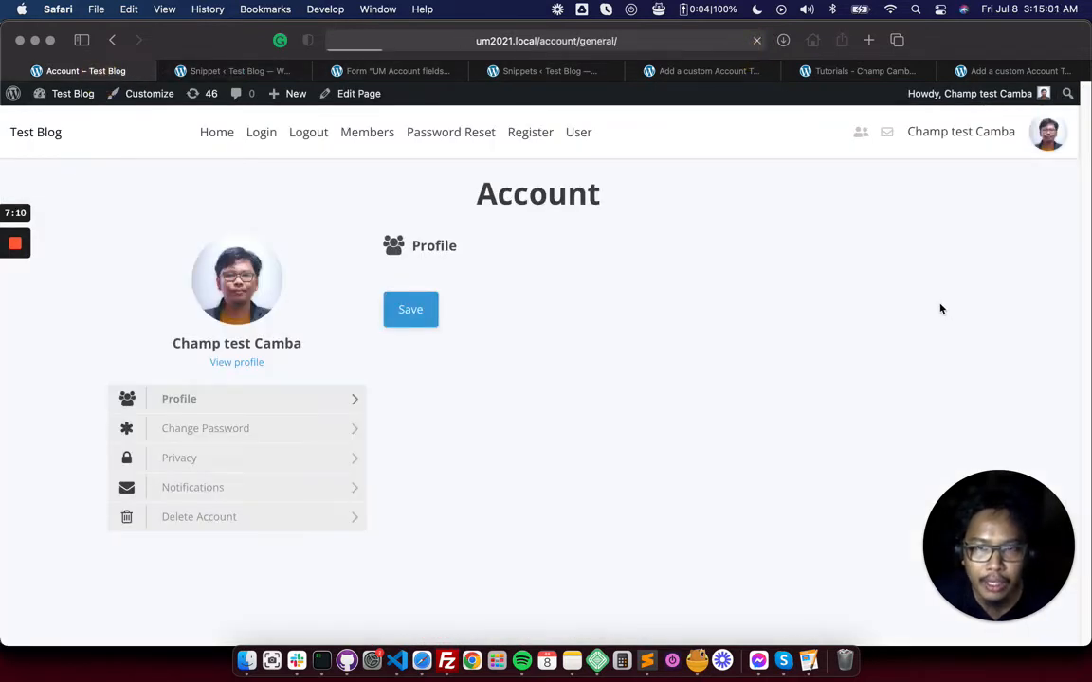
pyautogui.moveTo(845, 296)
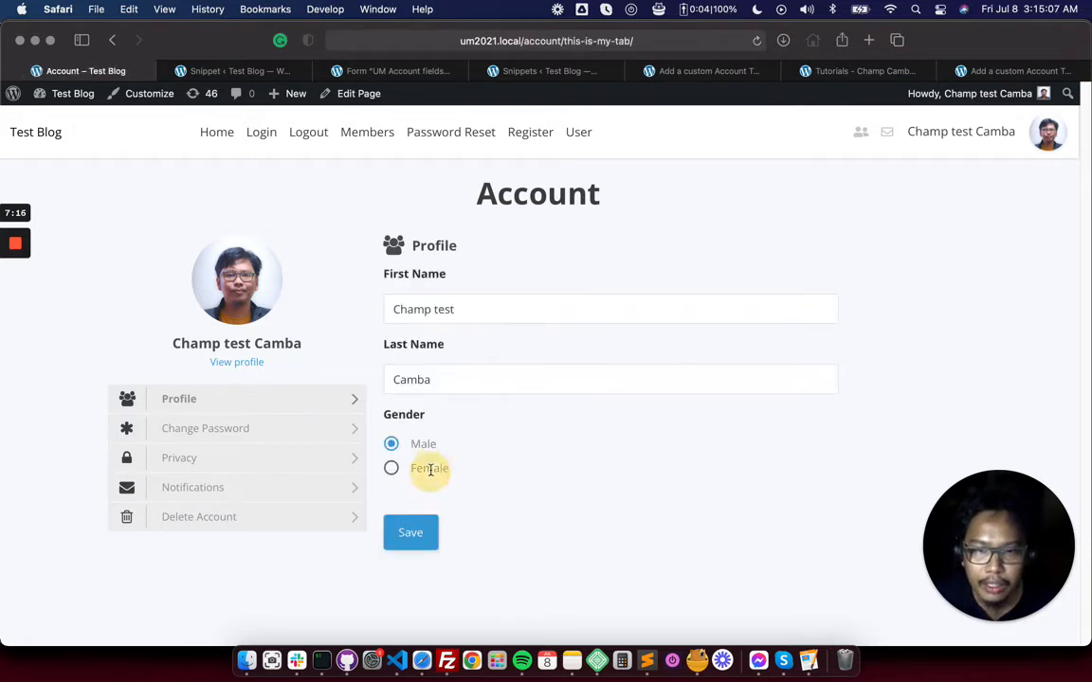
# Choose Female, set last name to 'Camba test' and save the Profile tab
pyautogui.click(390, 466)
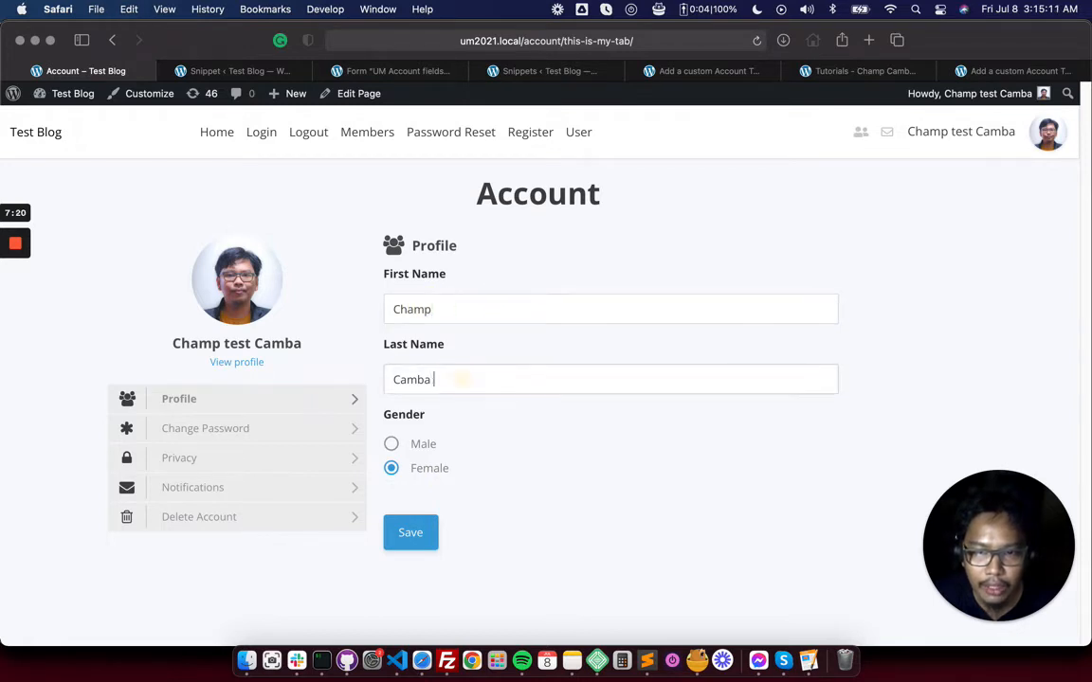
pyautogui.write('test')
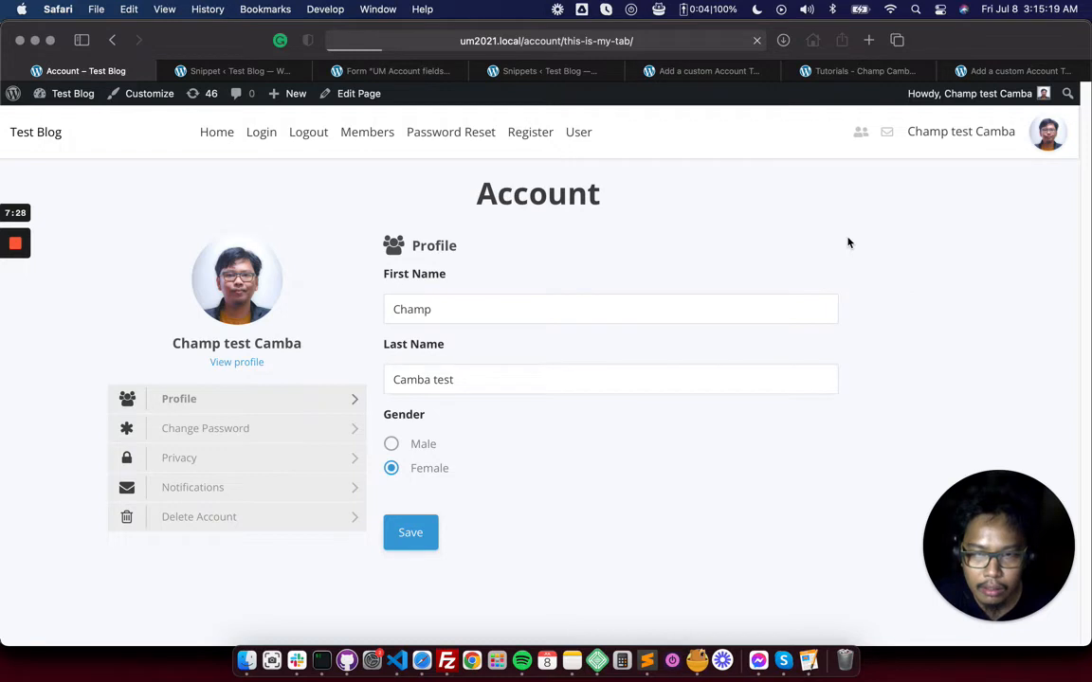
pyautogui.click(410, 531)
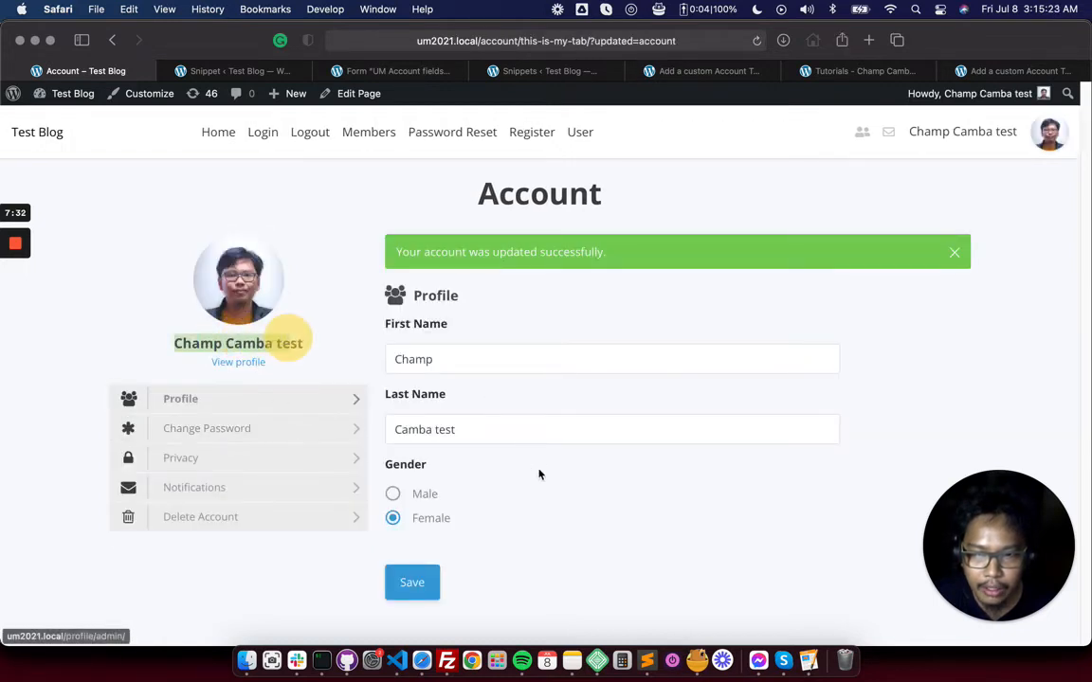
pyautogui.click(392, 492)
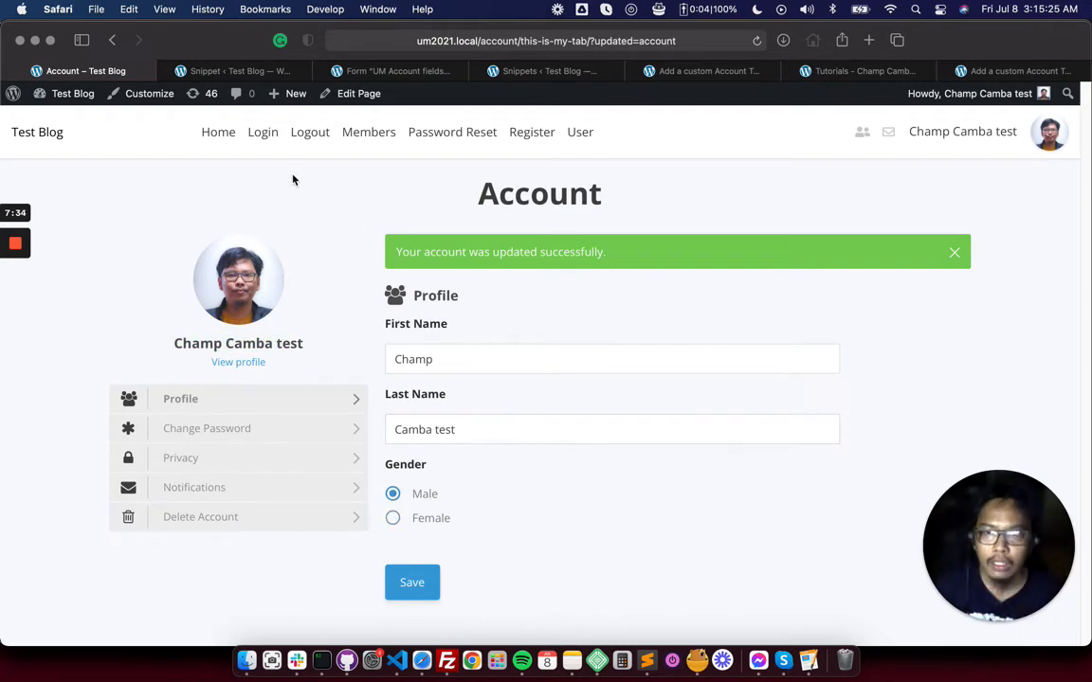
# Comment out the current_tab block and the unset($tabs[100]['general']) line in account_tabs
pyautogui.click(237, 70)
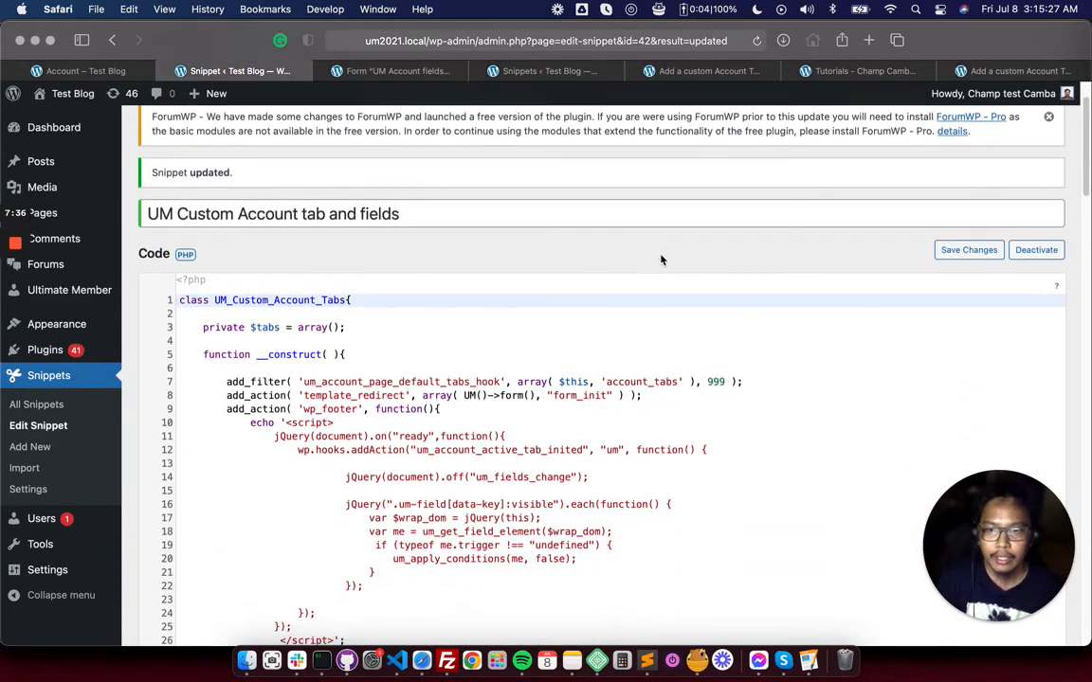
pyautogui.scroll(-3)
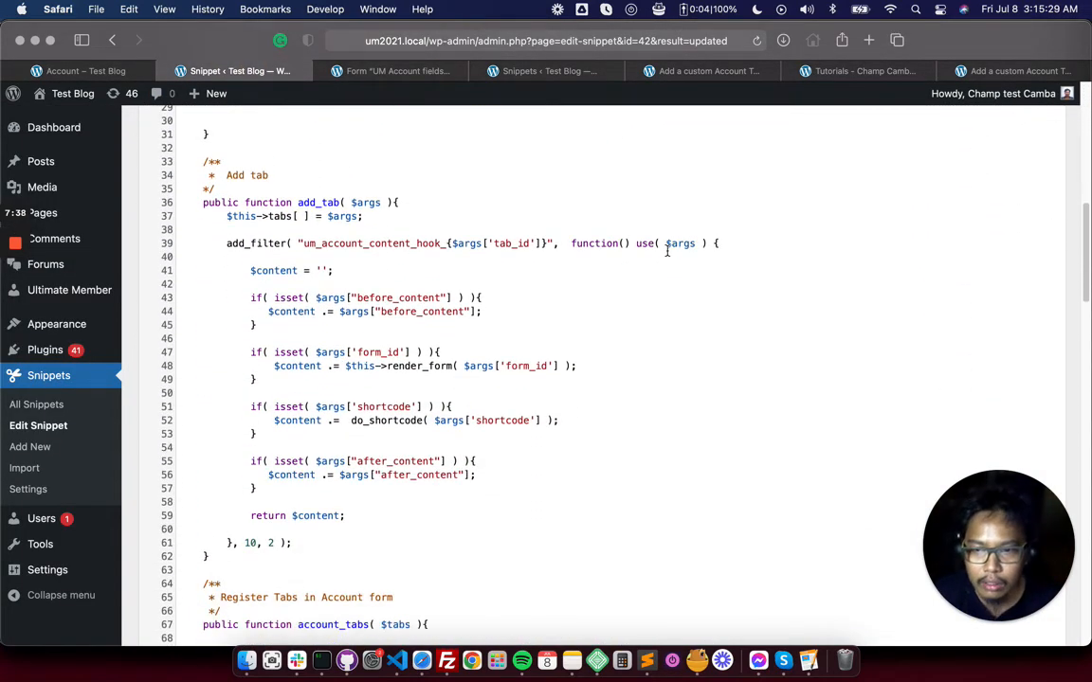
pyautogui.click(86, 70)
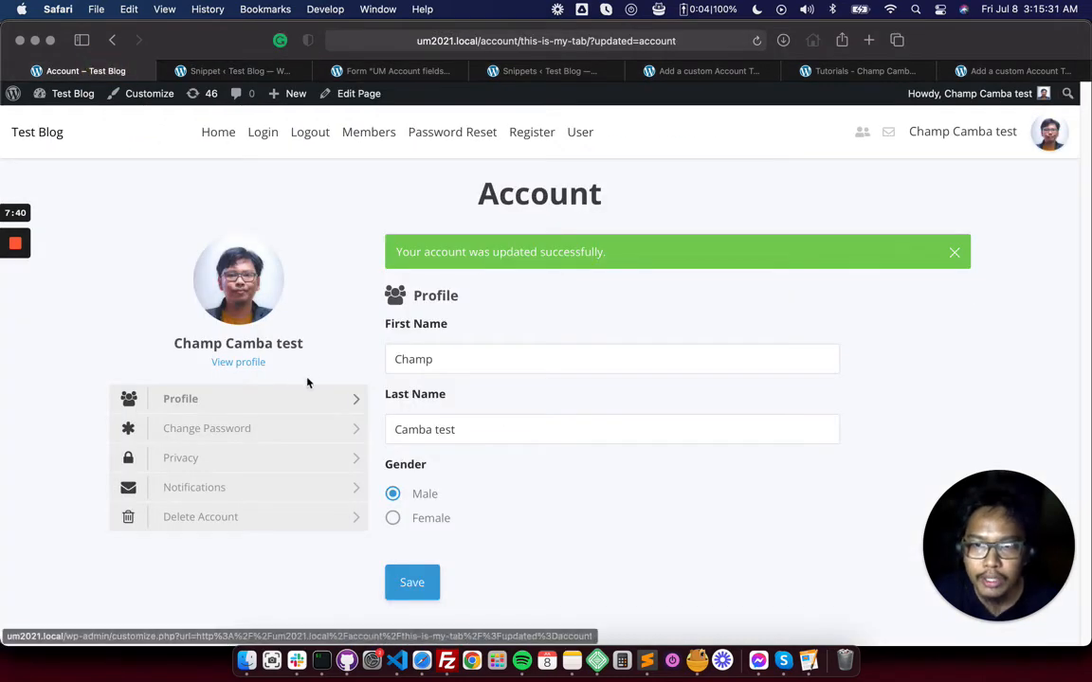
pyautogui.moveTo(375, 345)
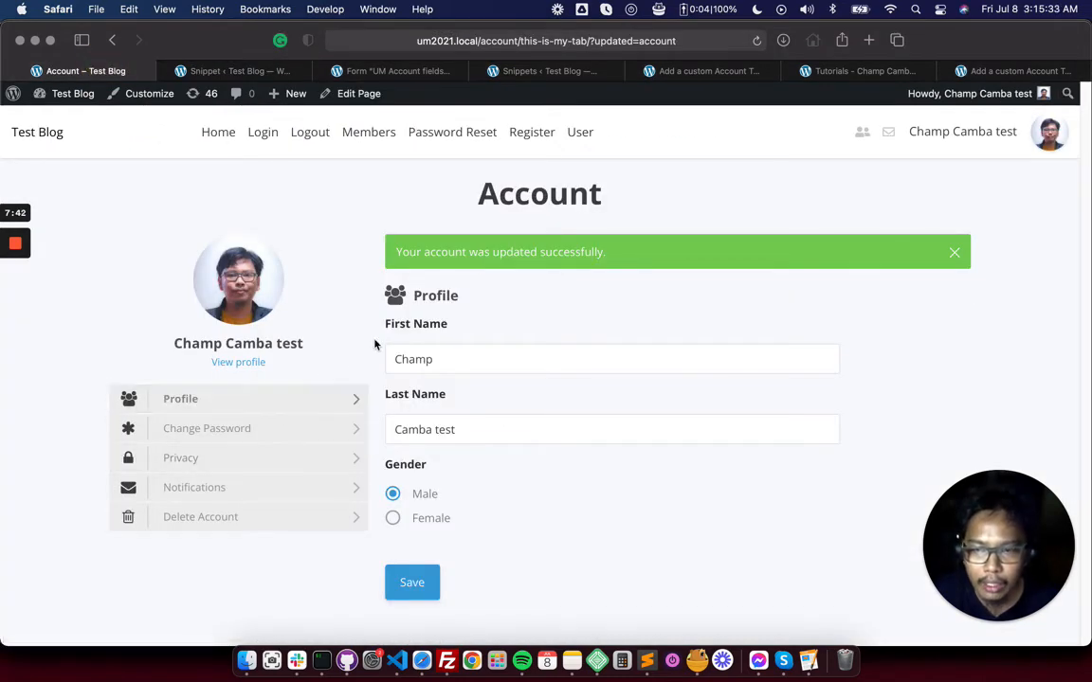
pyautogui.moveTo(520, 176)
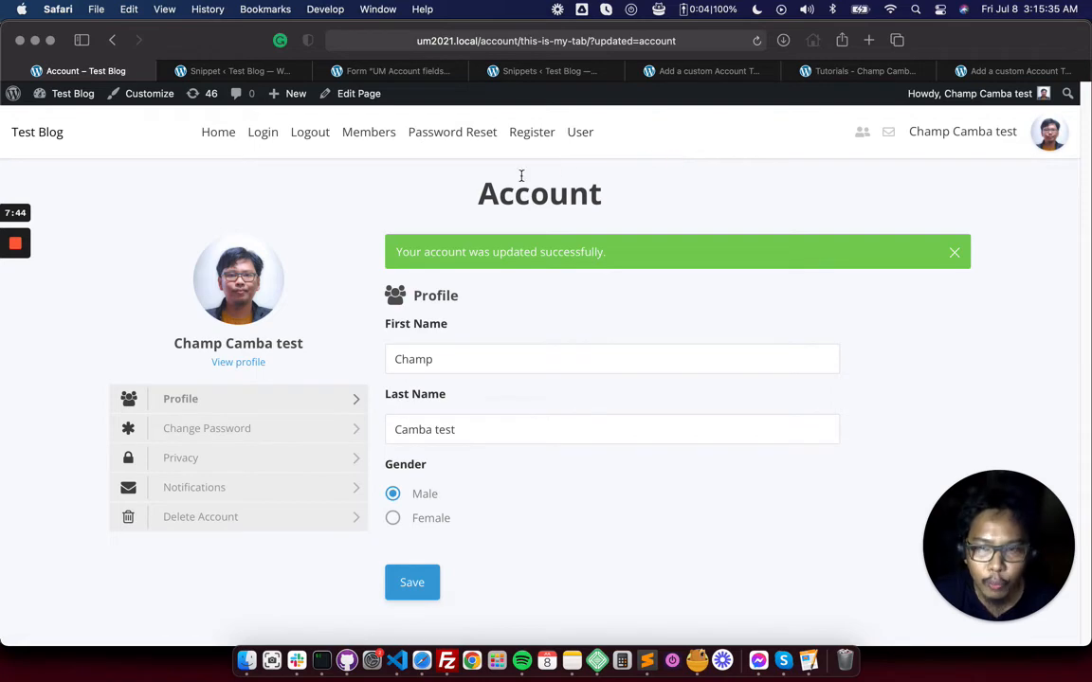
pyautogui.click(231, 70)
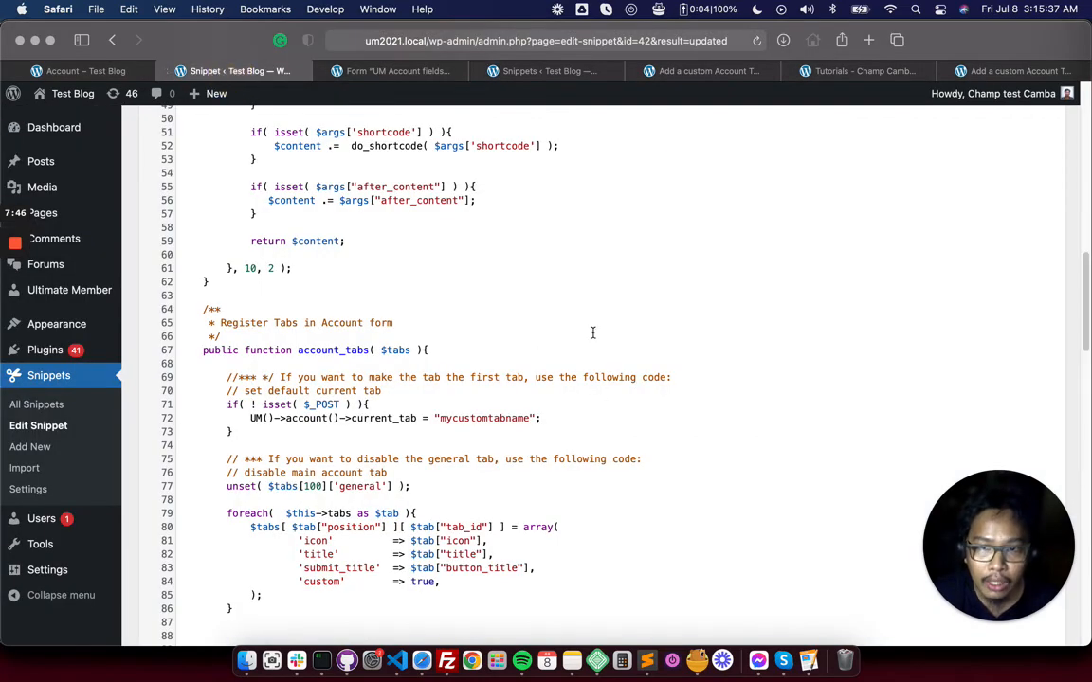
pyautogui.scroll(-3)
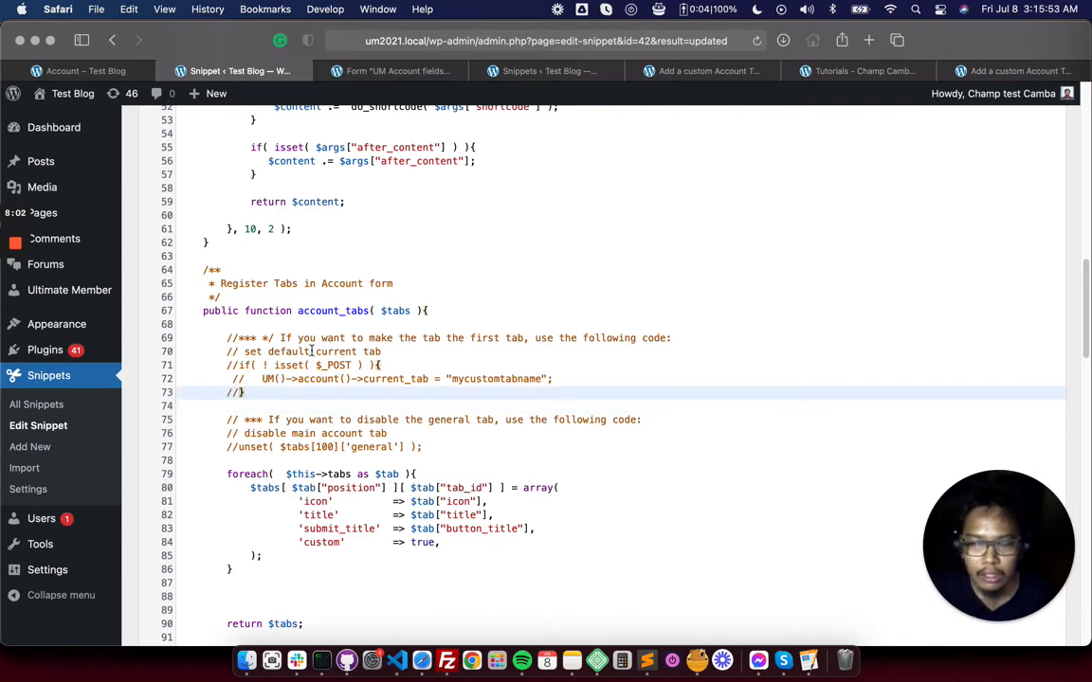
pyautogui.click(967, 337)
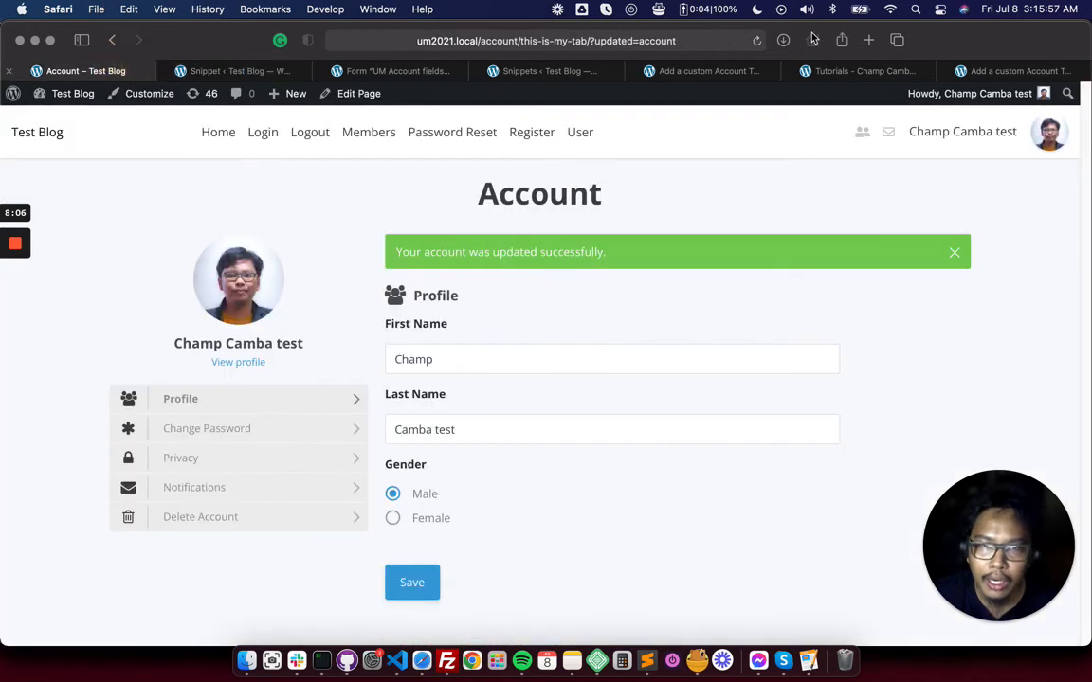
pyautogui.moveTo(641, 115)
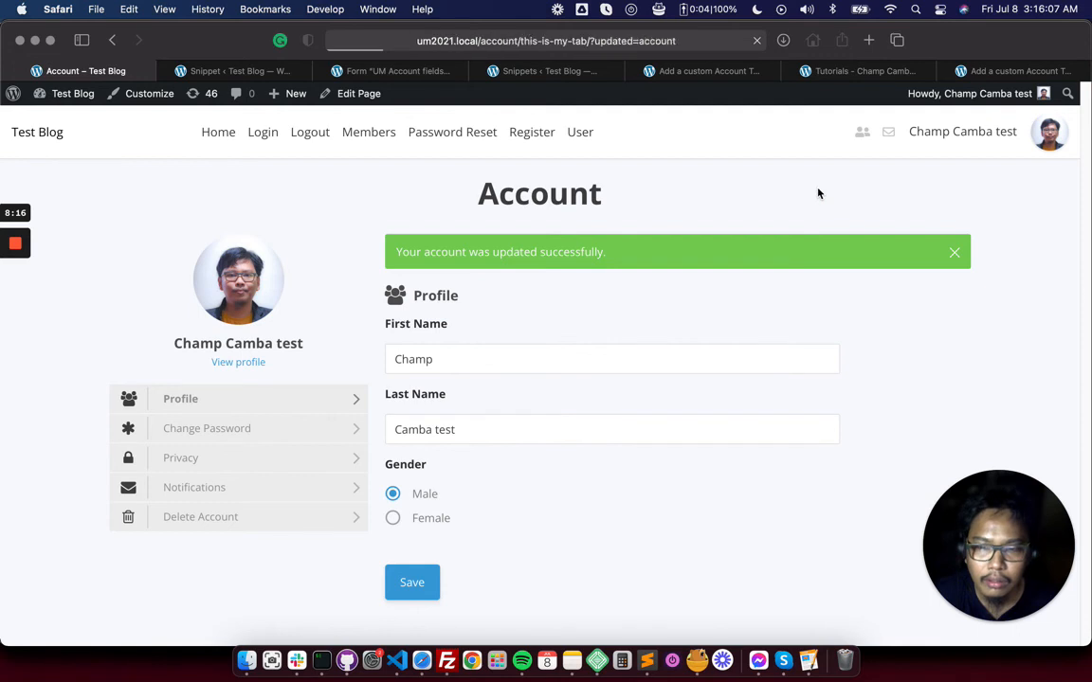
# Reload the Account page, view the Profile tab and dismiss the success notice
pyautogui.click(184, 398)
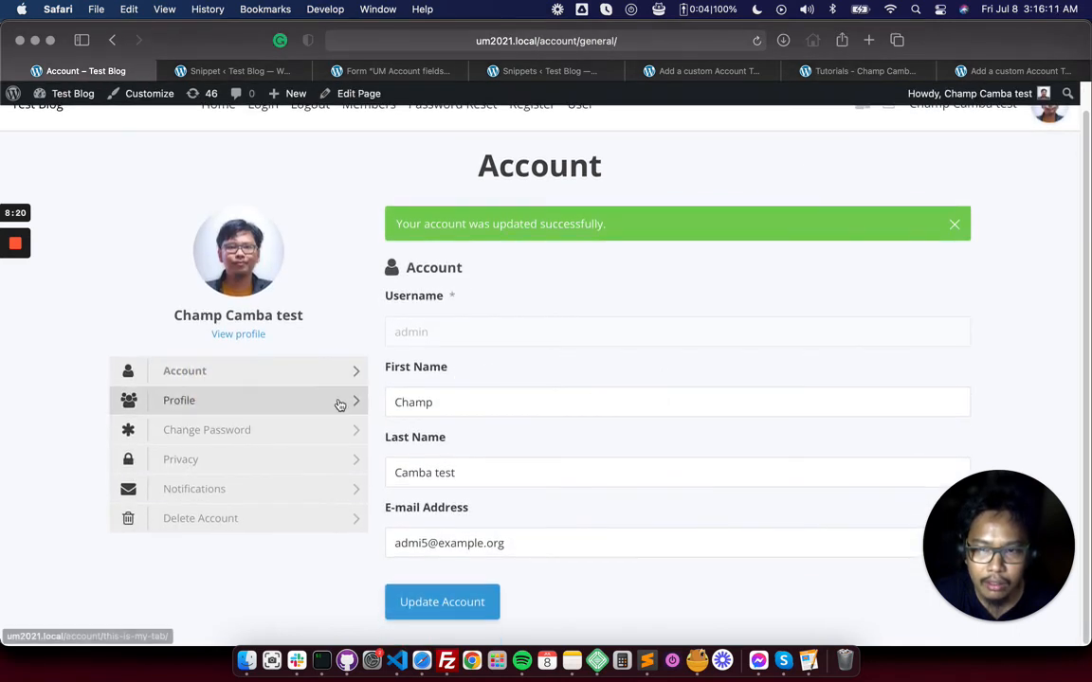
pyautogui.click(179, 400)
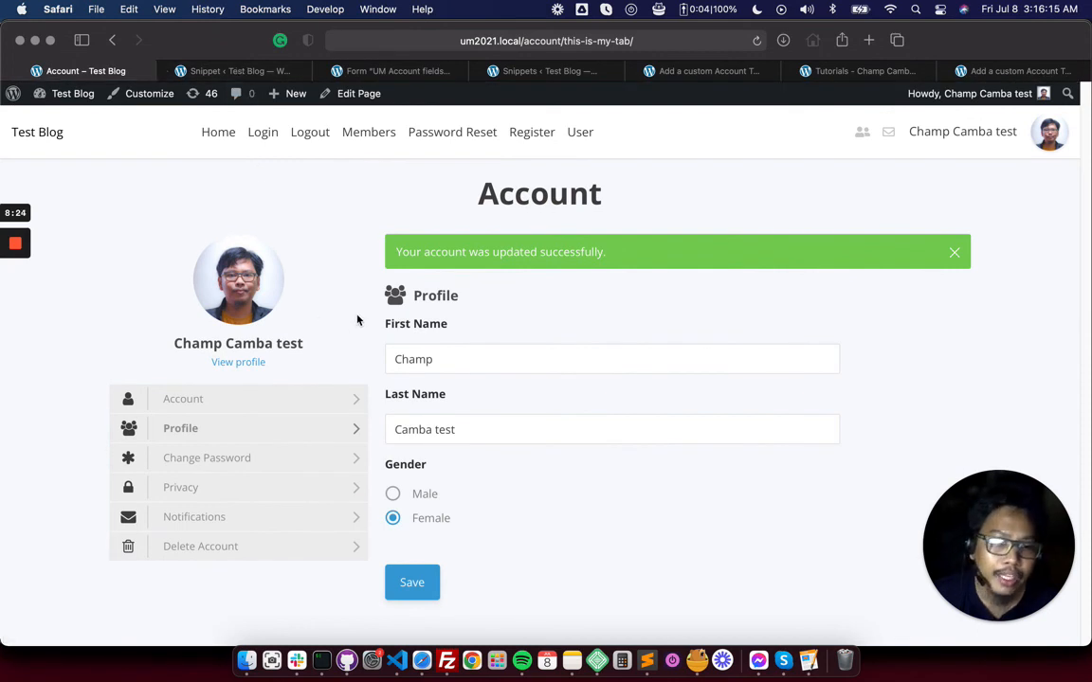
pyautogui.moveTo(300, 235)
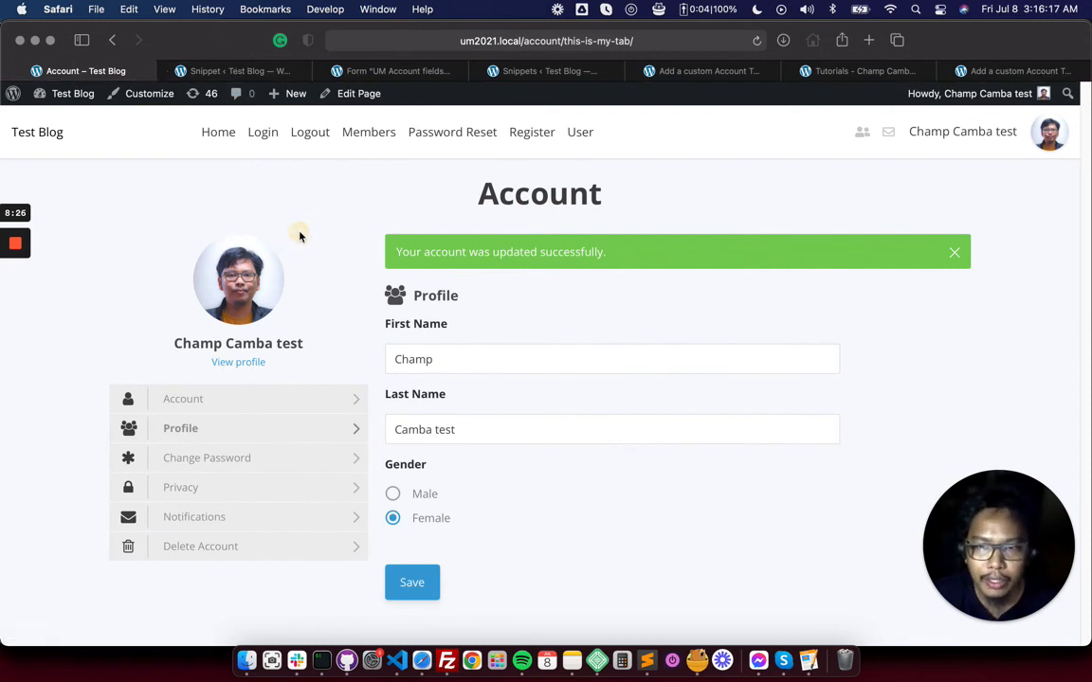
pyautogui.moveTo(955, 256)
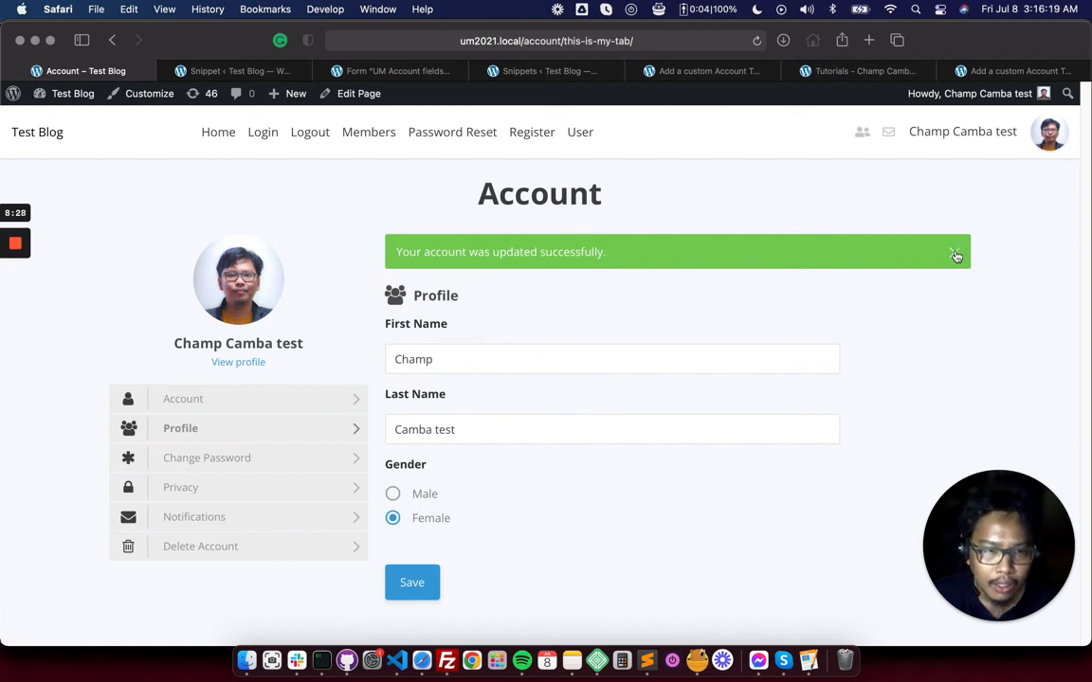
pyautogui.click(955, 256)
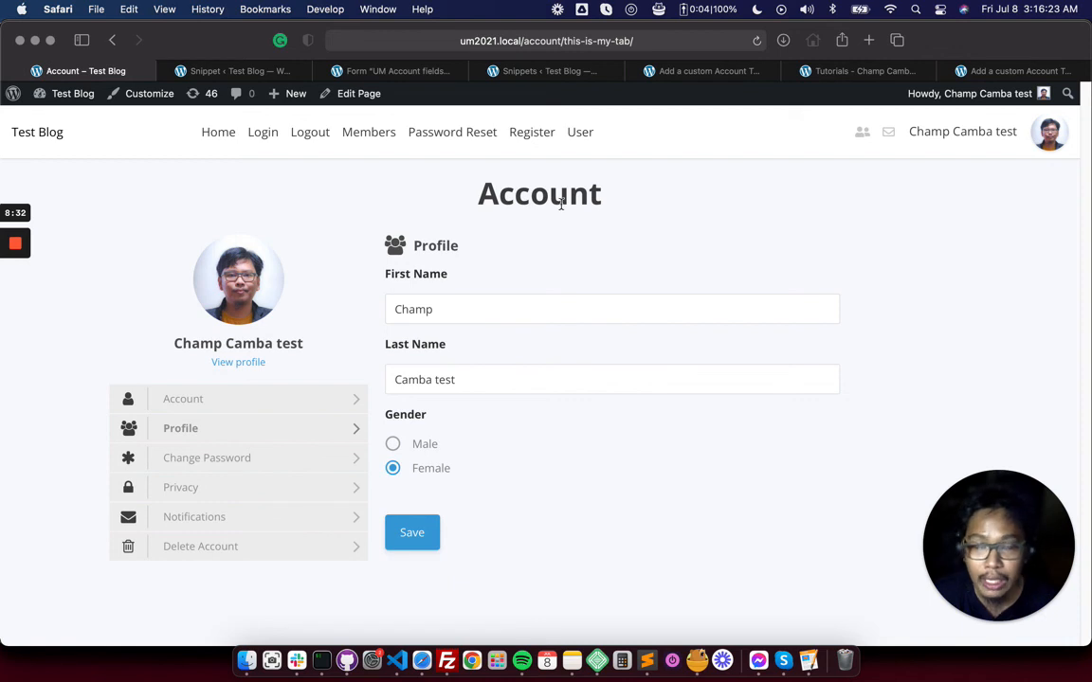
pyautogui.moveTo(326, 186)
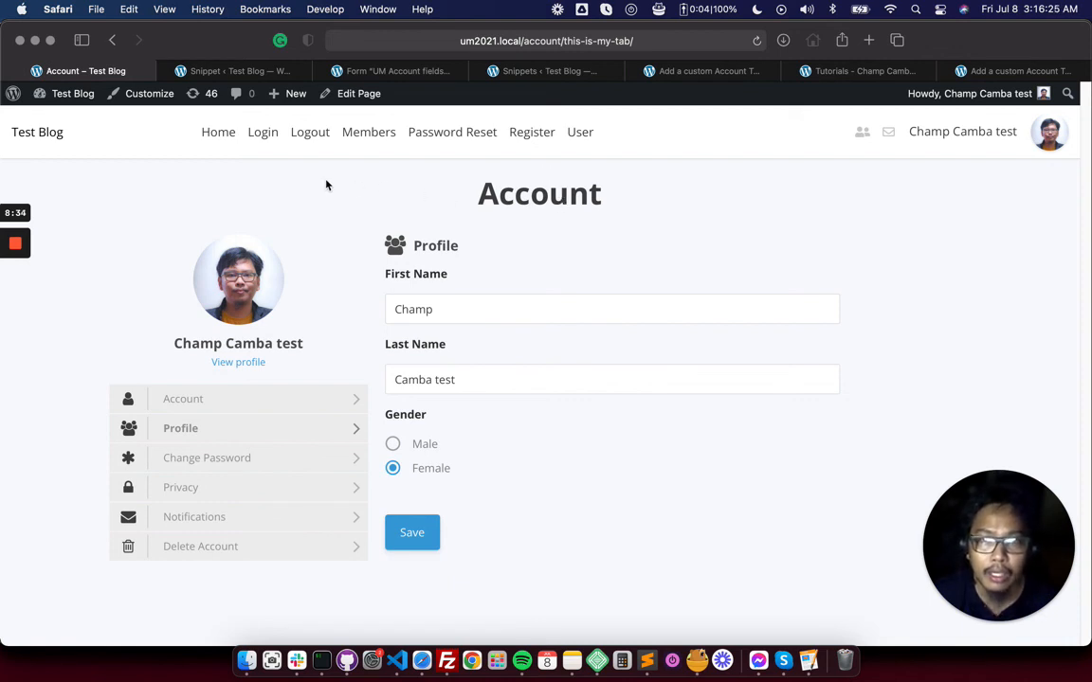